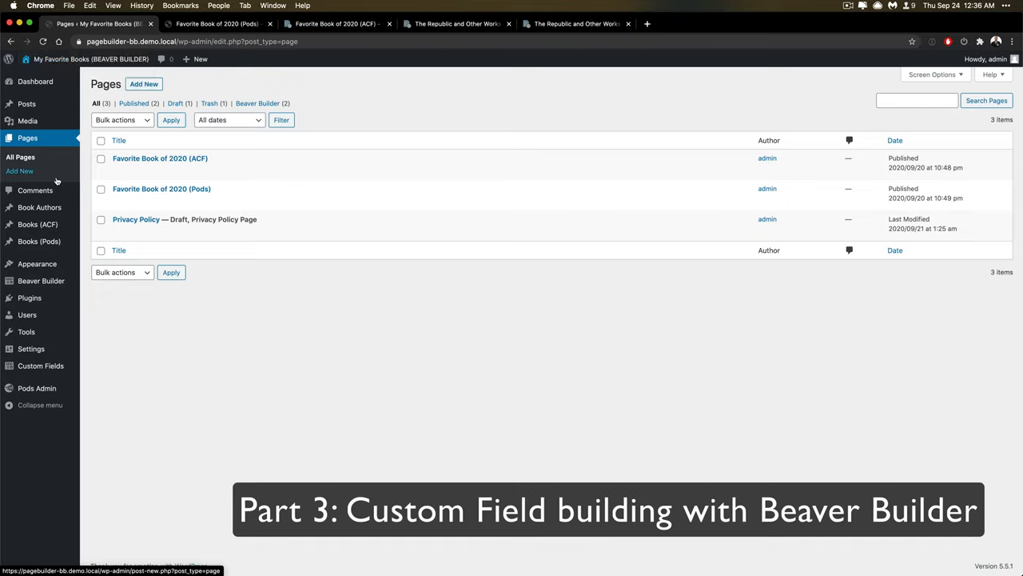
Step: View the installed plugins list, then go to the front-end 'Favorite Book of 2020 (Pods)' page
{"action": "left_click", "coordinate": [42, 281]}
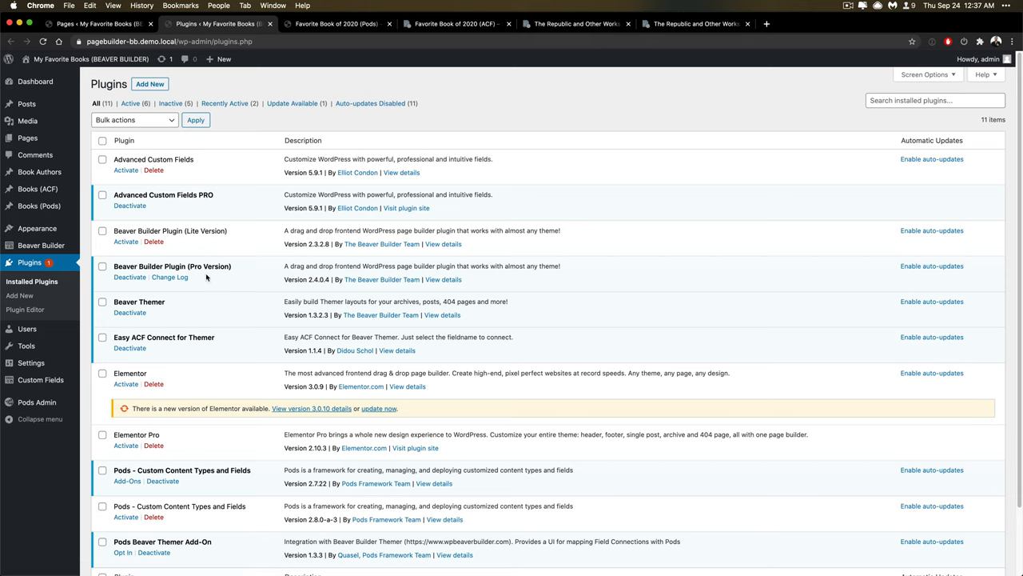
{"action": "mouse_move", "coordinate": [213, 227]}
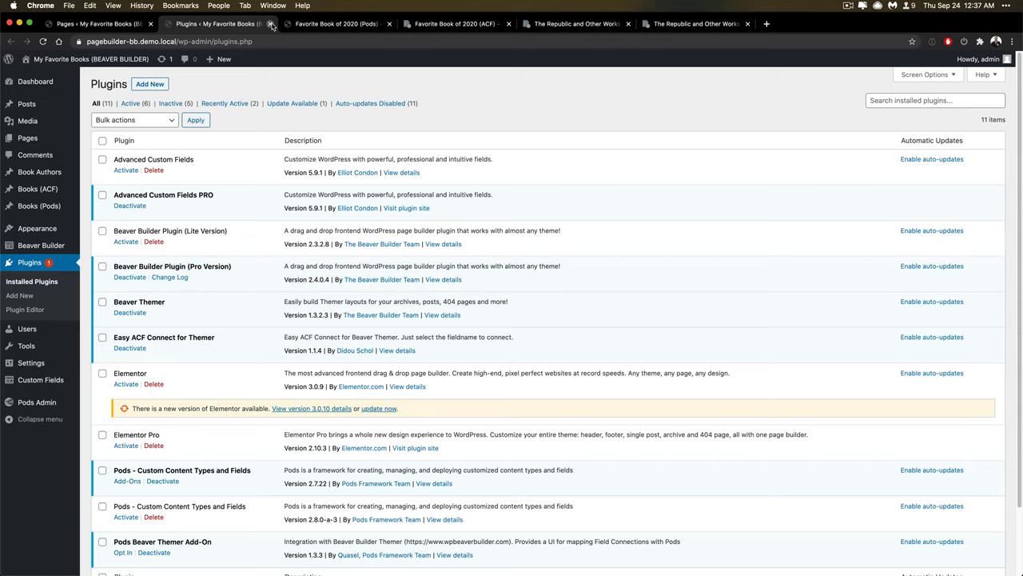
{"action": "left_click", "coordinate": [216, 24]}
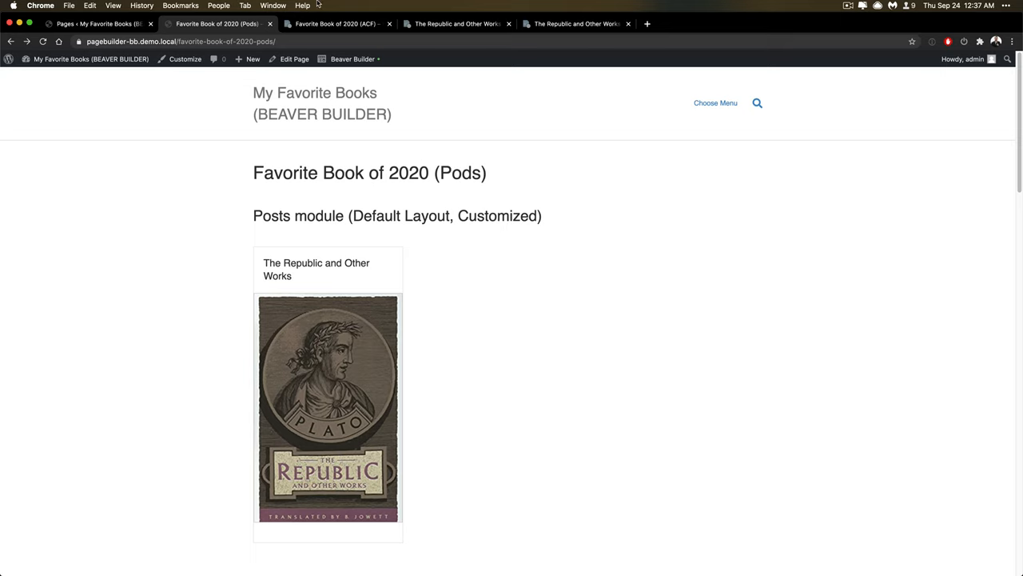
{"action": "left_click", "coordinate": [271, 6]}
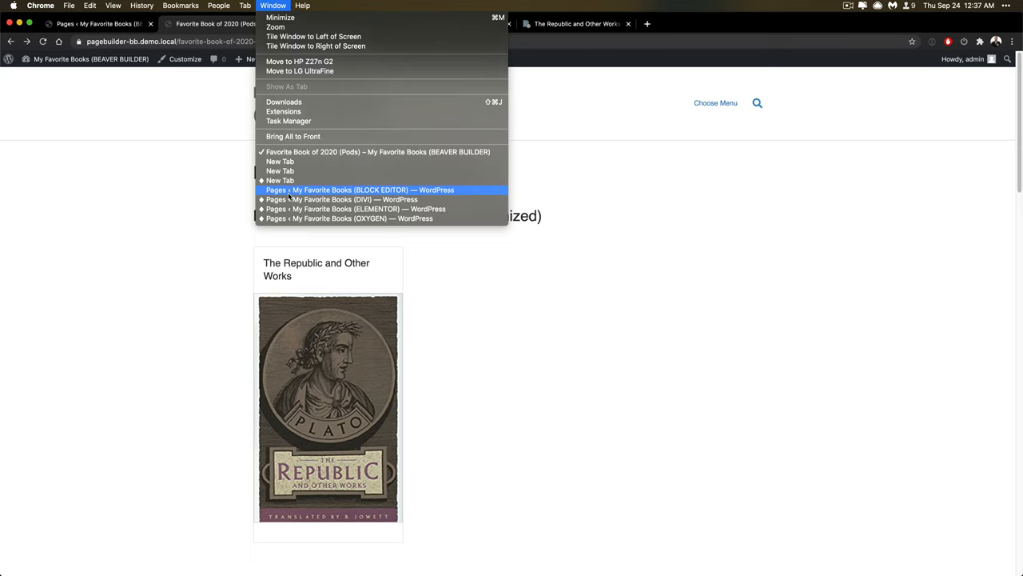
{"action": "left_click", "coordinate": [365, 189]}
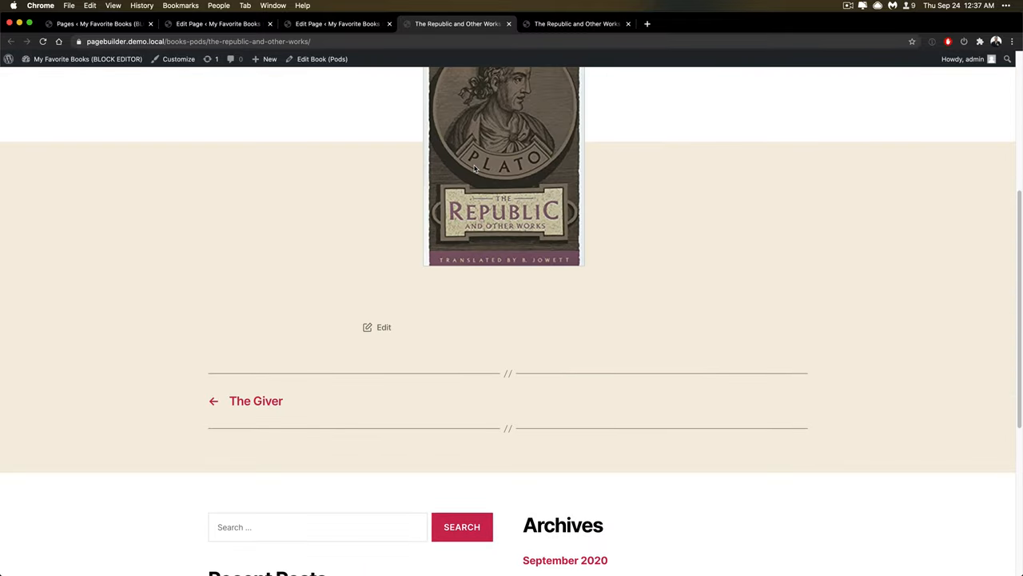
{"action": "scroll", "scroll_direction": "up", "scroll_amount": 3}
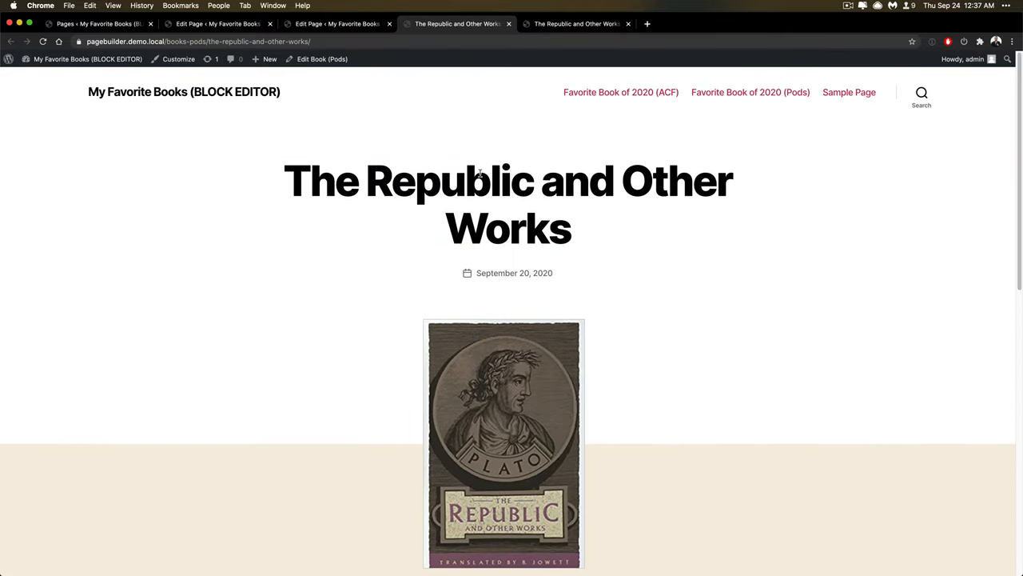
{"action": "scroll", "scroll_direction": "down", "scroll_amount": 3}
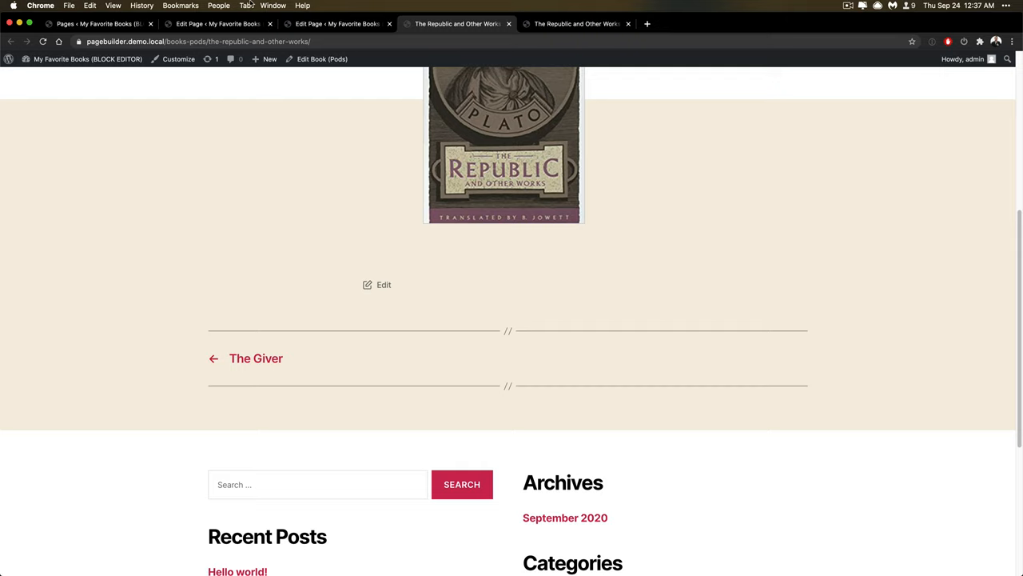
{"action": "left_click", "coordinate": [272, 7]}
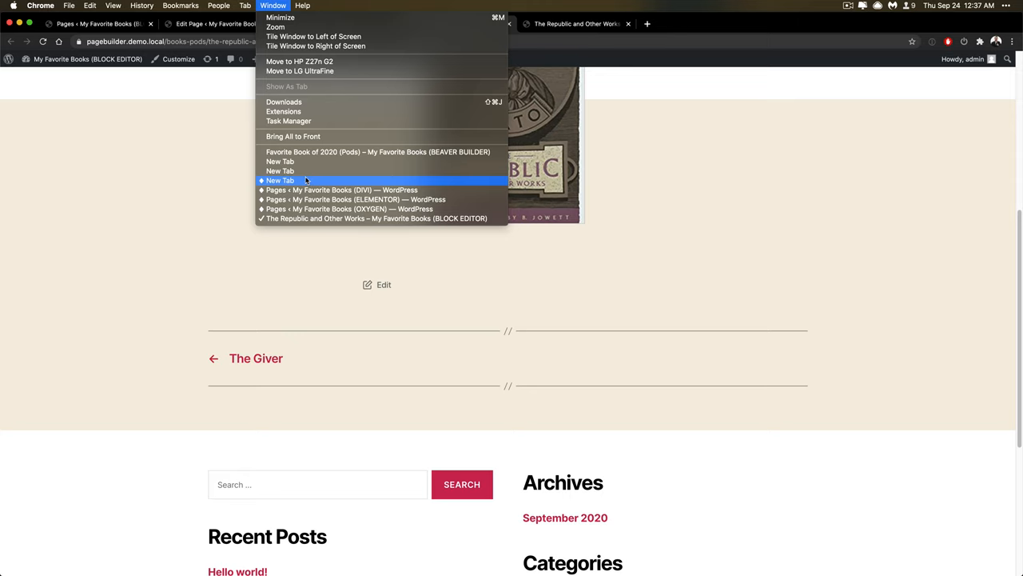
{"action": "left_click", "coordinate": [378, 152]}
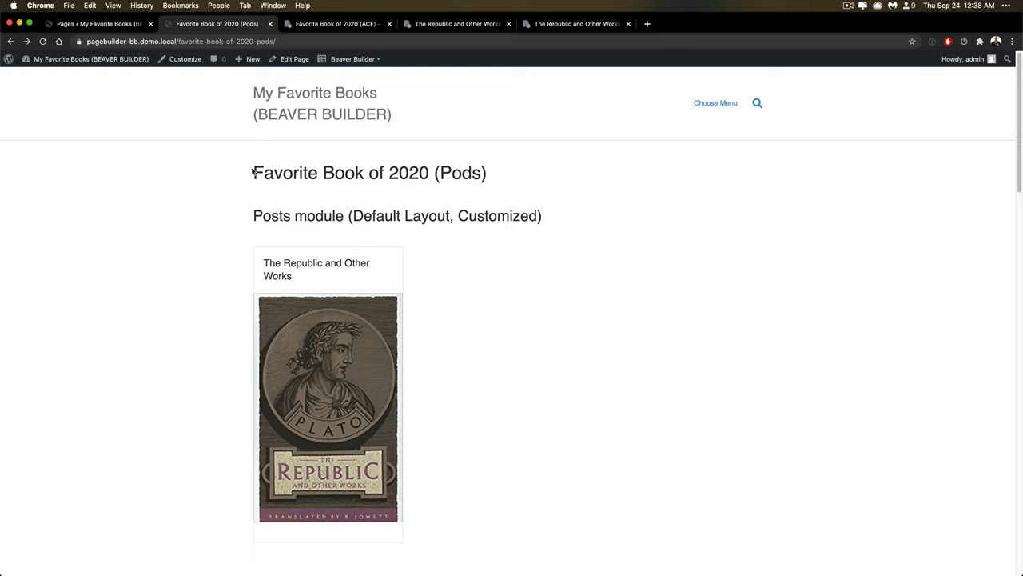
{"action": "mouse_move", "coordinate": [227, 165]}
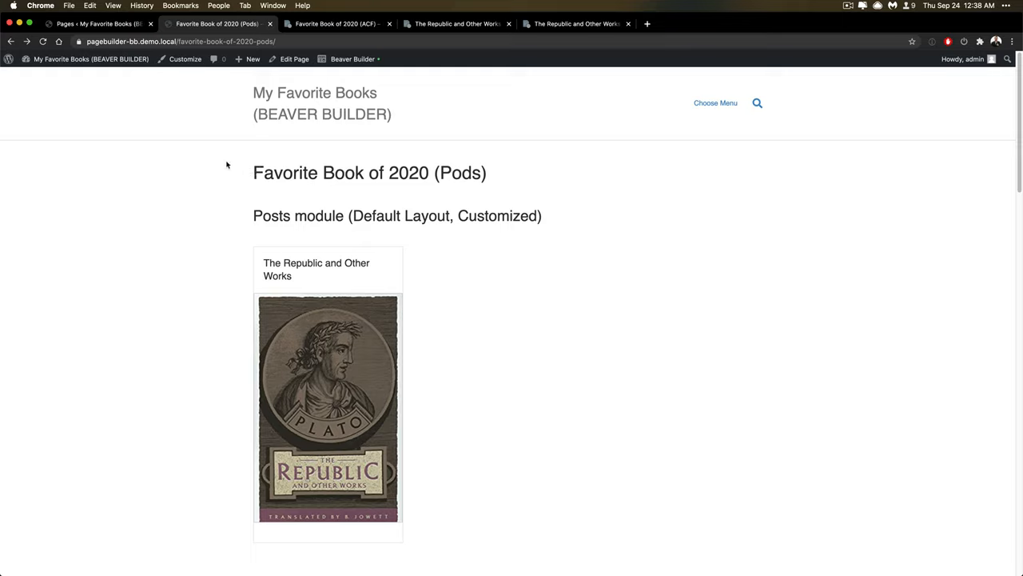
{"action": "mouse_move", "coordinate": [217, 144]}
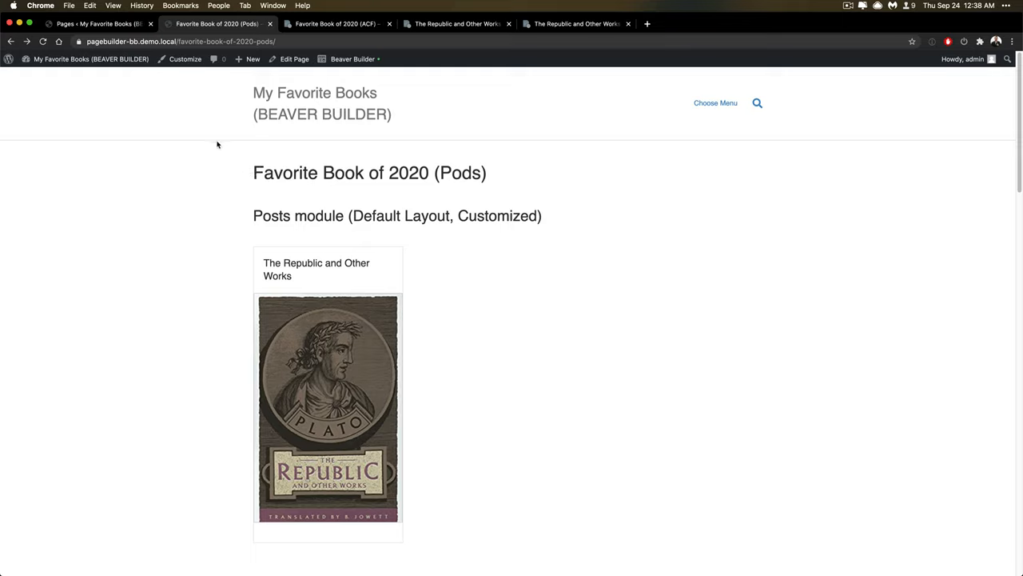
{"action": "mouse_move", "coordinate": [418, 165]}
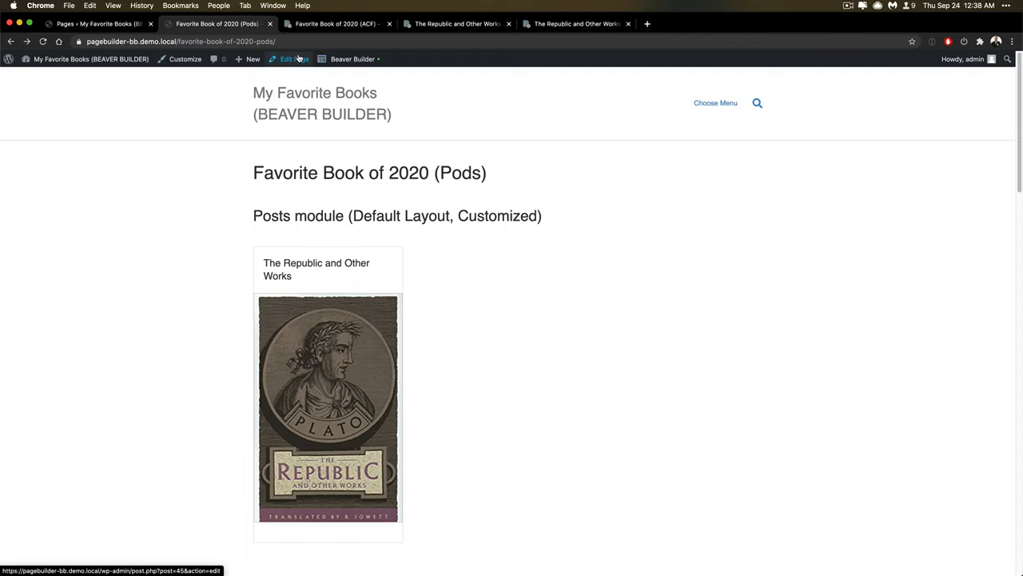
Step: Launch Beaver Builder on the 'Favorite Book of 2020 (Pods)' page from its Edit Page screen
{"action": "left_click", "coordinate": [294, 58]}
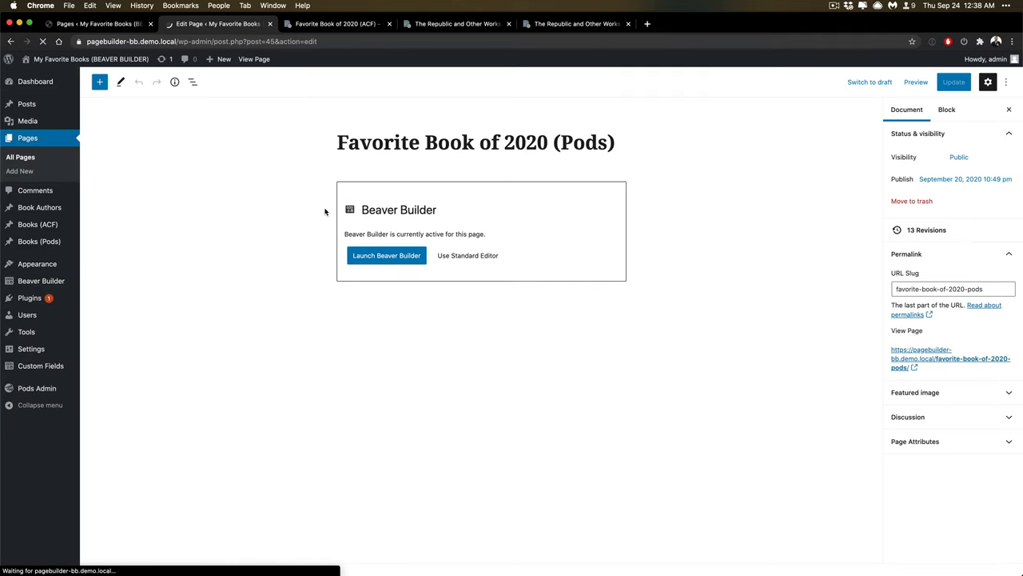
{"action": "left_click", "coordinate": [387, 256]}
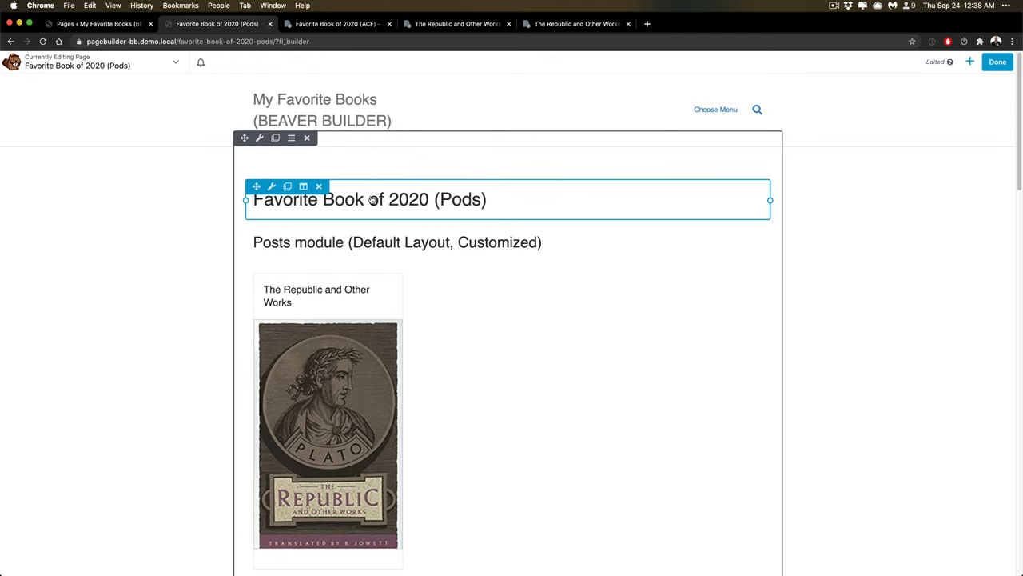
{"action": "mouse_move", "coordinate": [431, 204]}
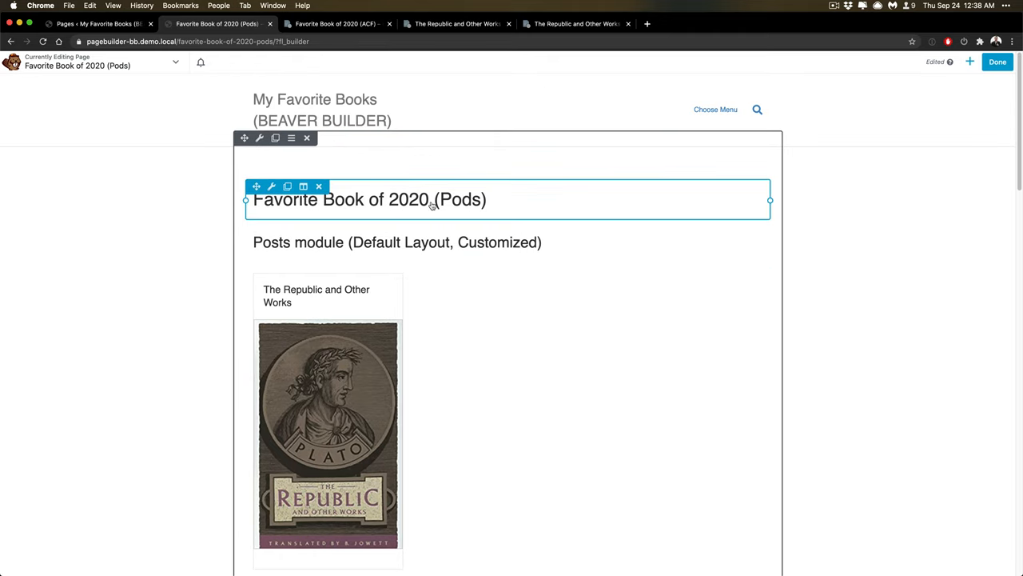
Step: In the default-layout Posts module's Content settings, set Post Type to Books (Pods) and review the books filter
{"action": "scroll", "scroll_direction": "down", "scroll_amount": 3}
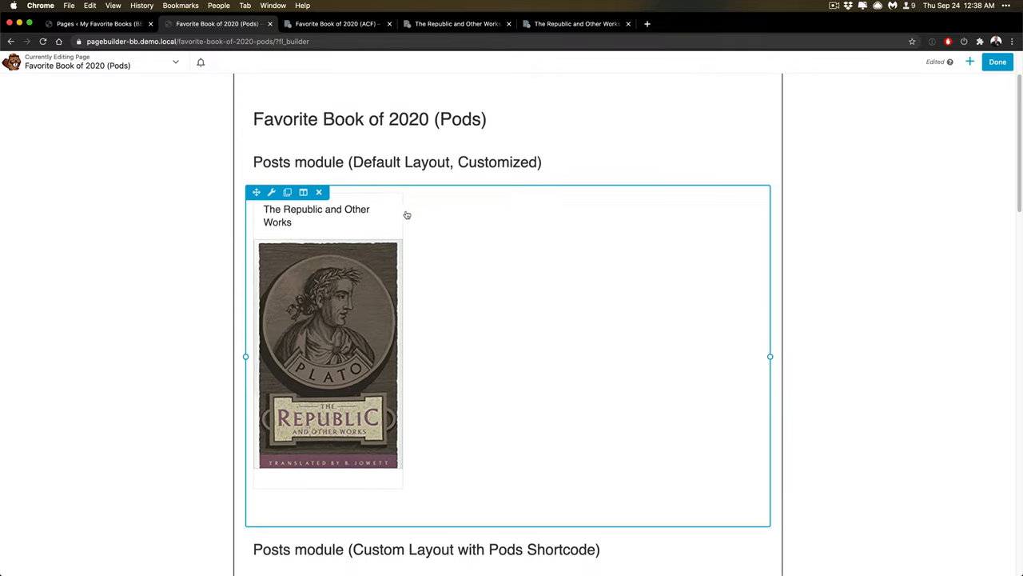
{"action": "left_click", "coordinate": [272, 190]}
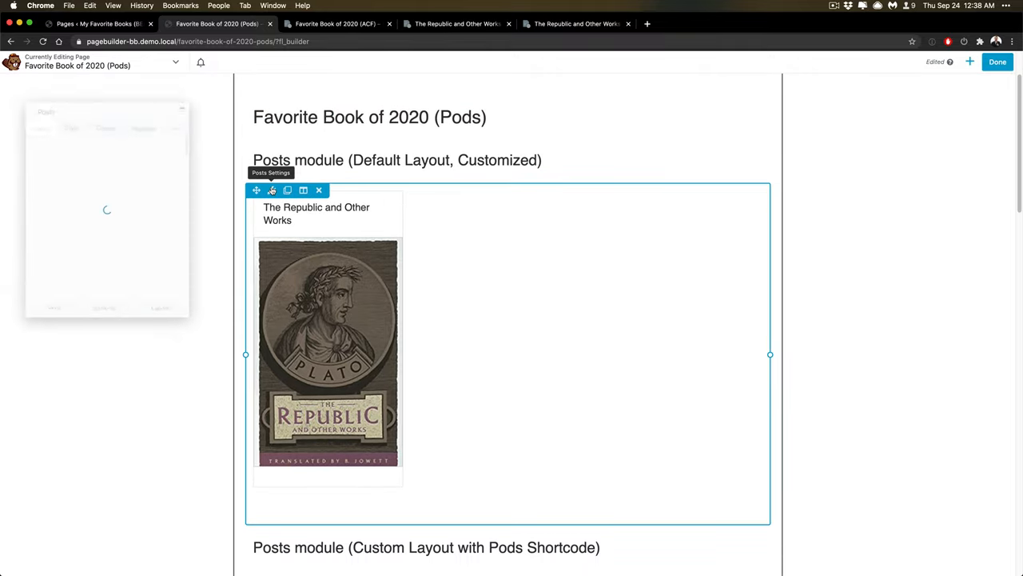
{"action": "left_click", "coordinate": [271, 189]}
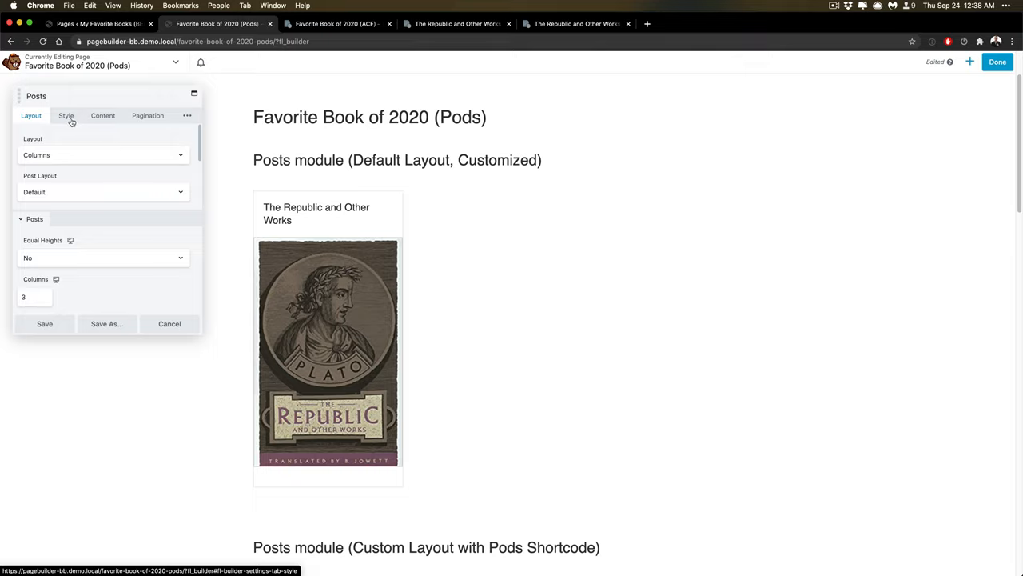
{"action": "mouse_move", "coordinate": [102, 118]}
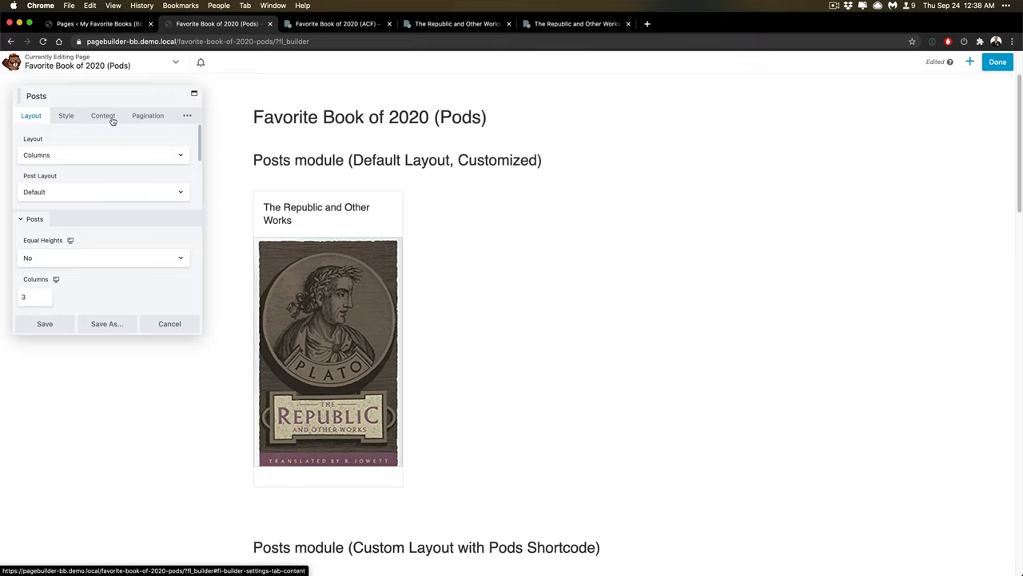
{"action": "left_click", "coordinate": [103, 115]}
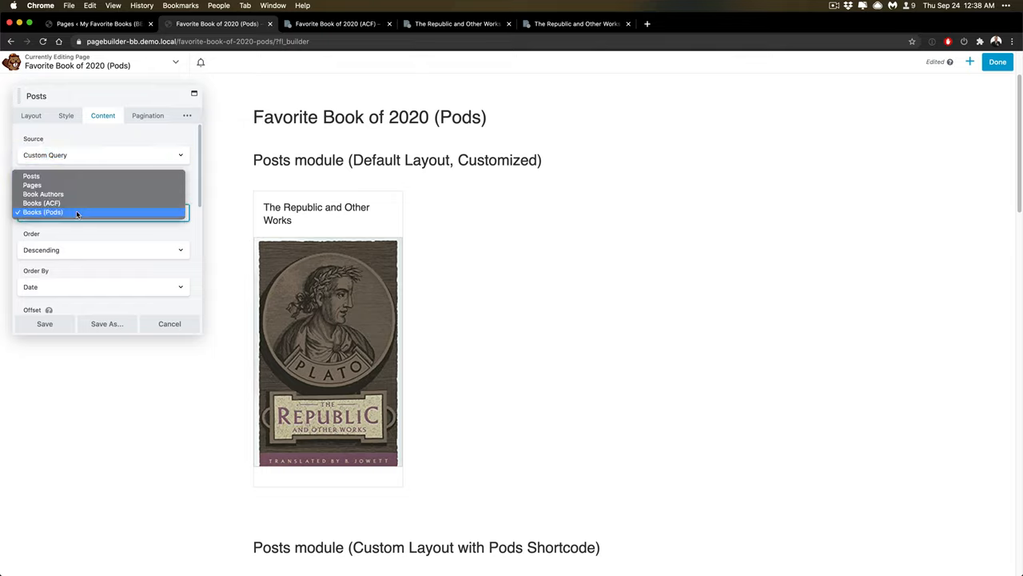
{"action": "left_click", "coordinate": [43, 211]}
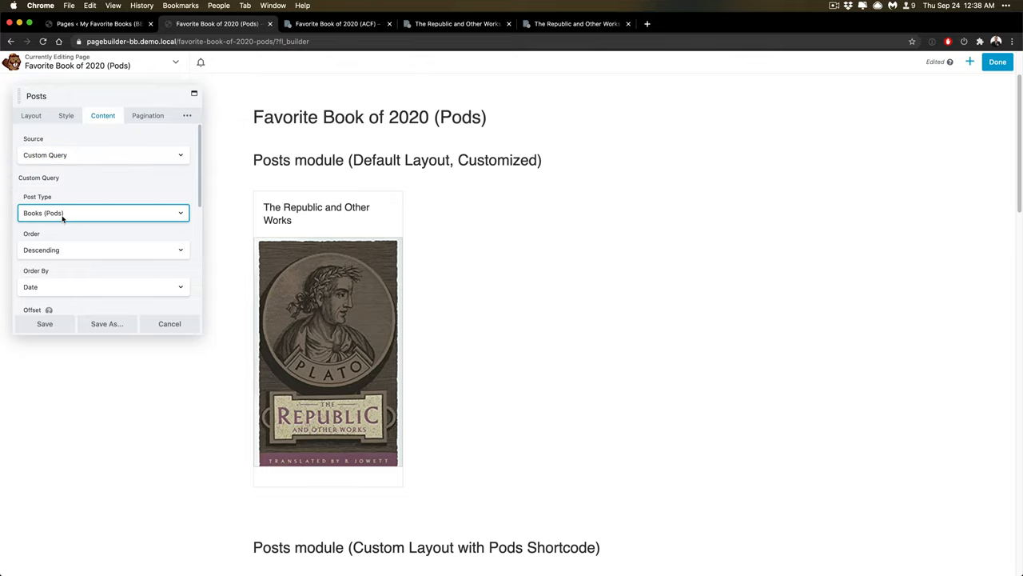
{"action": "scroll", "scroll_direction": "down", "scroll_amount": 3}
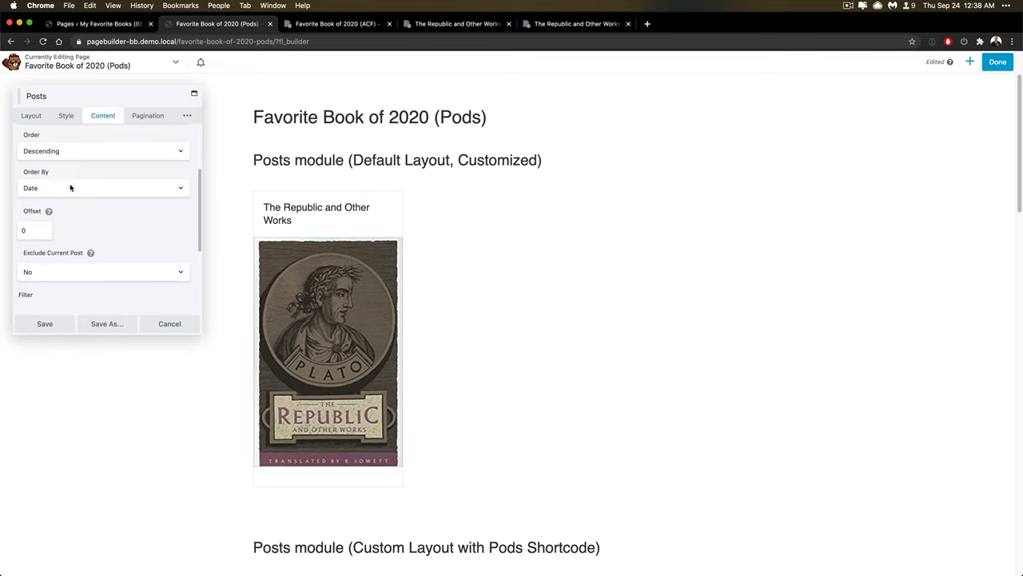
{"action": "scroll", "scroll_direction": "down", "scroll_amount": 3}
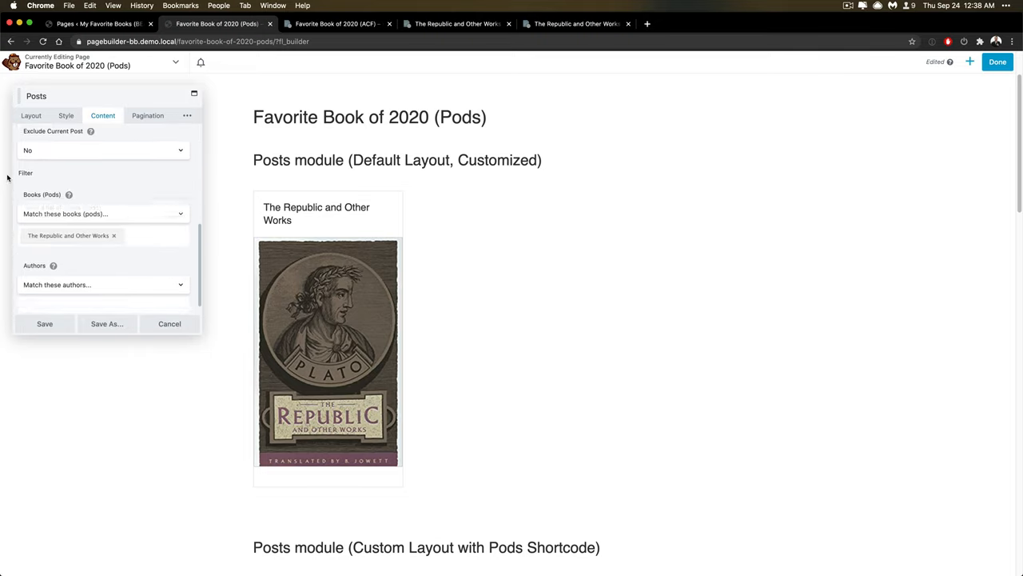
{"action": "left_click", "coordinate": [155, 235]}
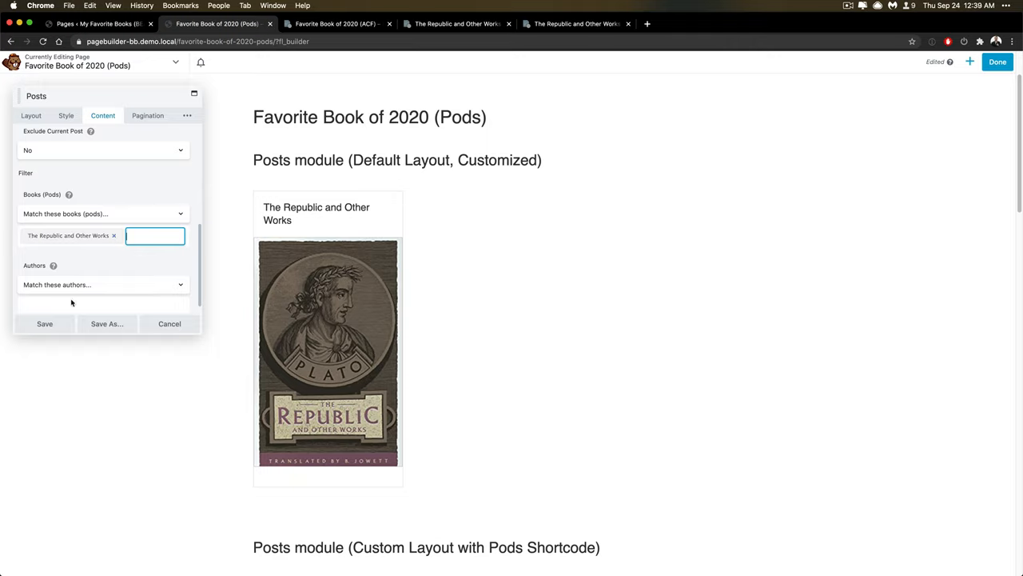
{"action": "left_click", "coordinate": [32, 115]}
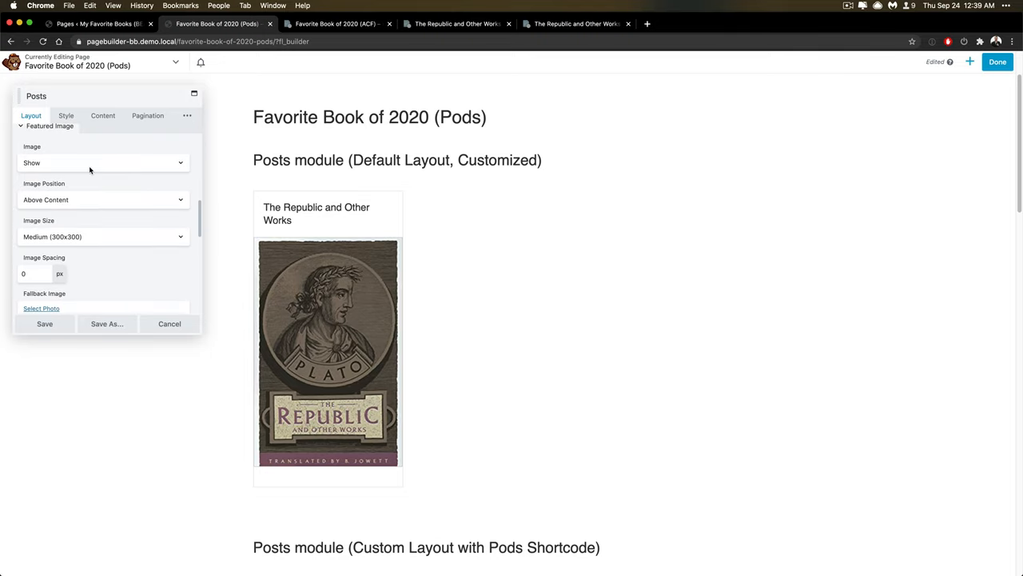
{"action": "left_click", "coordinate": [102, 163]}
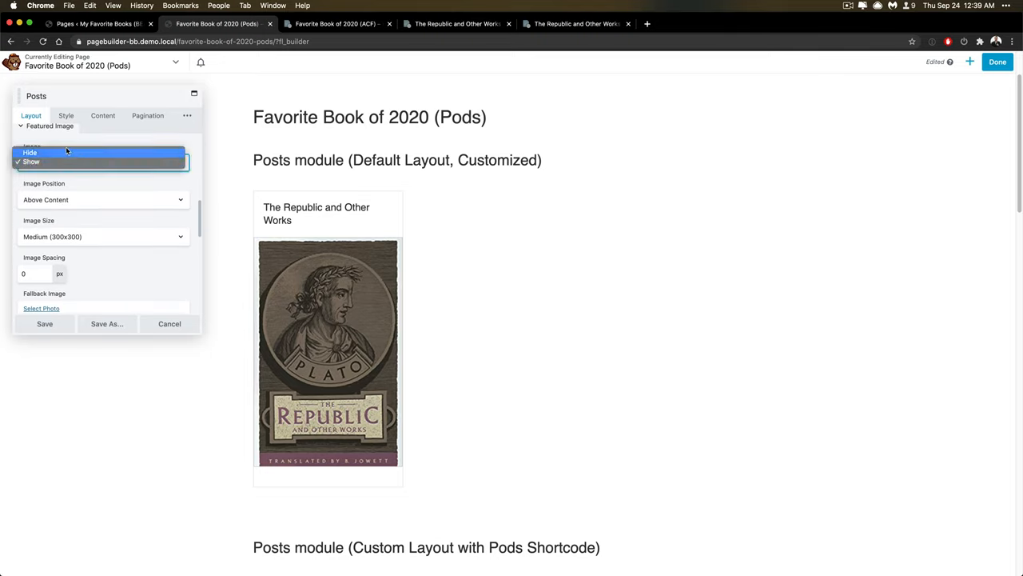
{"action": "left_click", "coordinate": [29, 152]}
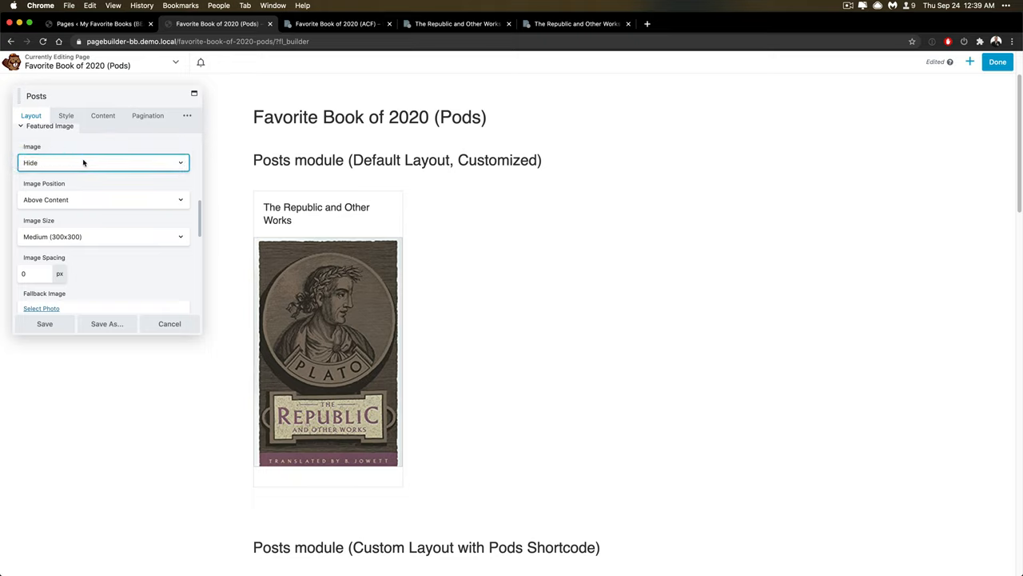
{"action": "left_click", "coordinate": [103, 163]}
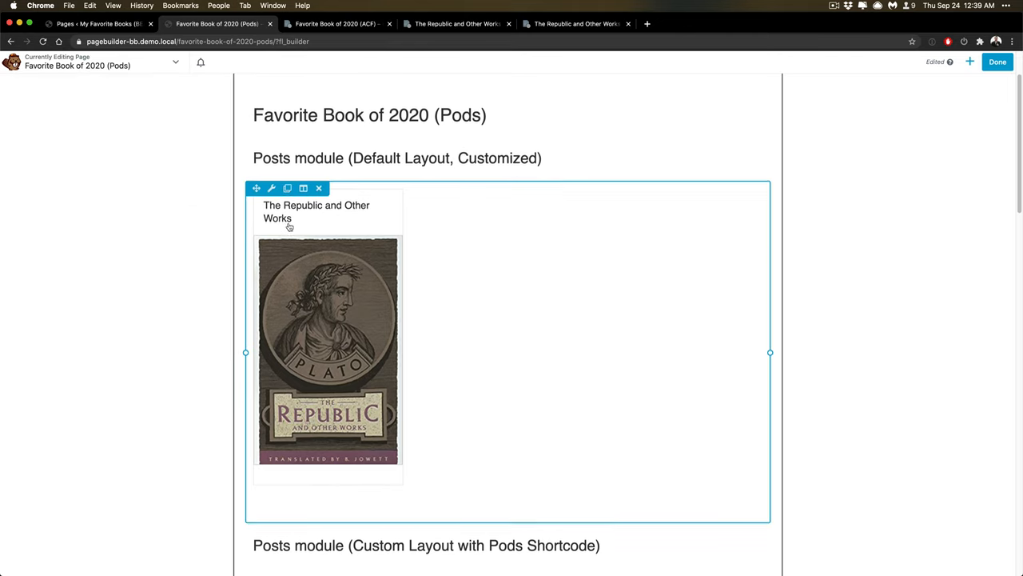
{"action": "scroll", "scroll_direction": "down", "scroll_amount": 3}
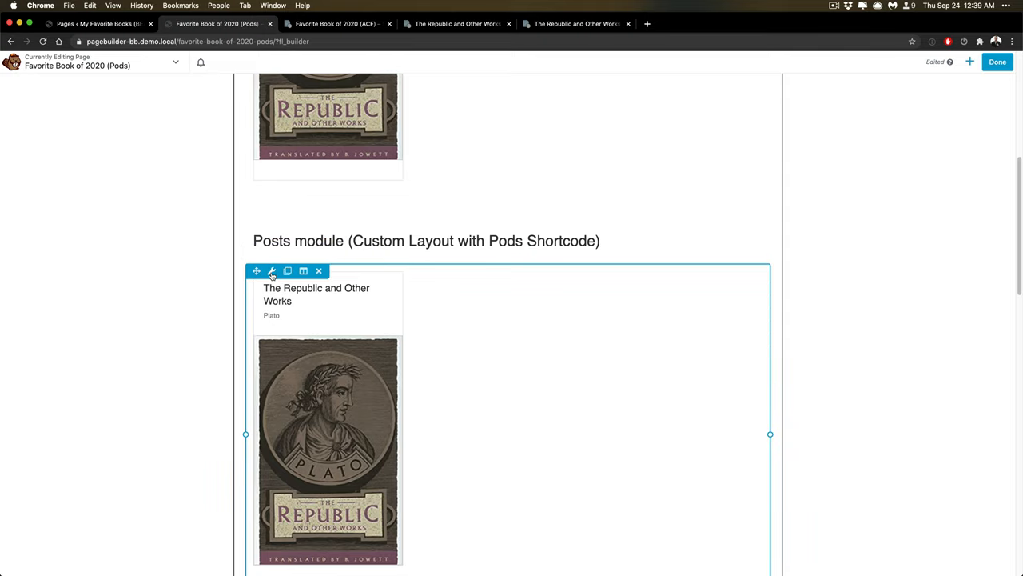
{"action": "left_click", "coordinate": [272, 272]}
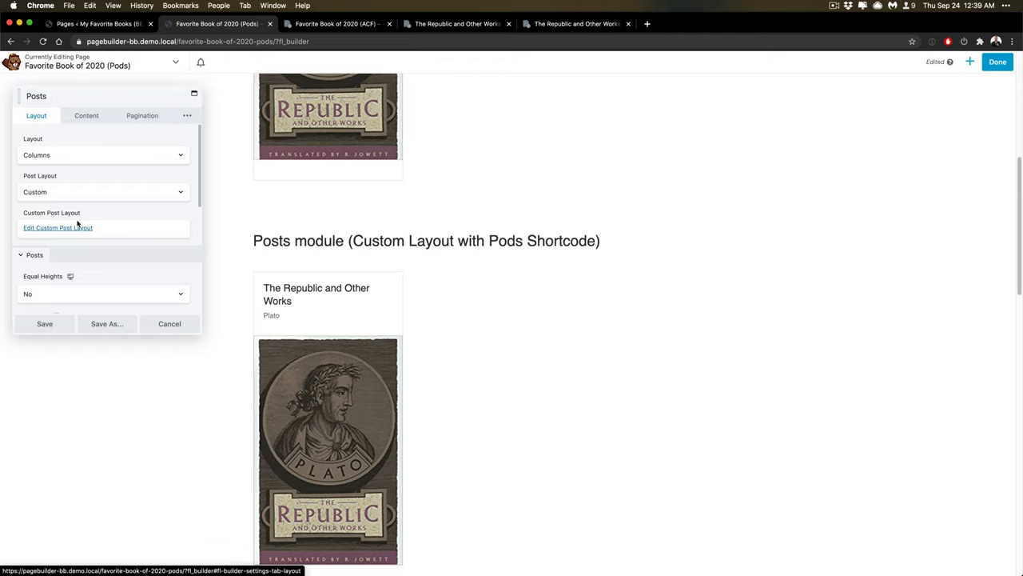
{"action": "left_click", "coordinate": [57, 227]}
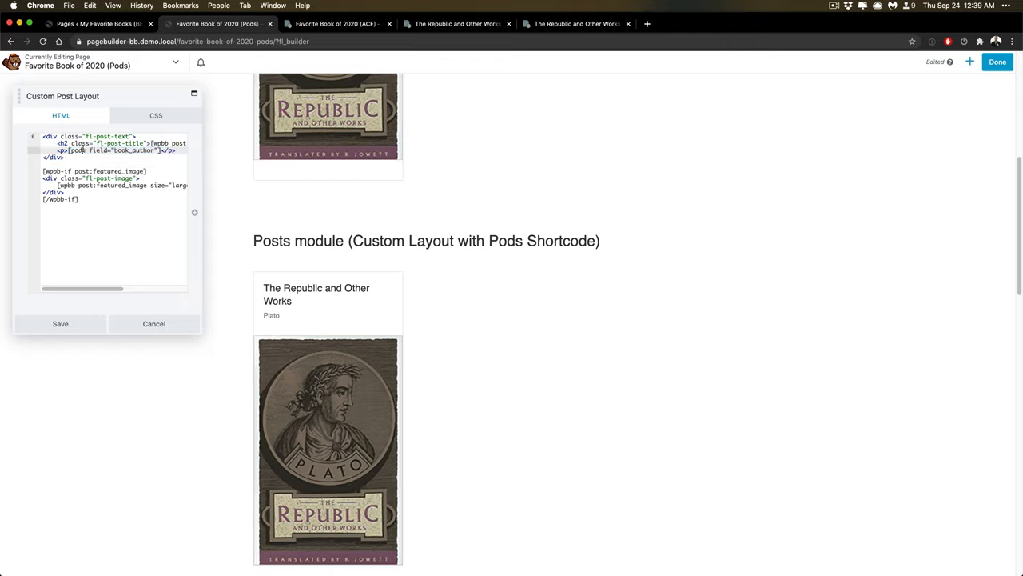
{"action": "double_click", "coordinate": [136, 150]}
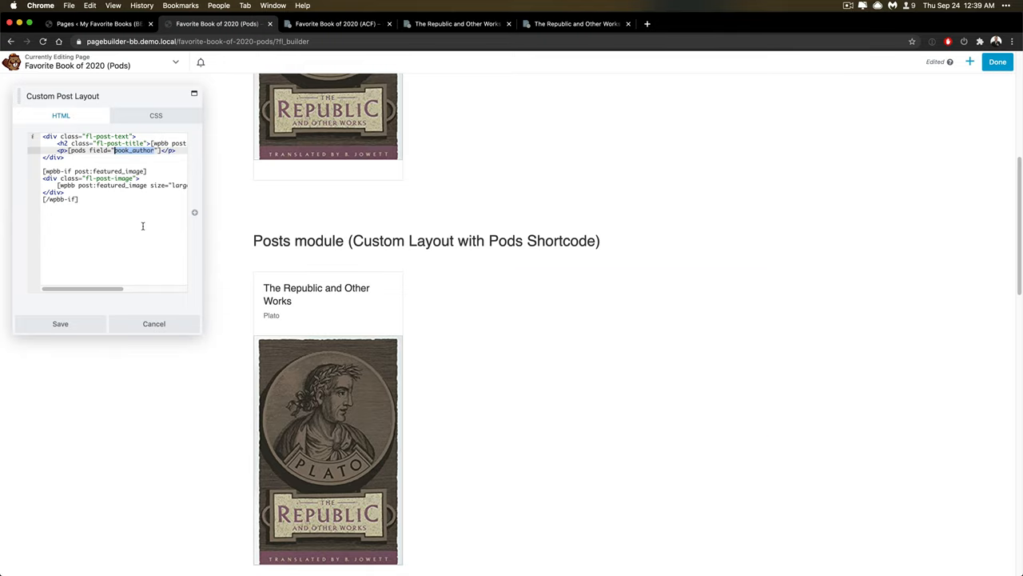
{"action": "scroll", "scroll_direction": "down", "scroll_amount": 3}
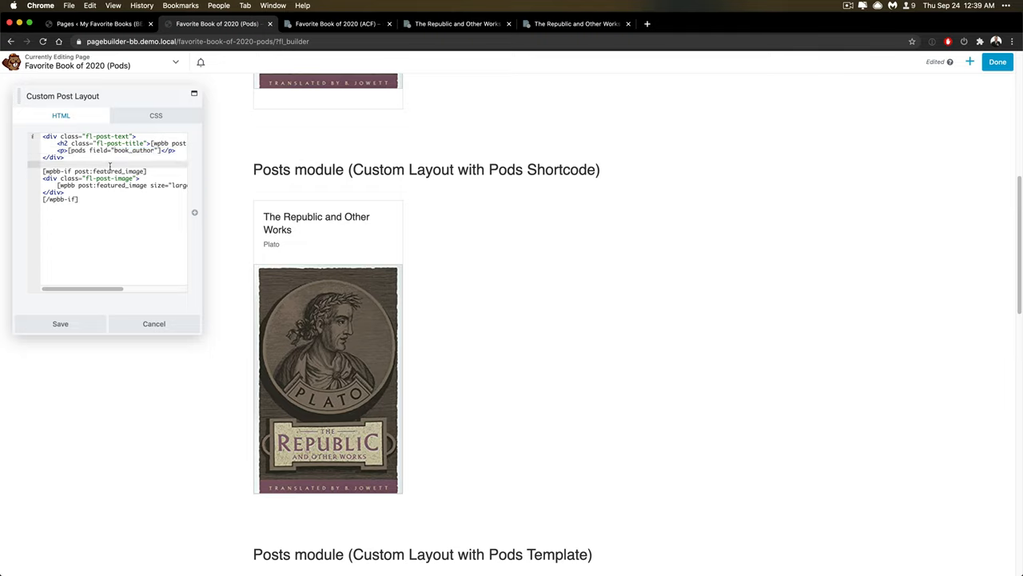
{"action": "left_click", "coordinate": [154, 323]}
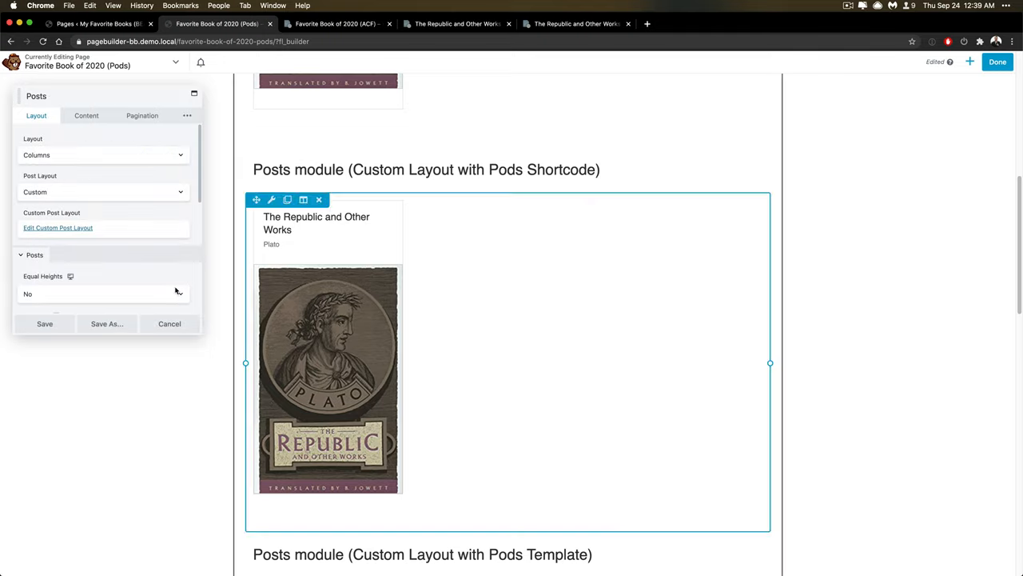
{"action": "left_click", "coordinate": [169, 323]}
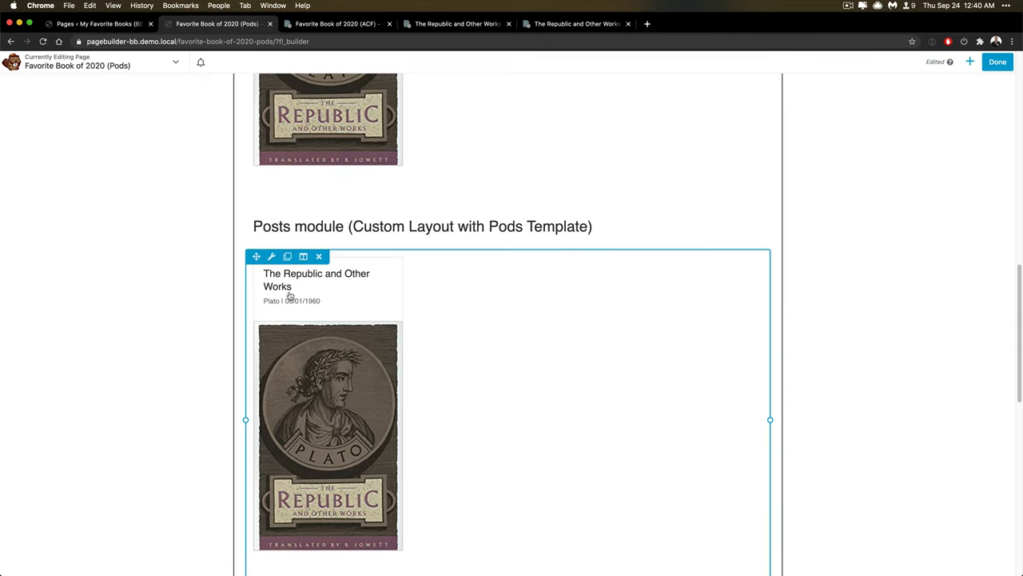
Step: Open the Pods-template Posts module's settings and its custom post layout code
{"action": "left_click", "coordinate": [272, 256]}
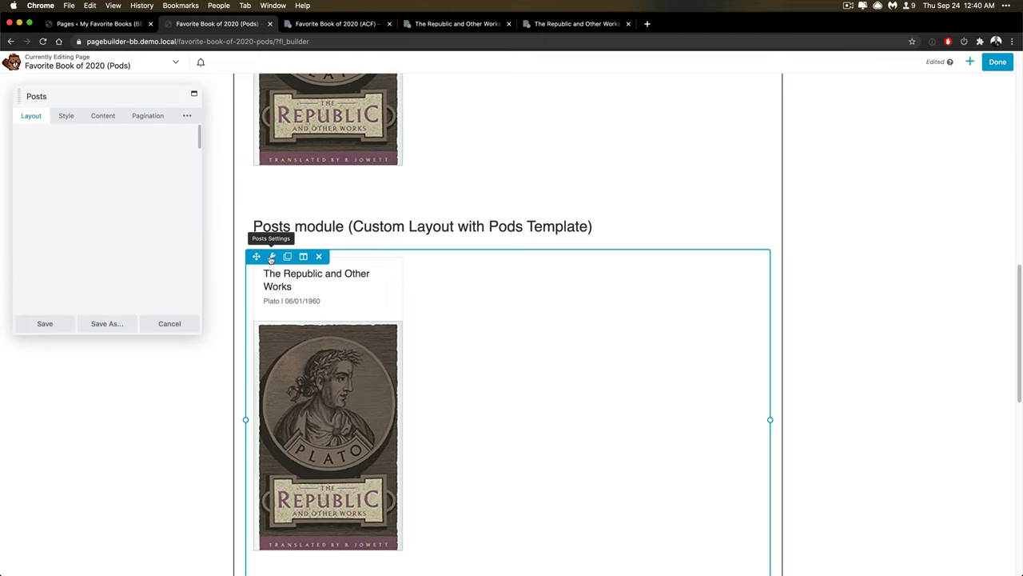
{"action": "left_click", "coordinate": [271, 256]}
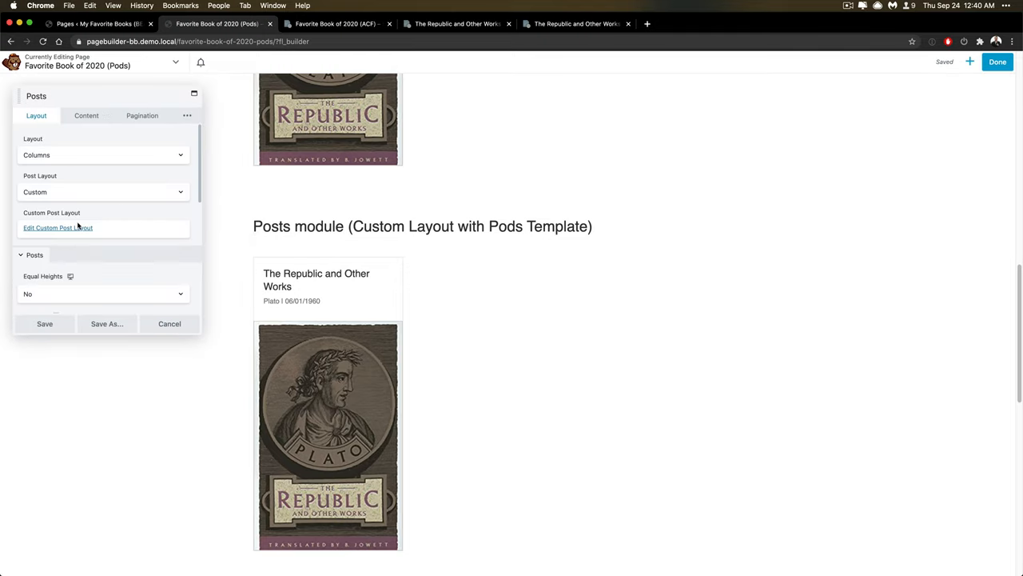
{"action": "left_click", "coordinate": [57, 227]}
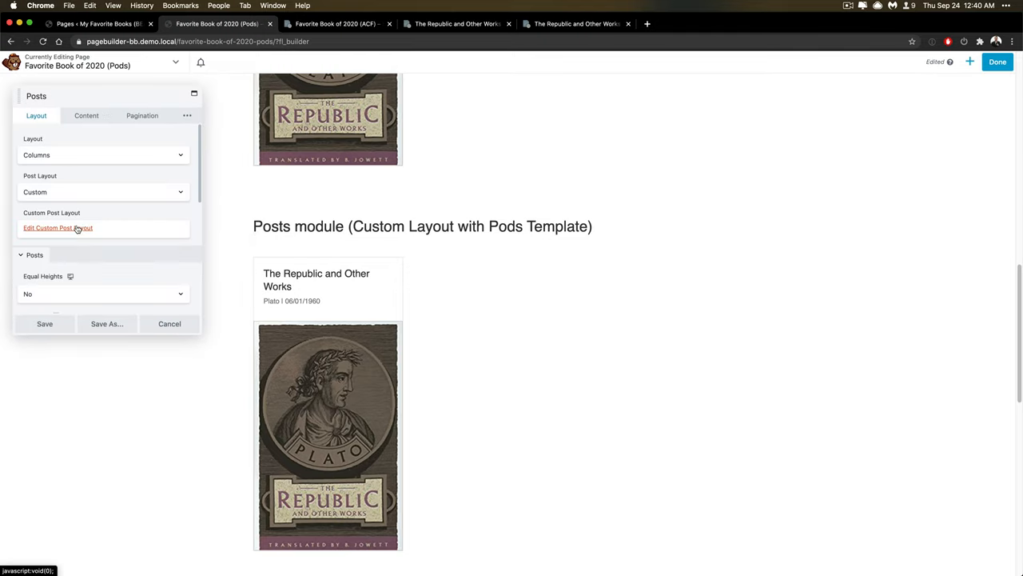
{"action": "left_click", "coordinate": [58, 227]}
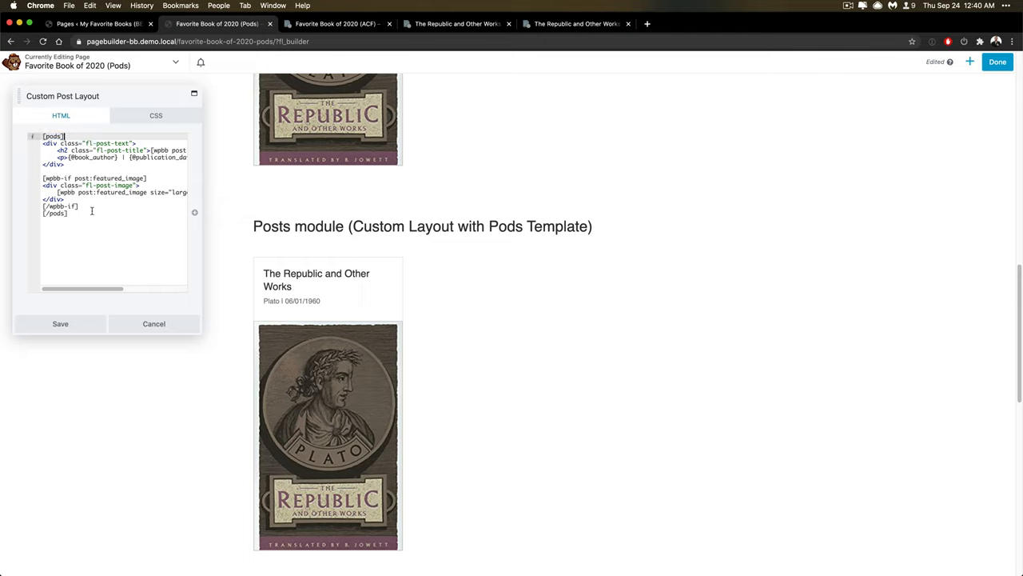
Step: Review the [pods] book_author field placeholders in the layout code, then cancel back to the module settings
{"action": "double_click", "coordinate": [61, 207]}
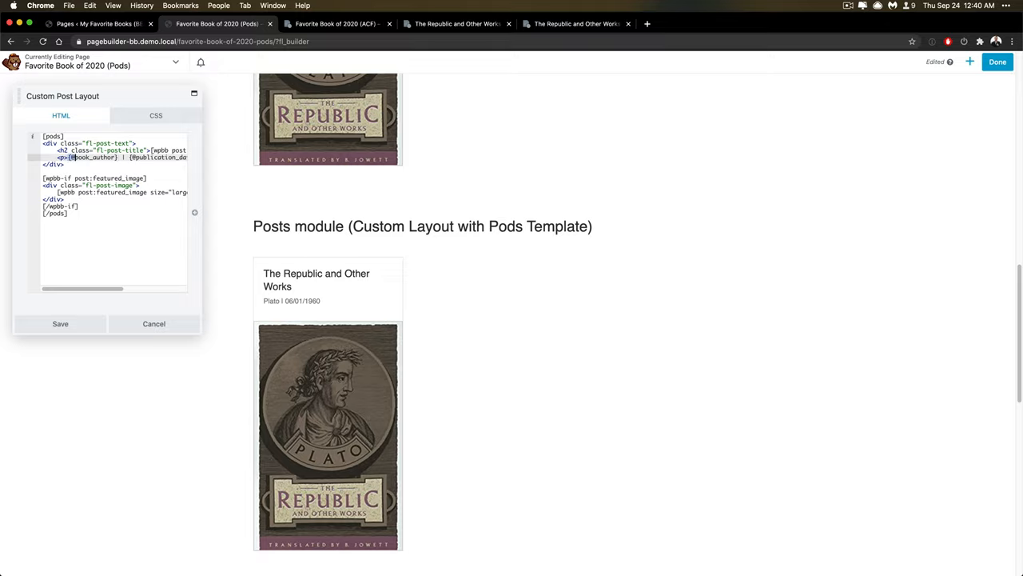
{"action": "double_click", "coordinate": [93, 156]}
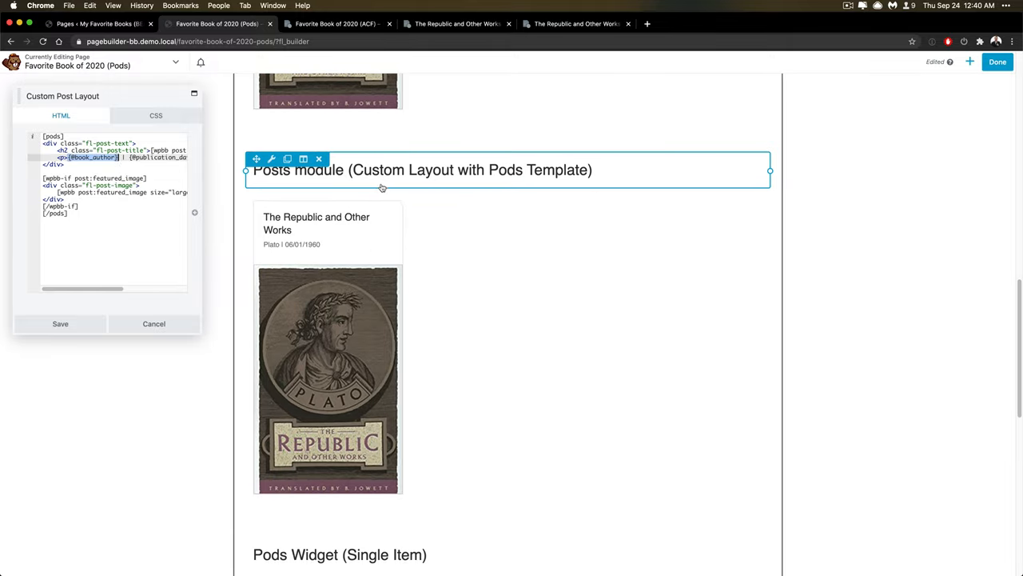
{"action": "scroll", "scroll_direction": "down", "scroll_amount": 3}
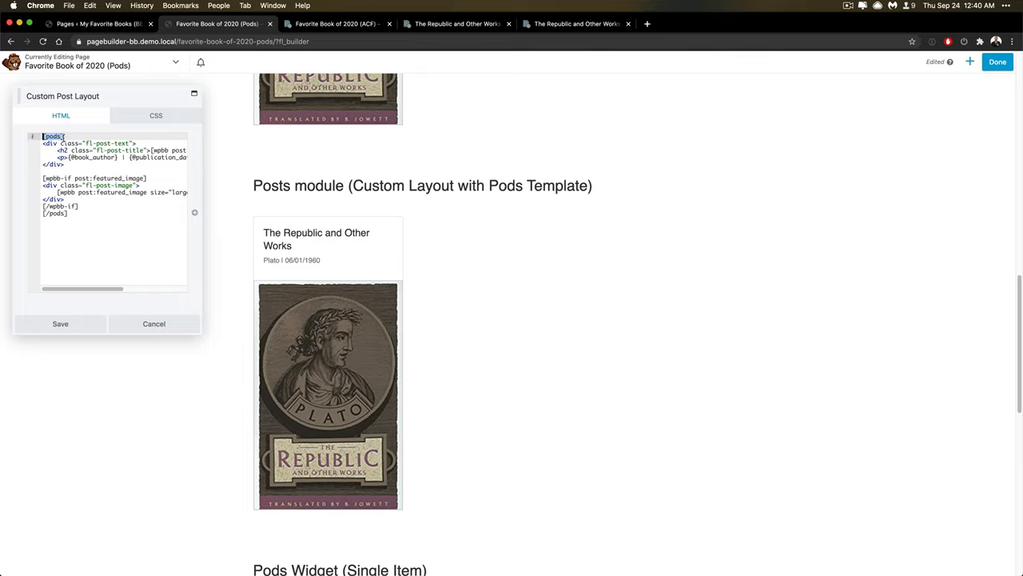
{"action": "left_click", "coordinate": [67, 136]}
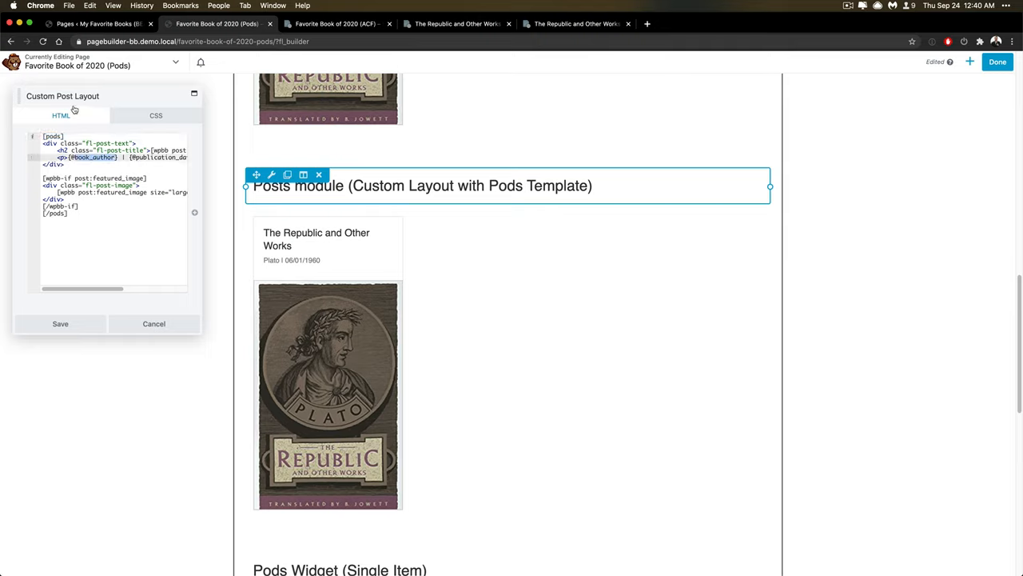
{"action": "left_click", "coordinate": [153, 323]}
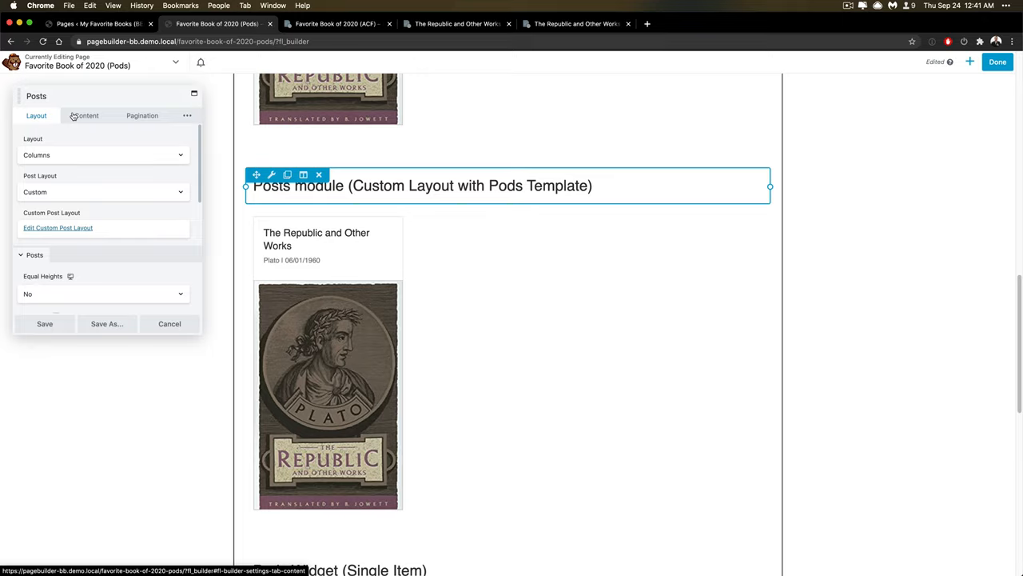
{"action": "mouse_move", "coordinate": [102, 237]}
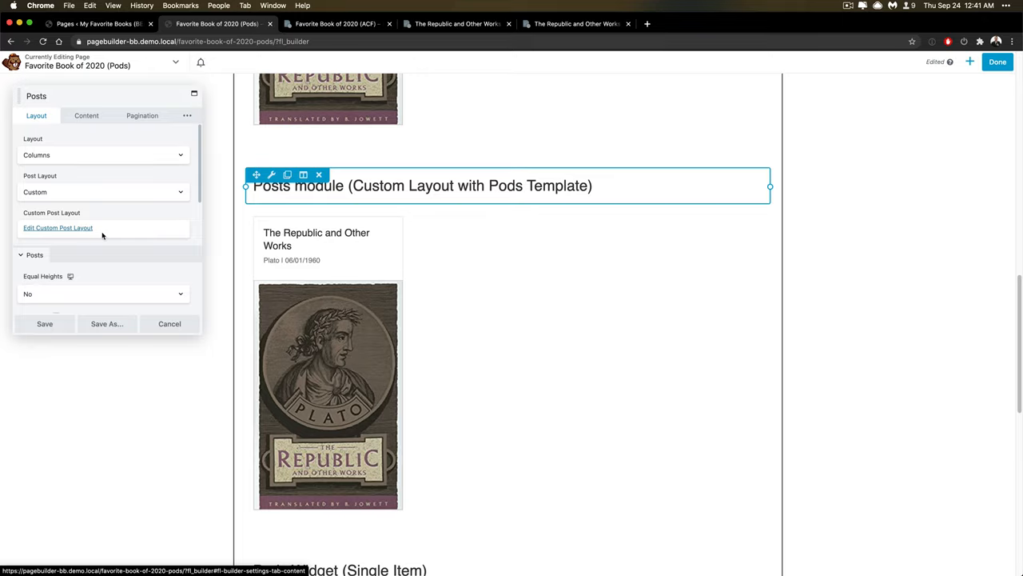
Step: Close the Posts module settings and bring up the module library beside the Pods Widget section
{"action": "left_click", "coordinate": [170, 323]}
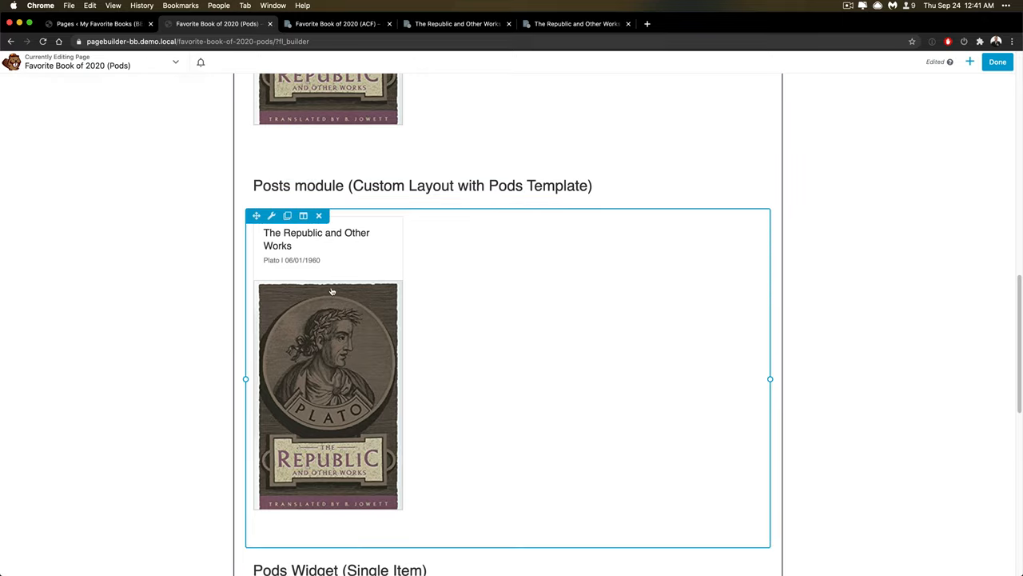
{"action": "scroll", "scroll_direction": "down", "scroll_amount": 3}
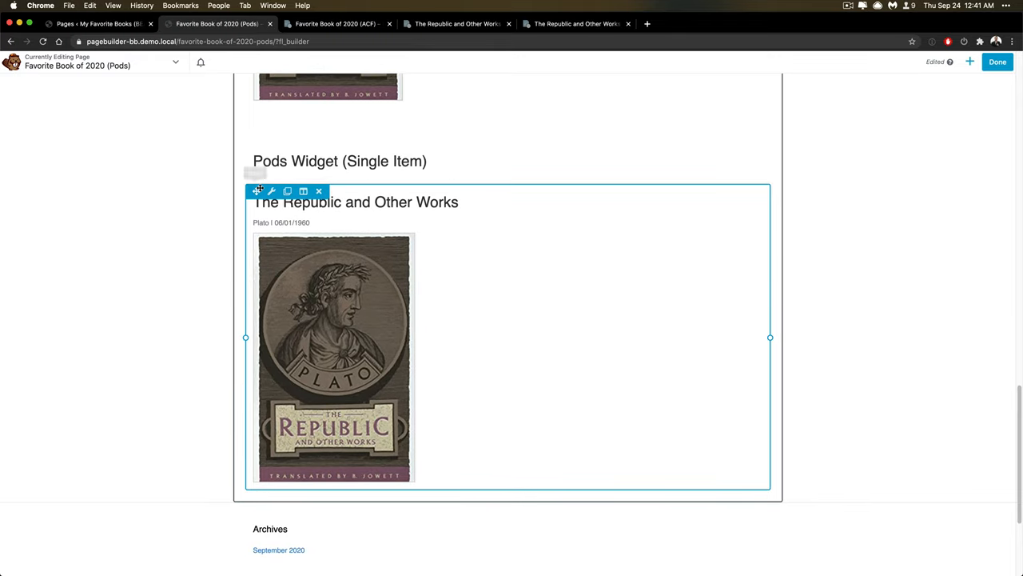
{"action": "left_click", "coordinate": [272, 192]}
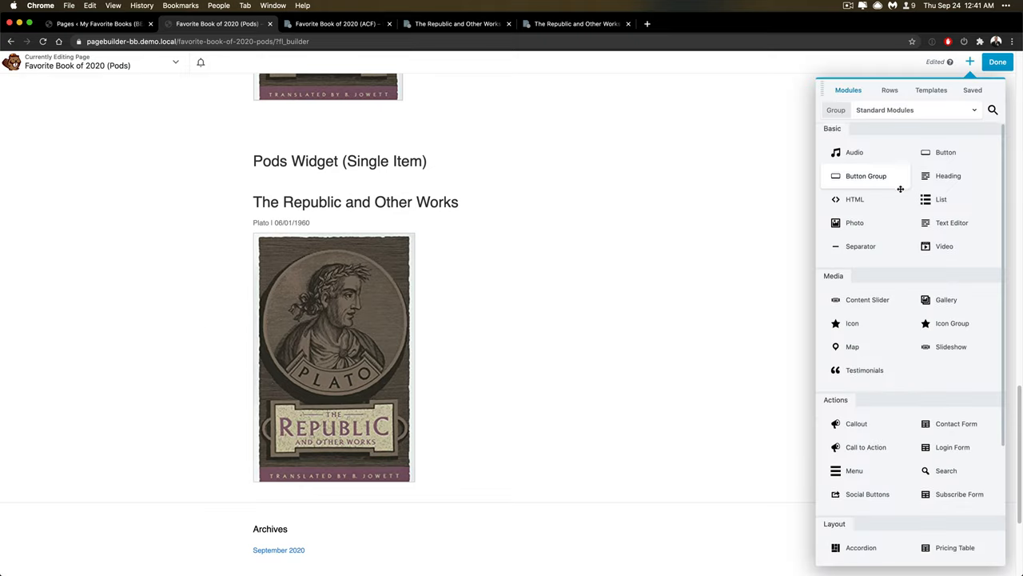
Step: Switch the module library's Group to WordPress Widgets to list the Pods widgets
{"action": "scroll", "scroll_direction": "down", "scroll_amount": 3}
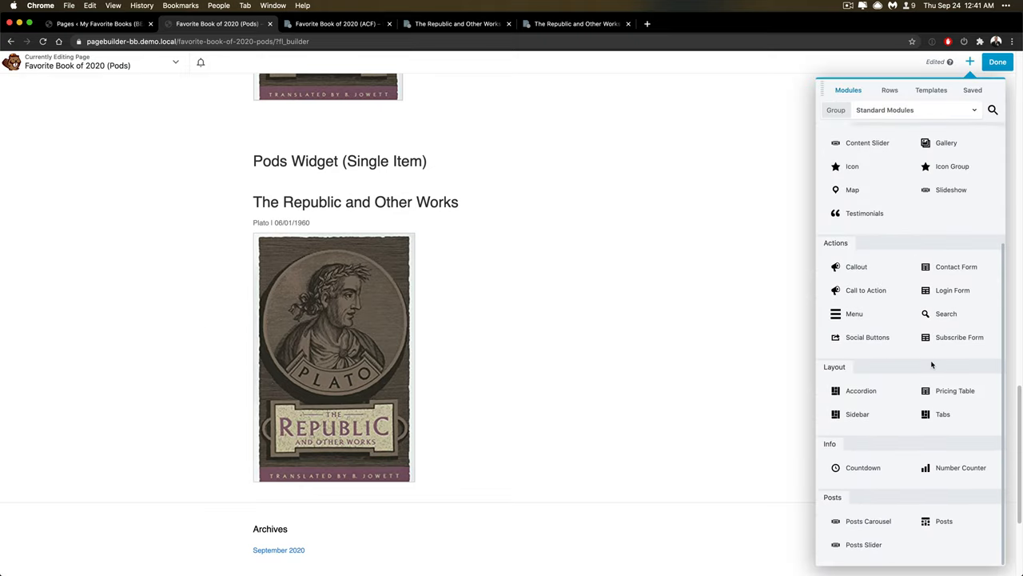
{"action": "left_click", "coordinate": [915, 109]}
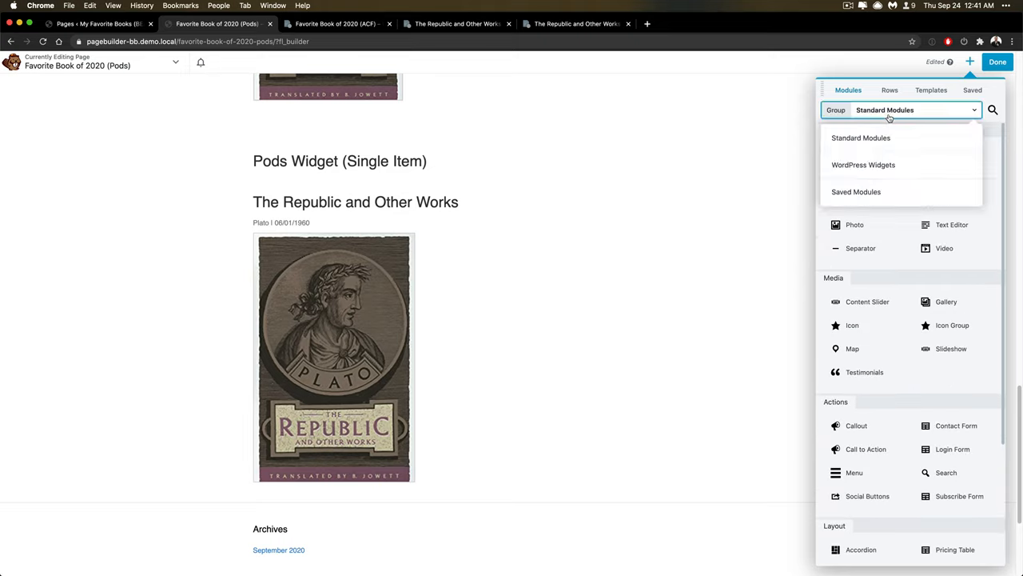
{"action": "left_click", "coordinate": [864, 165]}
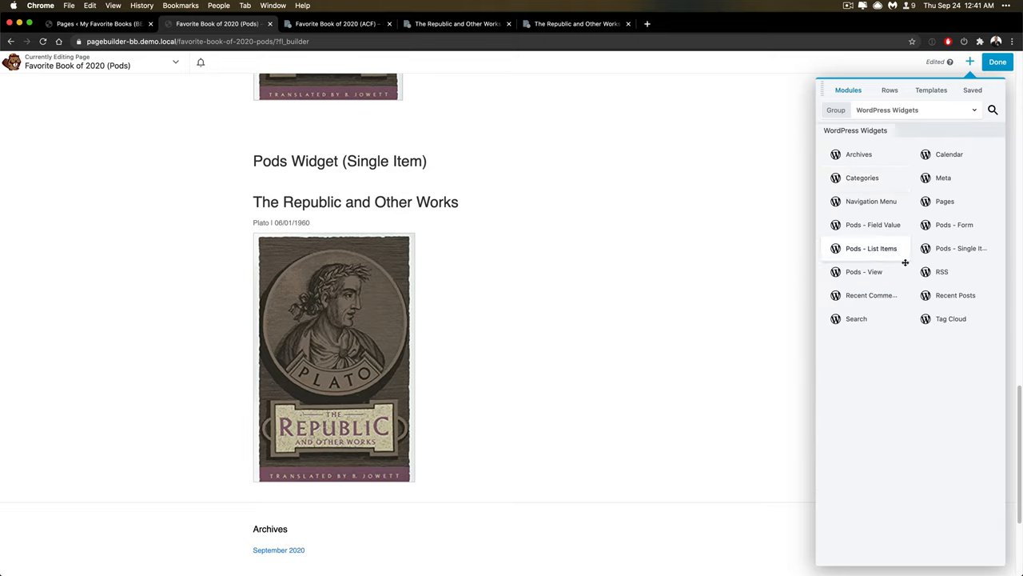
{"action": "mouse_move", "coordinate": [870, 201]}
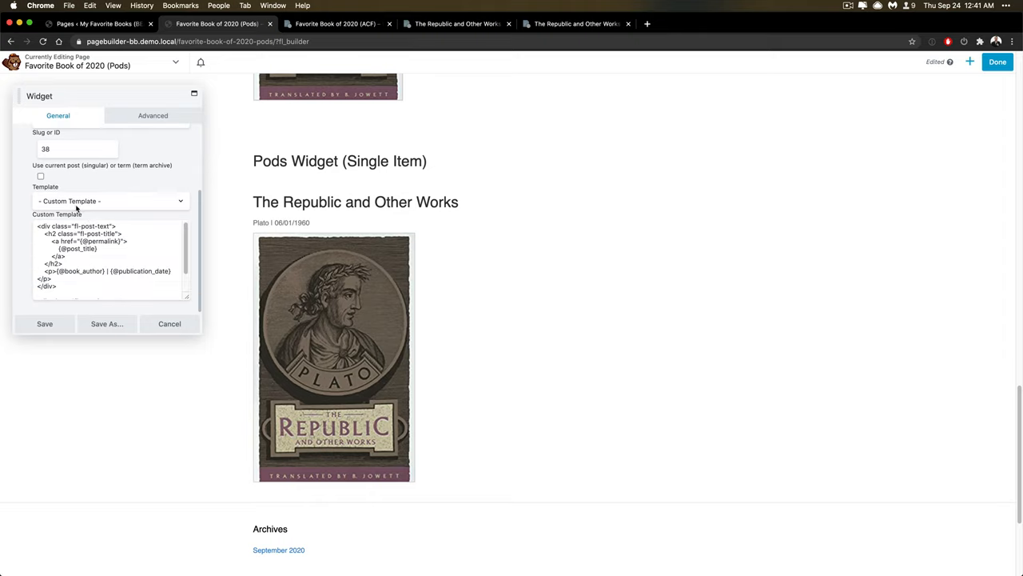
Step: Select the opening div of the Pods Single Item widget's custom template and scroll to compare it with the Posts layout
{"action": "left_click", "coordinate": [109, 256]}
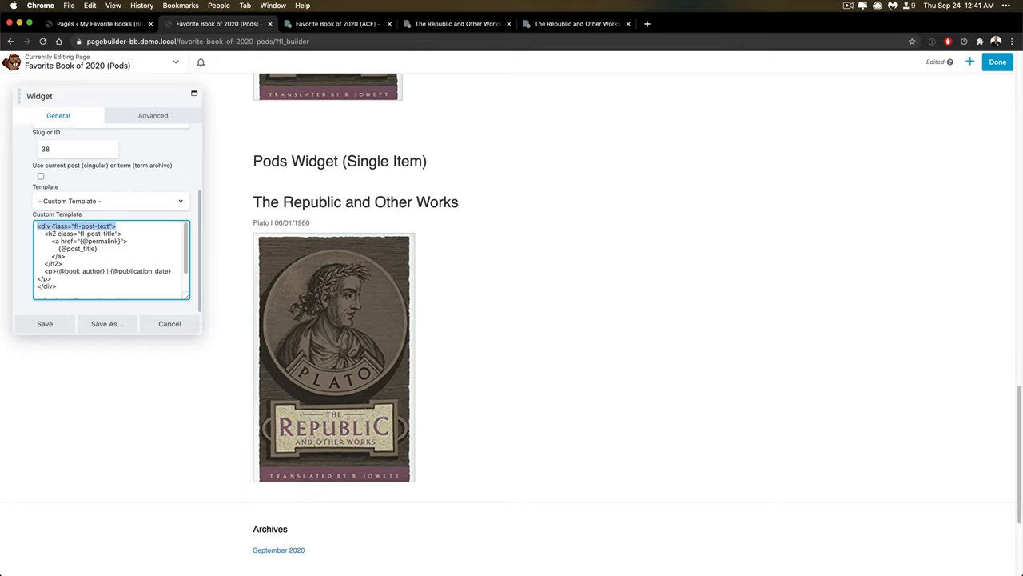
{"action": "left_click", "coordinate": [48, 227]}
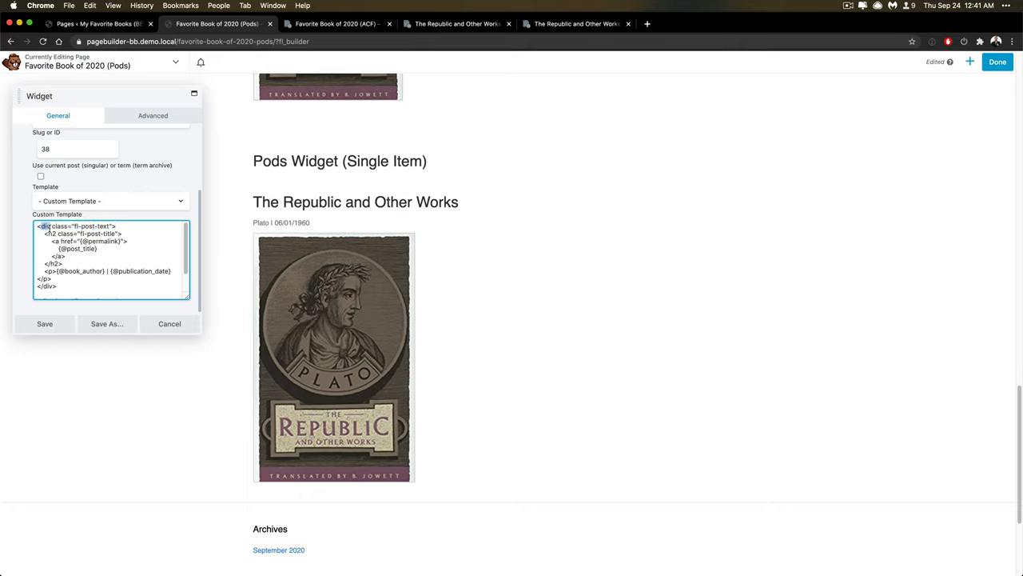
{"action": "double_click", "coordinate": [73, 227]}
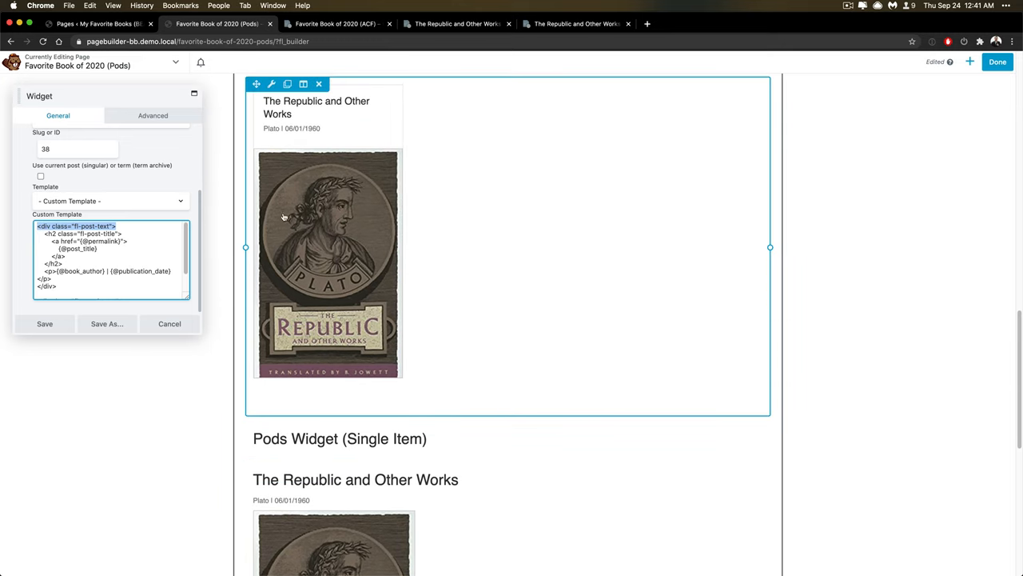
{"action": "scroll", "scroll_direction": "down", "scroll_amount": 3}
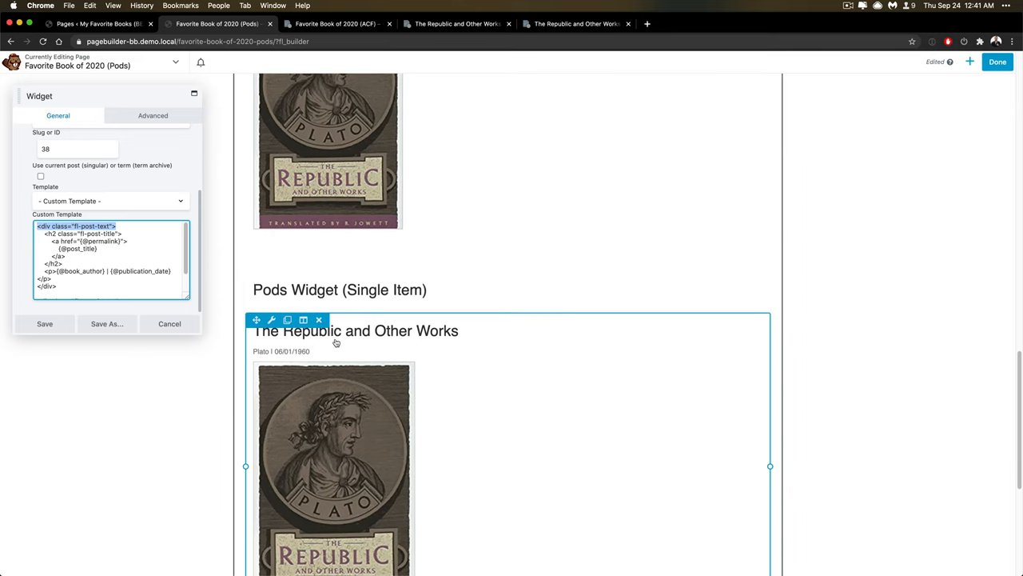
{"action": "mouse_move", "coordinate": [424, 354]}
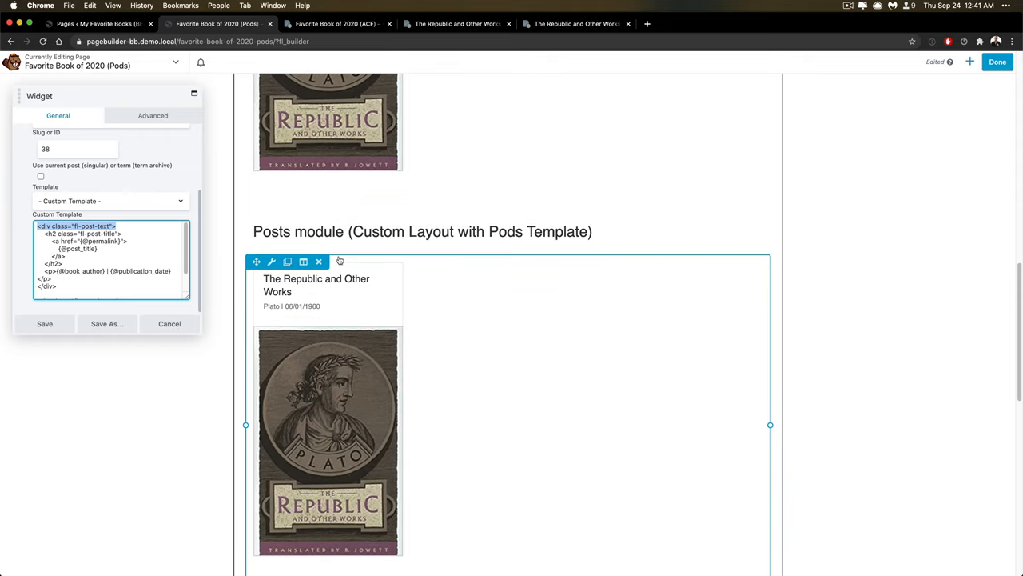
{"action": "mouse_move", "coordinate": [251, 399]}
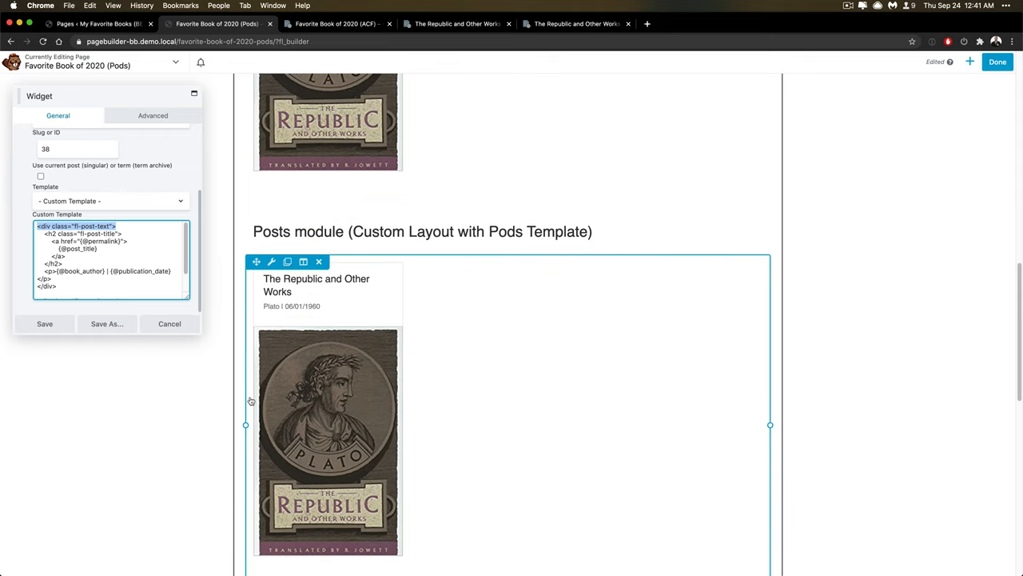
{"action": "scroll", "scroll_direction": "down", "scroll_amount": 3}
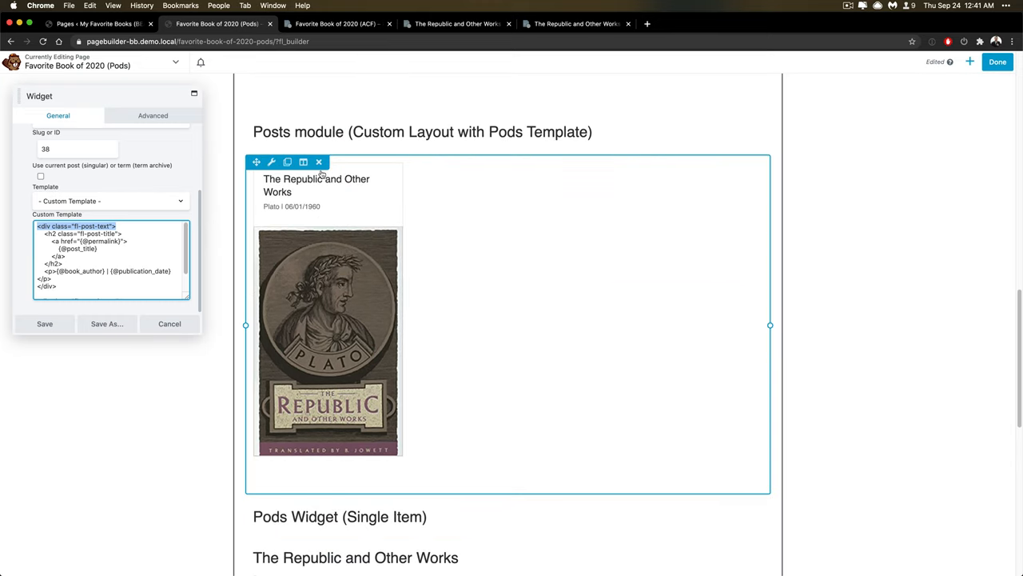
Step: Select the widget's template markup for comparison, then scroll back through the page
{"action": "scroll", "scroll_direction": "down", "scroll_amount": 3}
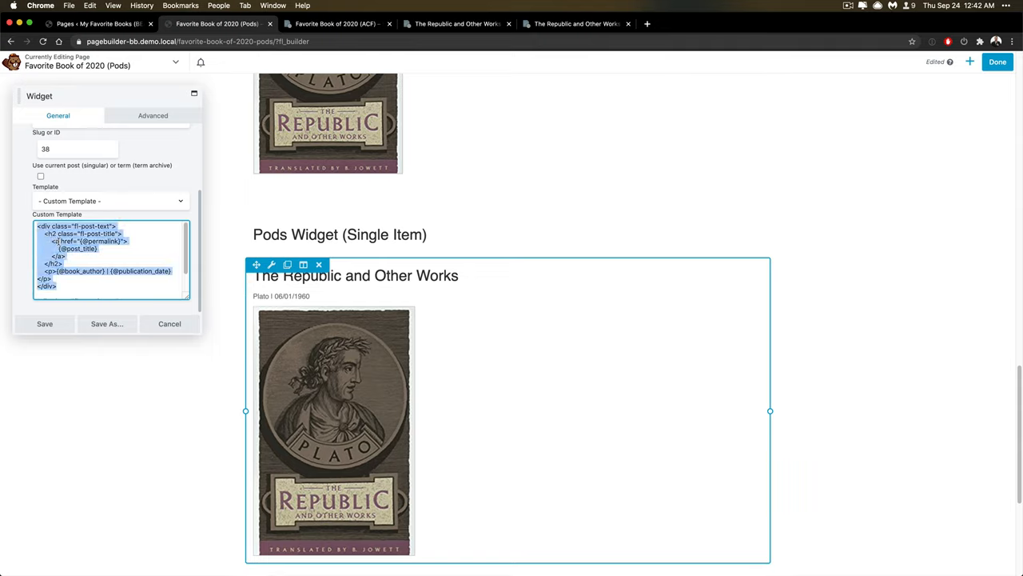
{"action": "double_click", "coordinate": [102, 240]}
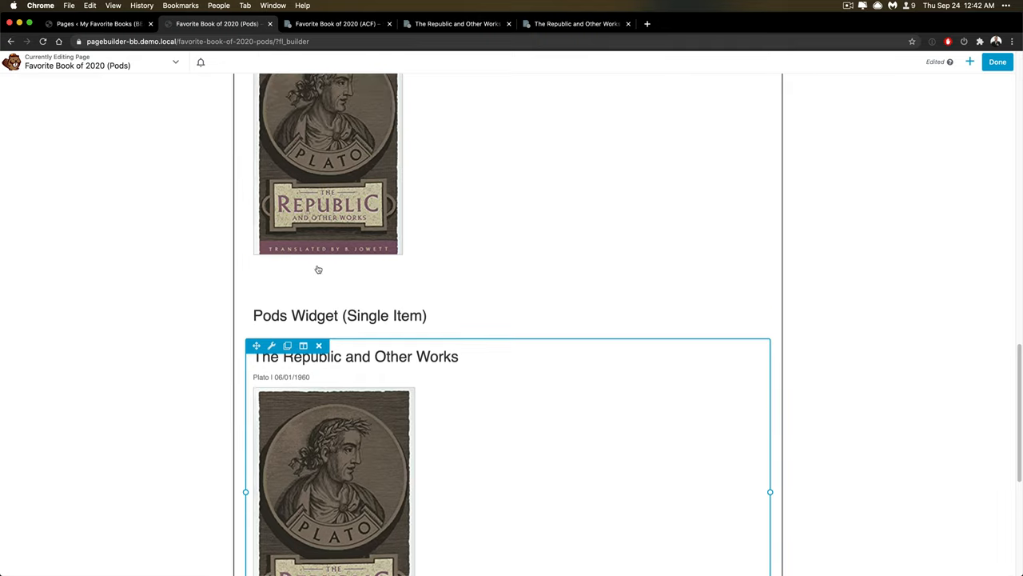
{"action": "scroll", "scroll_direction": "down", "scroll_amount": 3}
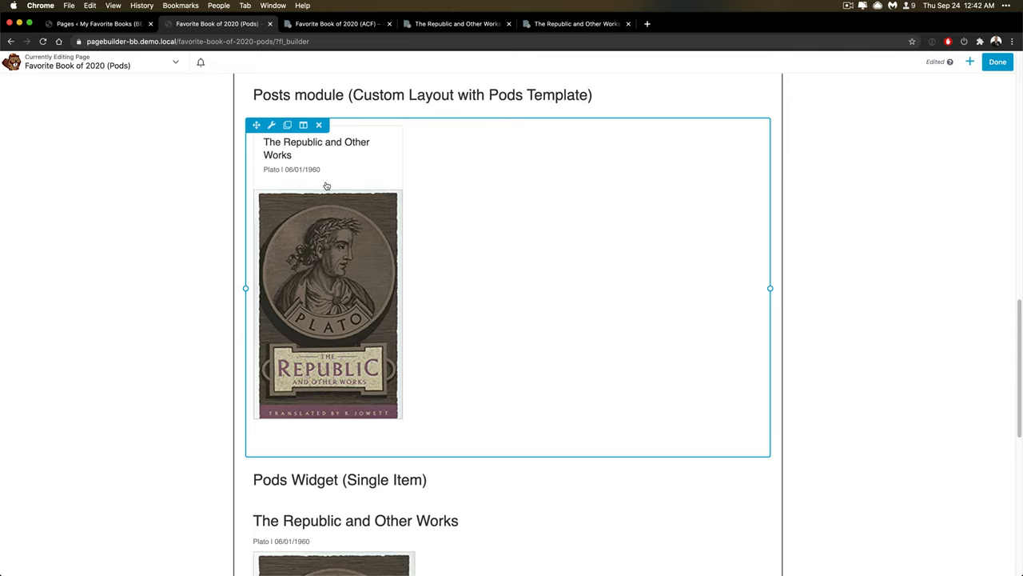
{"action": "mouse_move", "coordinate": [365, 198]}
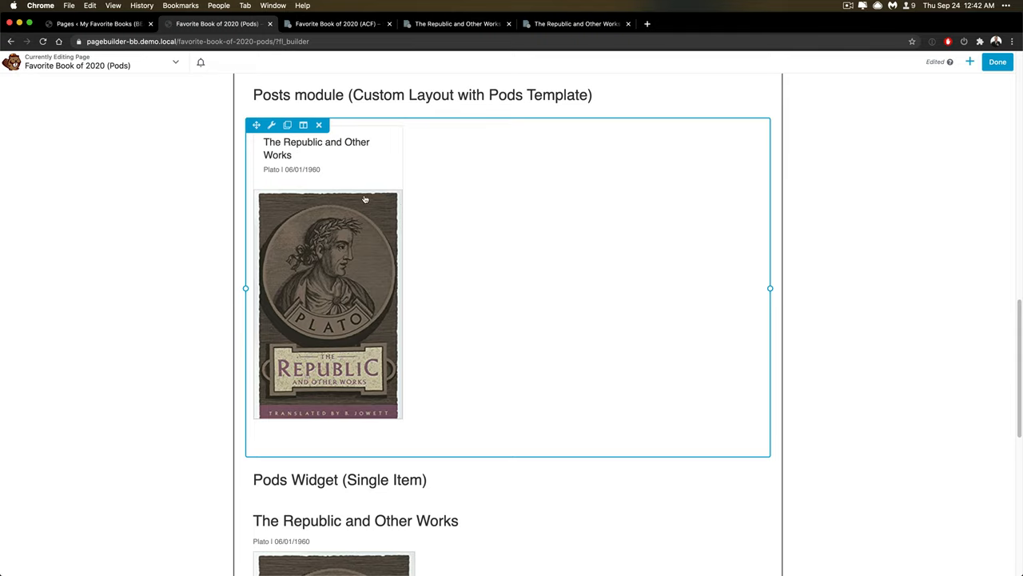
{"action": "scroll", "scroll_direction": "down", "scroll_amount": 3}
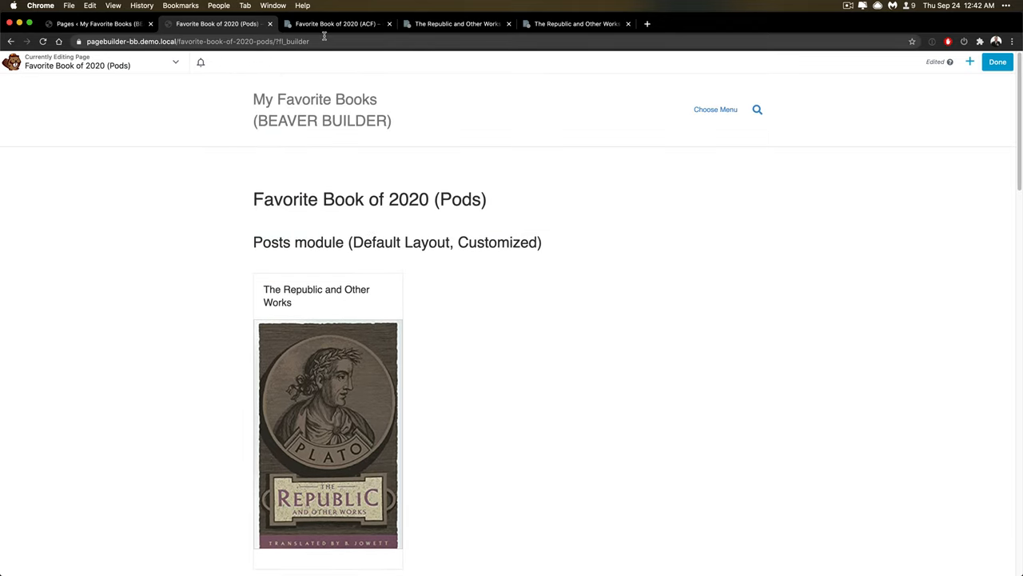
Step: Switch to the 'Favorite Book of 2020 (ACF)' page and launch Beaver Builder on it
{"action": "left_click", "coordinate": [335, 24]}
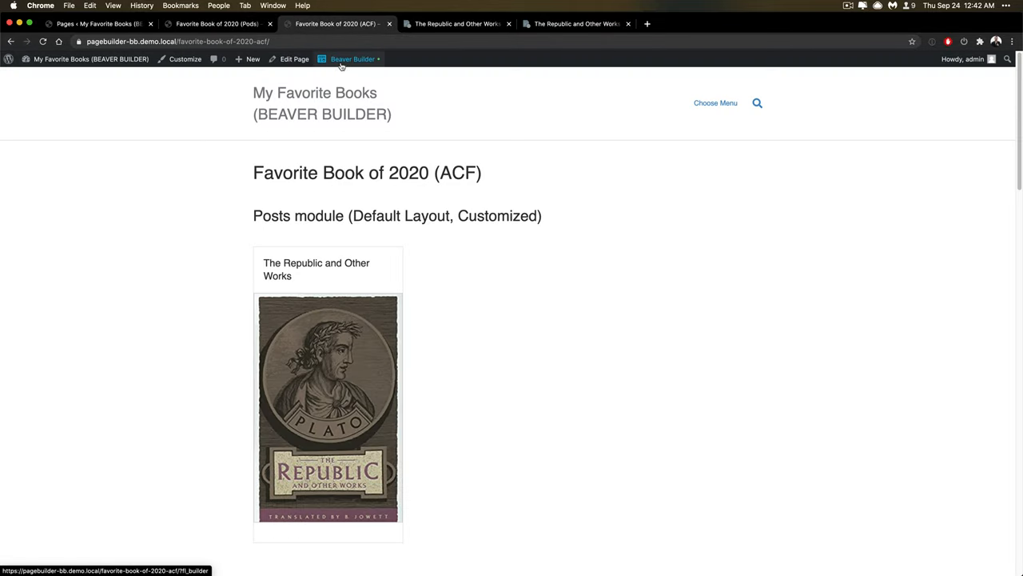
{"action": "left_click", "coordinate": [352, 57]}
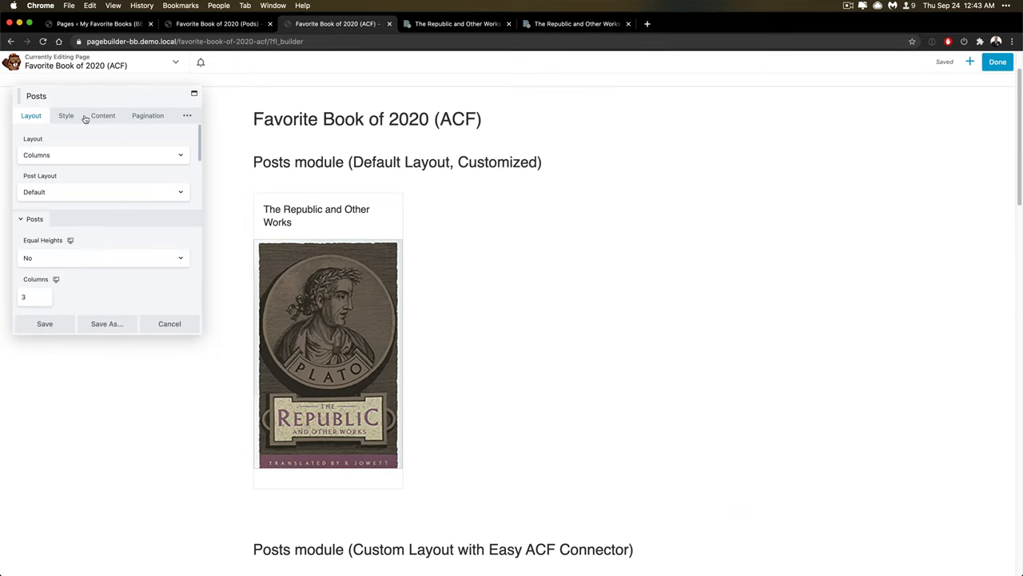
Step: Confirm in the Content settings that the Posts module queries Books (ACF), scrolling through the Custom Query options
{"action": "left_click", "coordinate": [102, 115]}
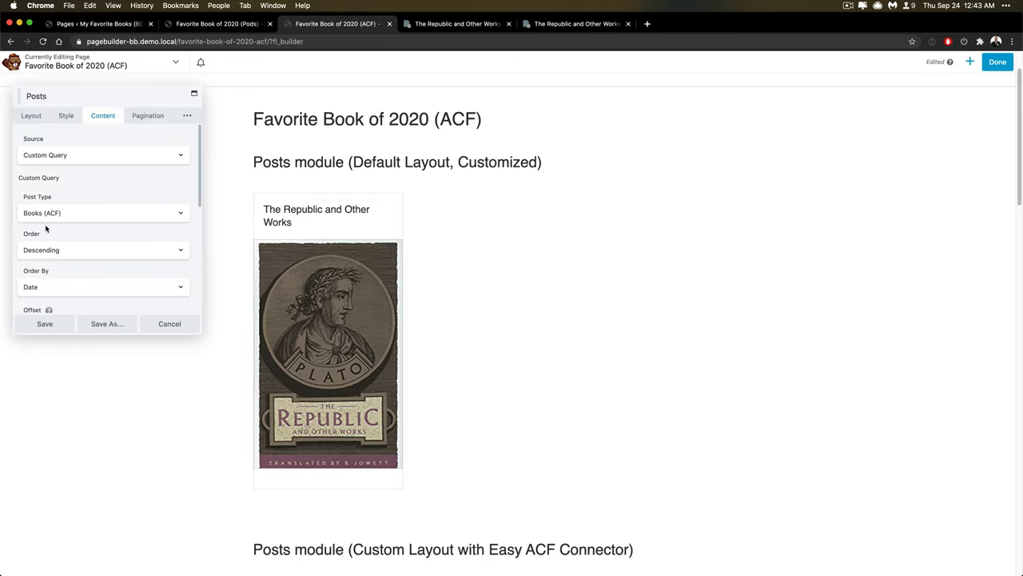
{"action": "mouse_move", "coordinate": [86, 213]}
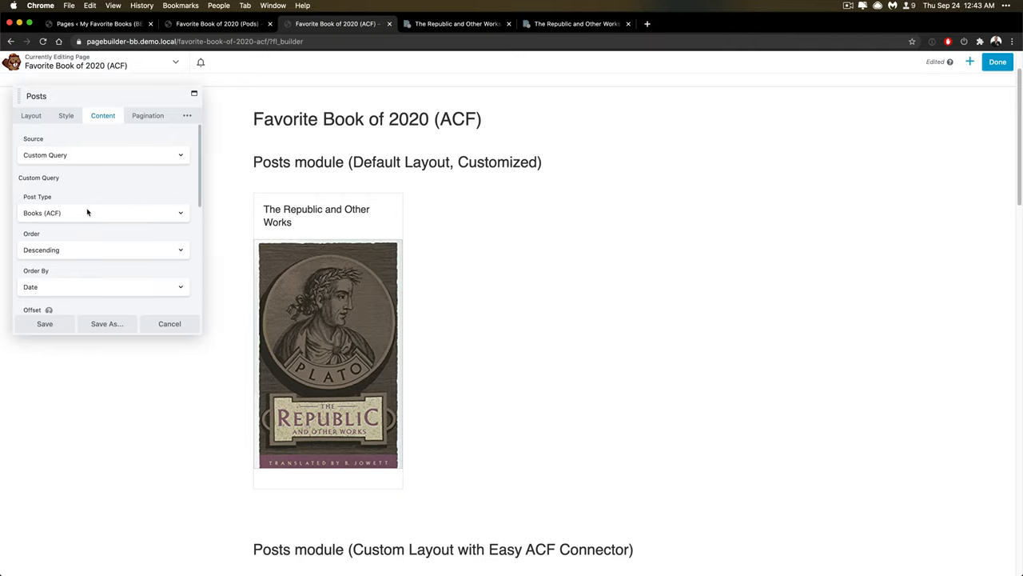
{"action": "scroll", "scroll_direction": "down", "scroll_amount": 3}
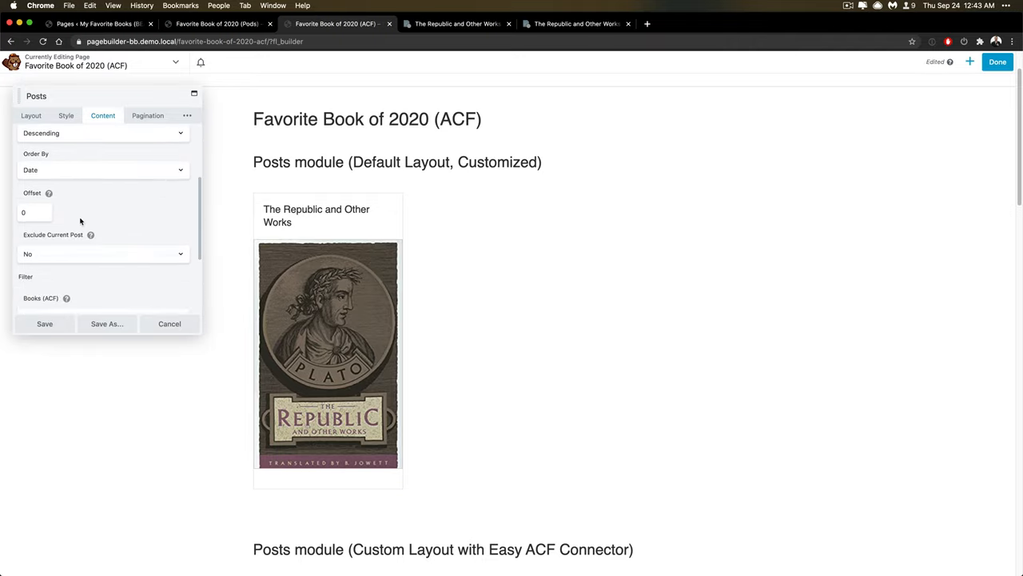
{"action": "scroll", "scroll_direction": "down", "scroll_amount": 3}
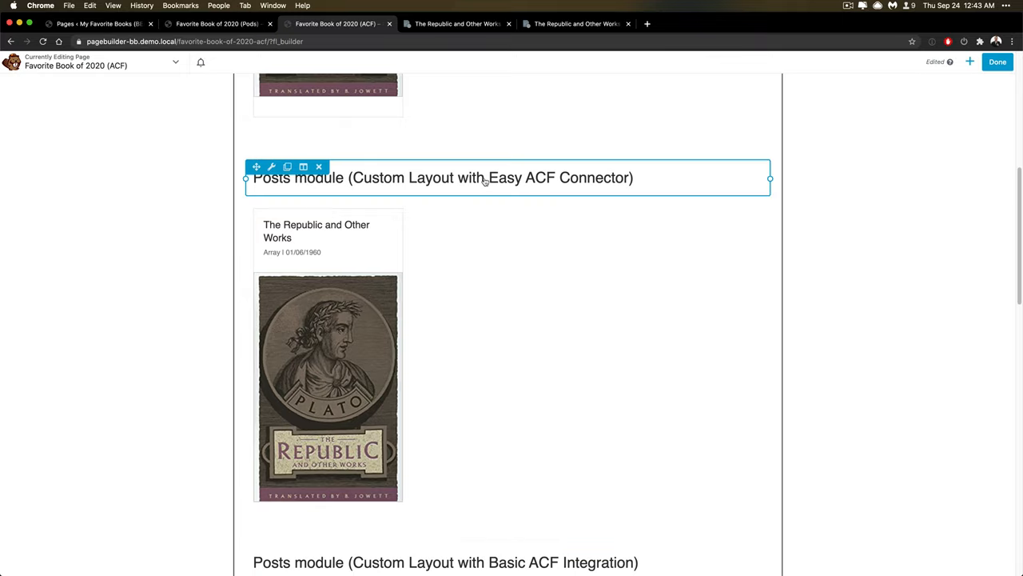
{"action": "mouse_move", "coordinate": [521, 184]}
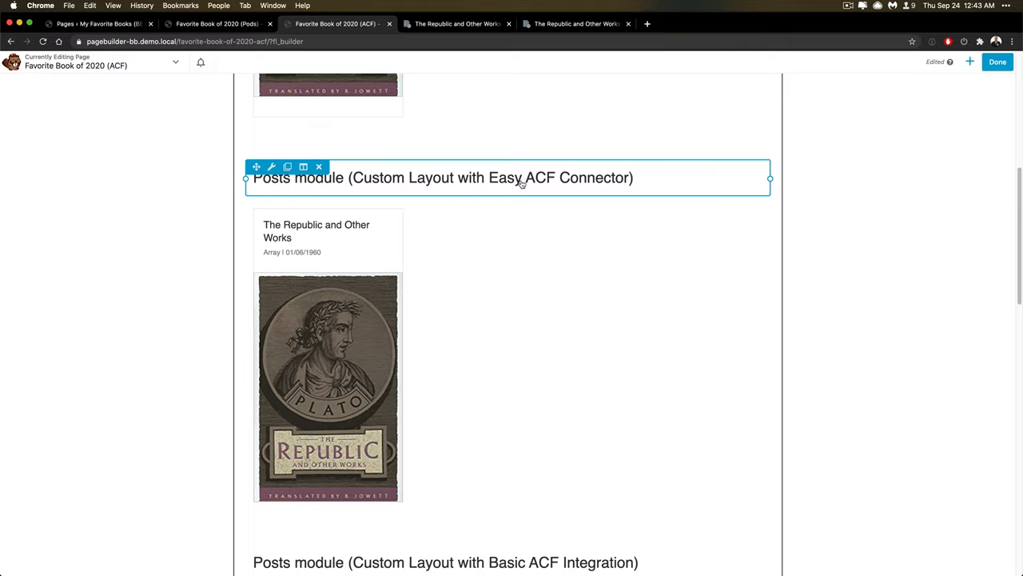
Step: Open the Easy ACF Connector Posts module's Layout settings and its custom post layout markup
{"action": "left_click", "coordinate": [272, 166]}
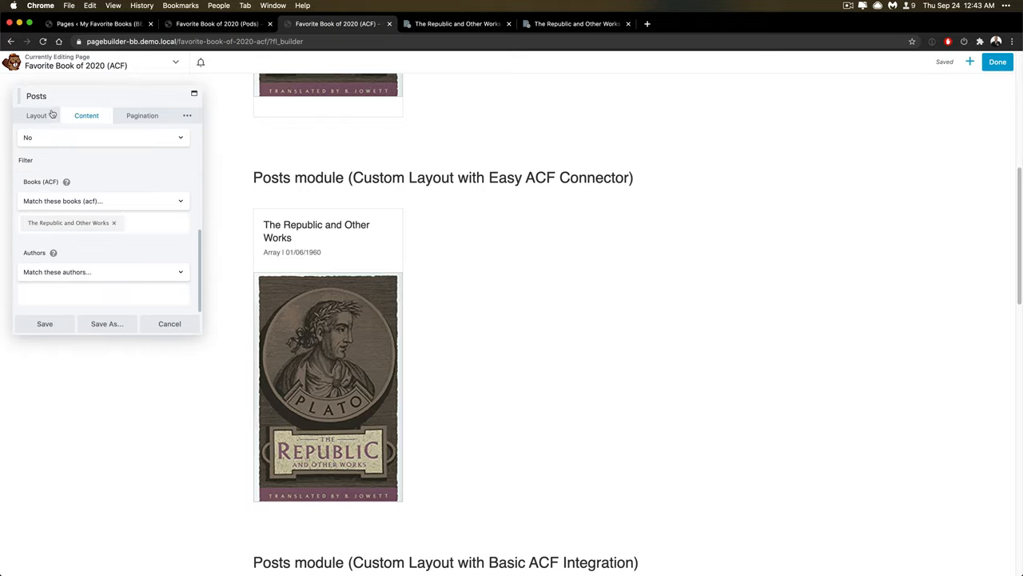
{"action": "left_click", "coordinate": [36, 115]}
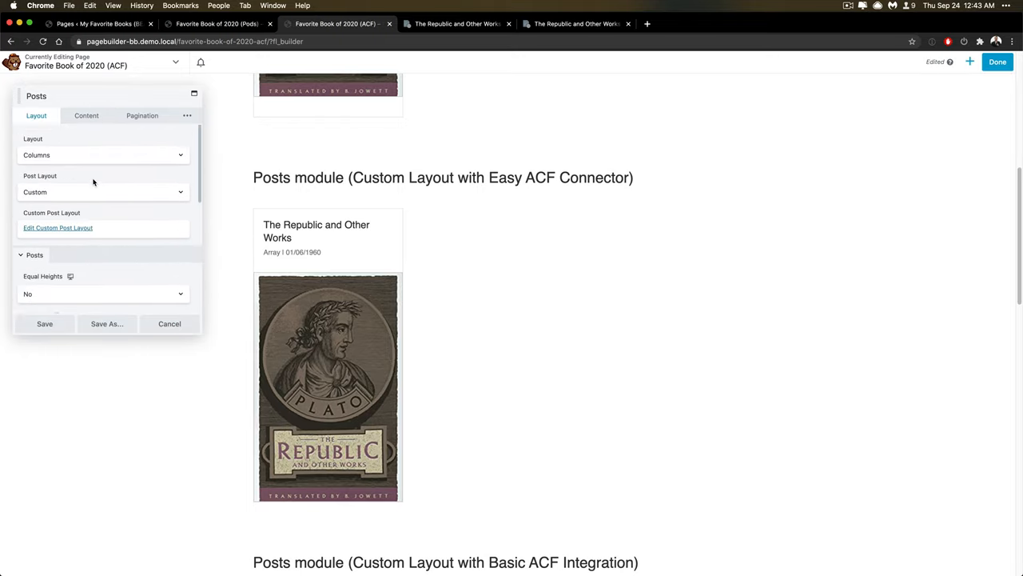
{"action": "left_click", "coordinate": [58, 227]}
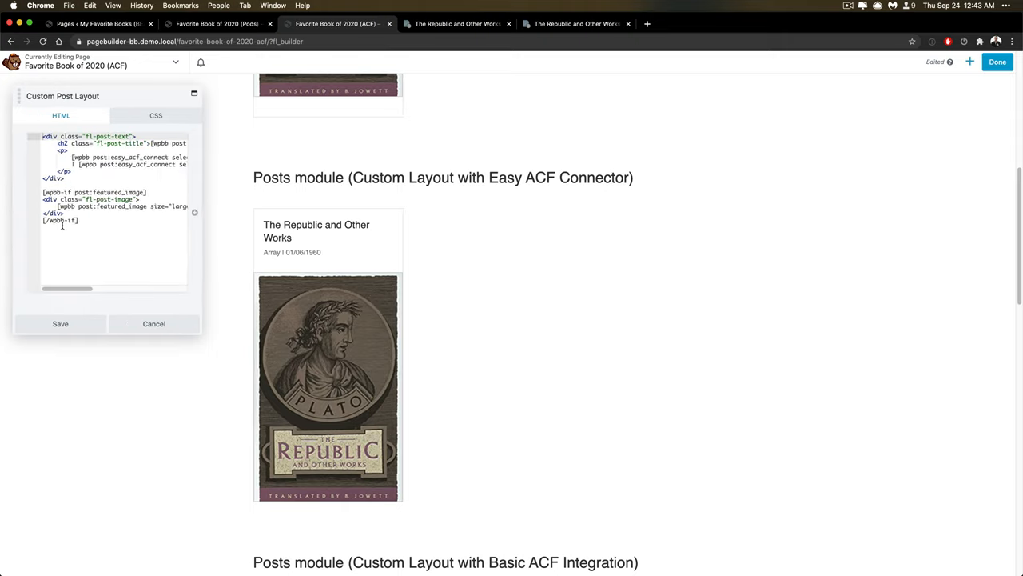
Step: Add an Easy ACF field module to the layout and choose which book field it displays
{"action": "scroll", "scroll_direction": "down", "scroll_amount": 3}
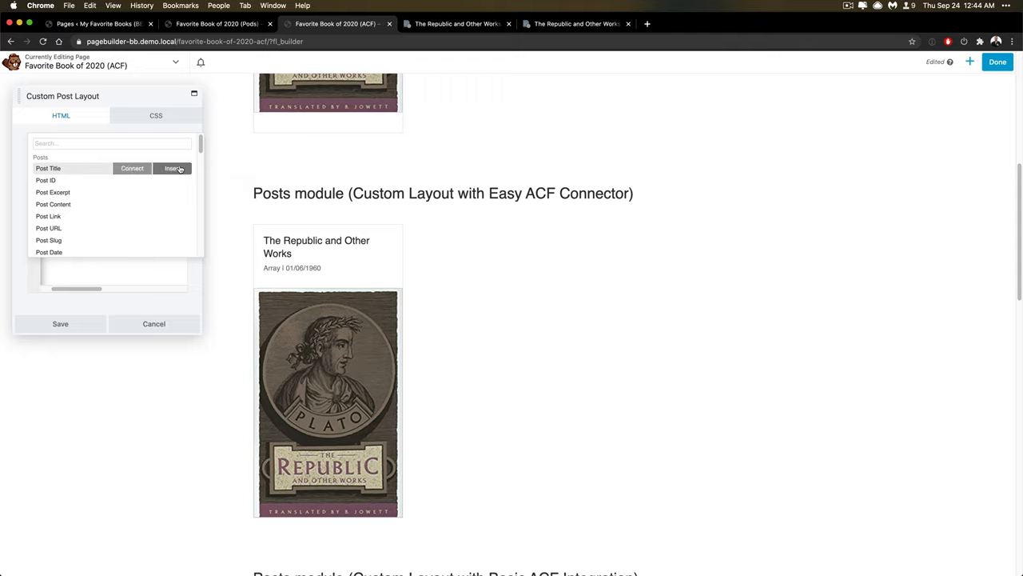
{"action": "scroll", "scroll_direction": "down", "scroll_amount": 3}
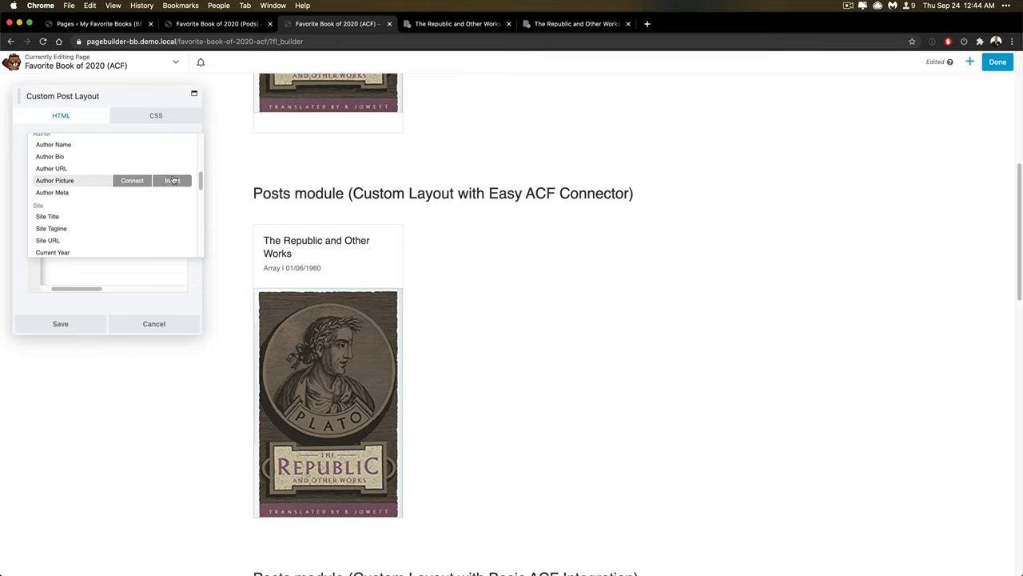
{"action": "scroll", "scroll_direction": "down", "scroll_amount": 3}
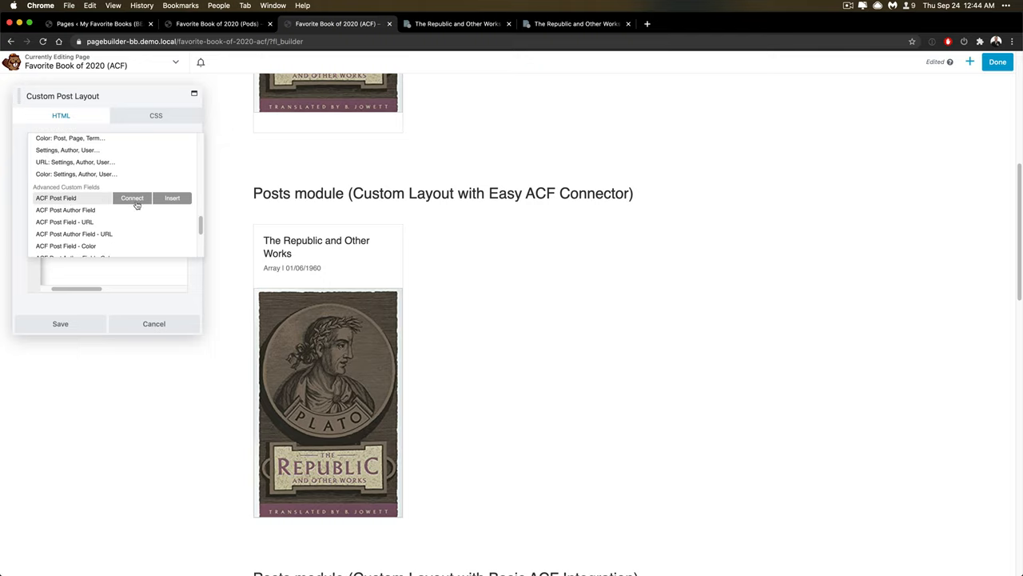
{"action": "mouse_move", "coordinate": [173, 198]}
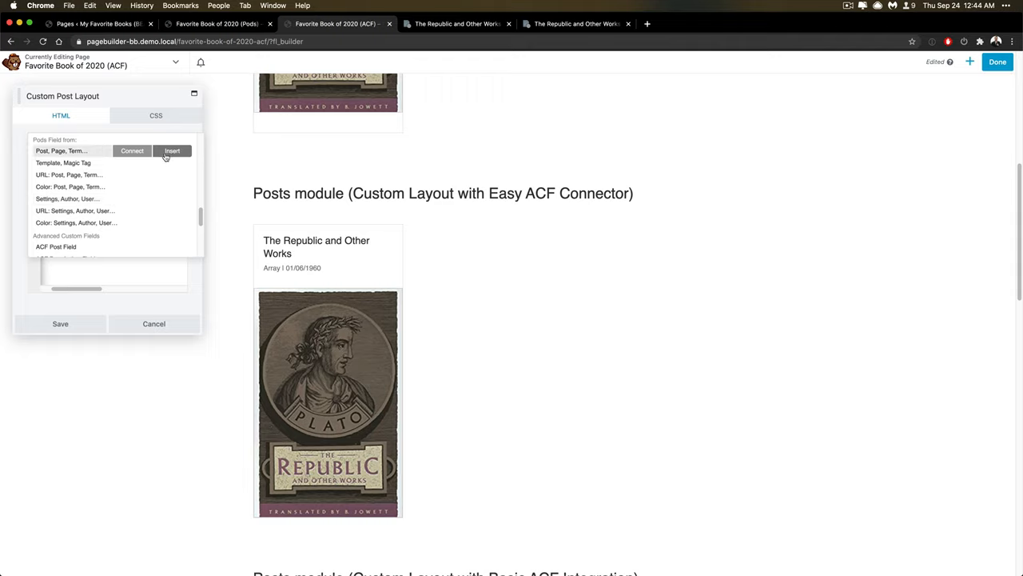
{"action": "scroll", "scroll_direction": "down", "scroll_amount": 3}
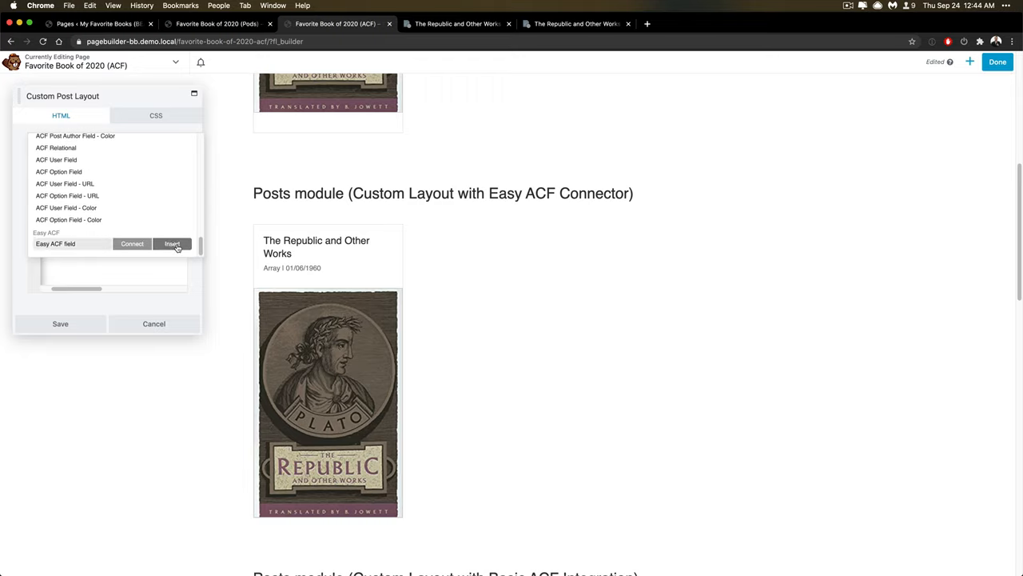
{"action": "left_click", "coordinate": [173, 243]}
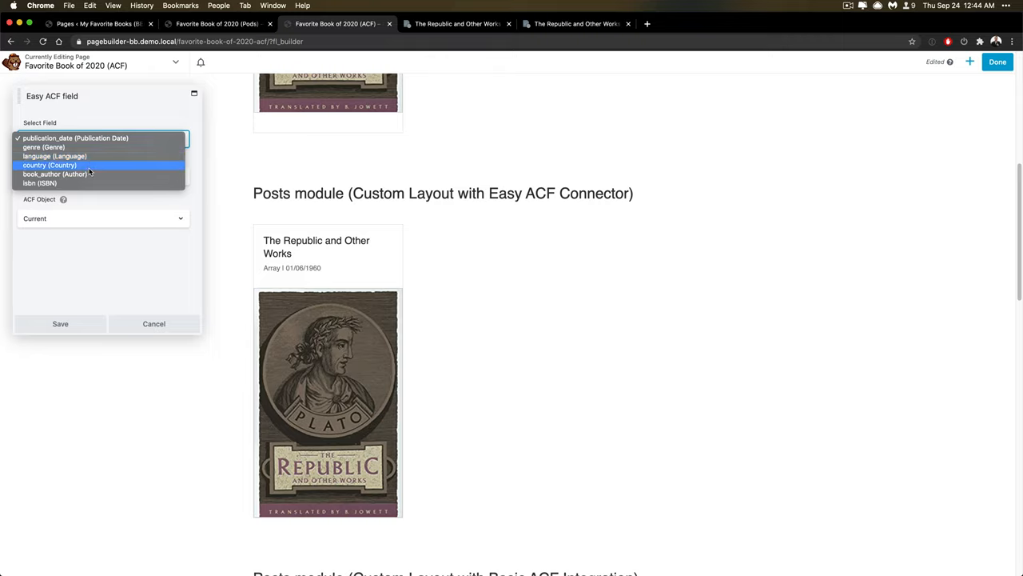
{"action": "left_click", "coordinate": [77, 137]}
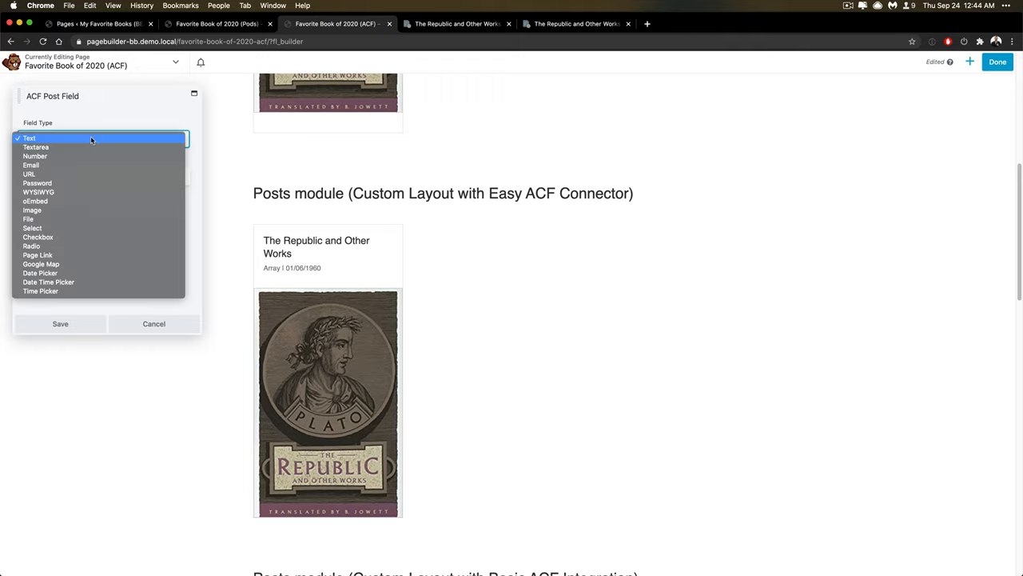
{"action": "mouse_move", "coordinate": [104, 291]}
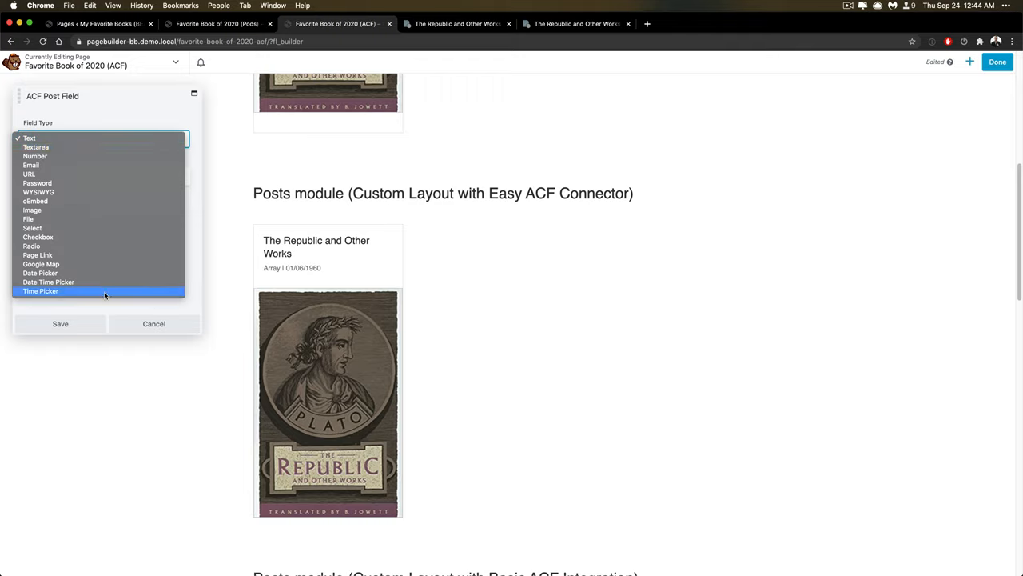
{"action": "mouse_move", "coordinate": [94, 173]}
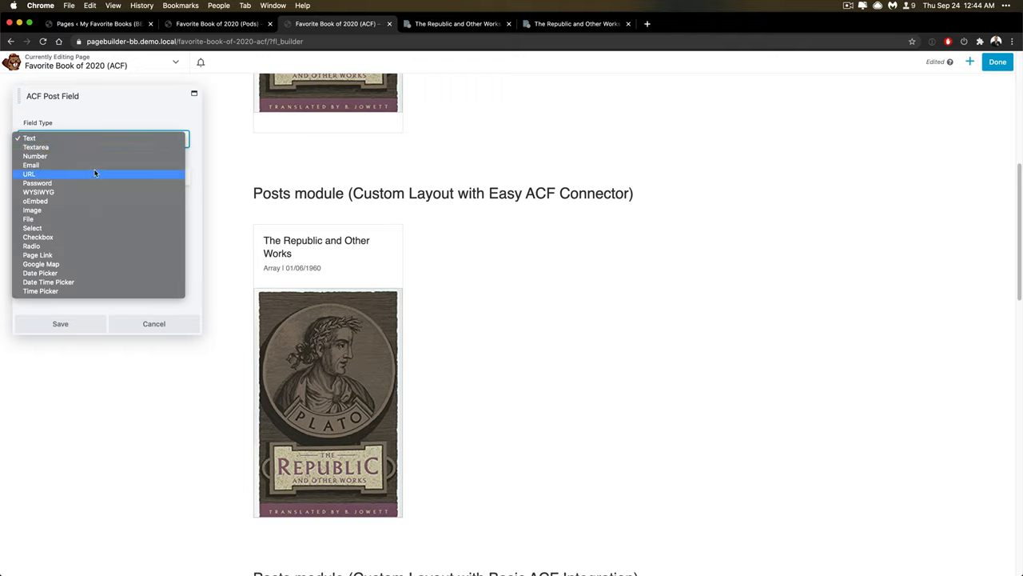
Step: Set the ACF post field to type Text with field name isbn
{"action": "left_click", "coordinate": [36, 157]}
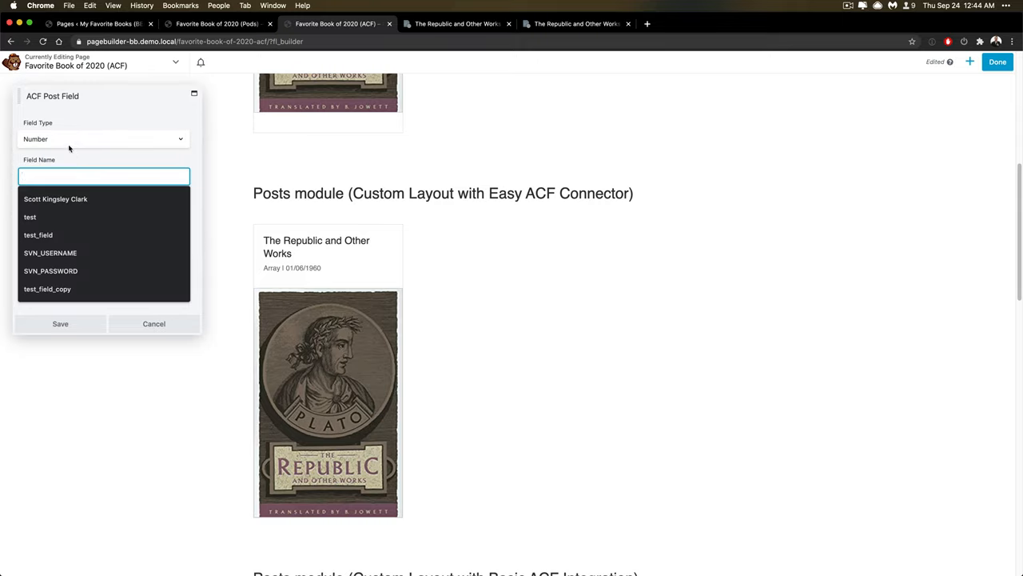
{"action": "left_click", "coordinate": [103, 137]}
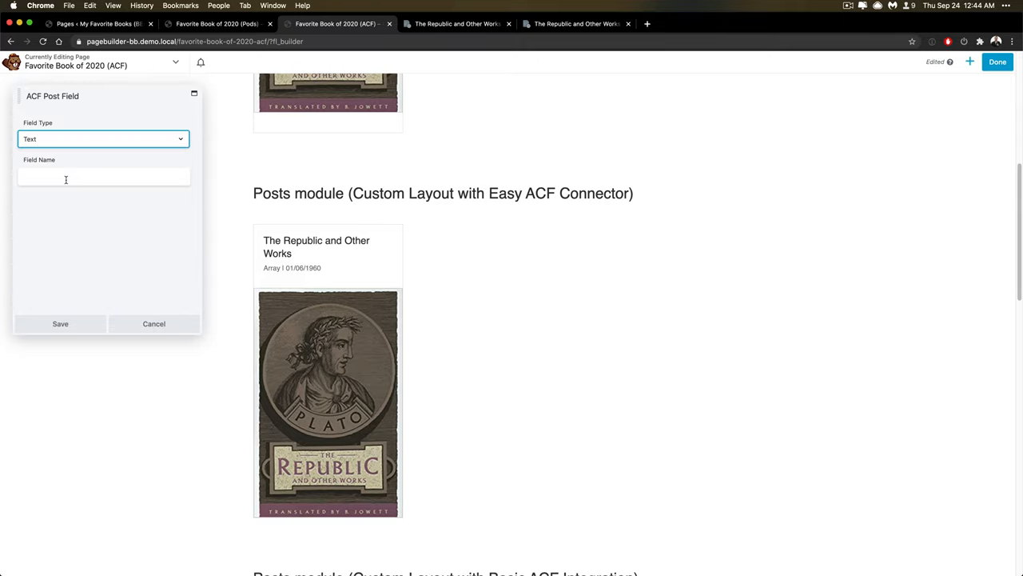
{"action": "type", "text": "isbn"}
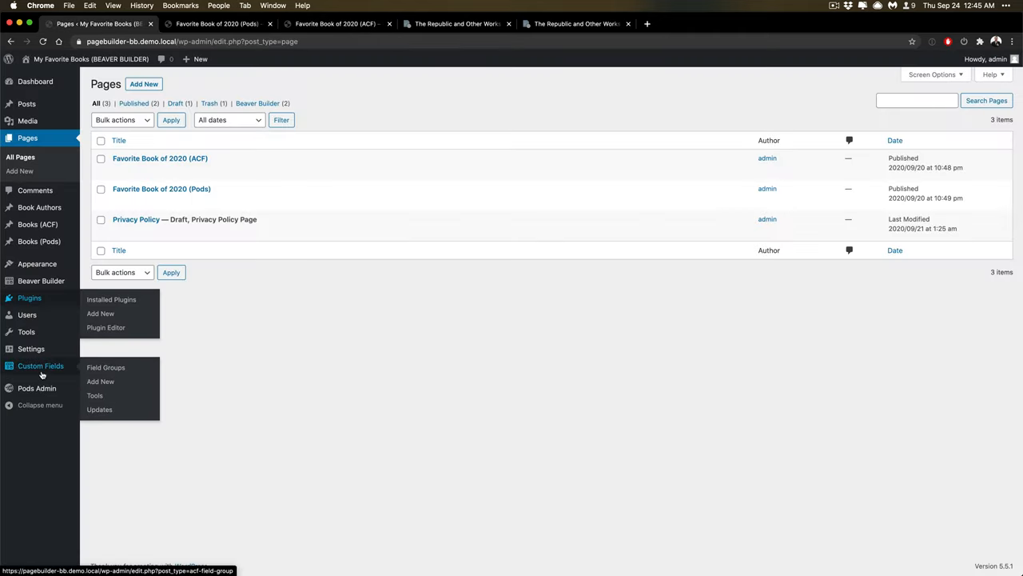
Step: Inspect the Author relationship field in the ACF More Fields group
{"action": "left_click", "coordinate": [105, 366]}
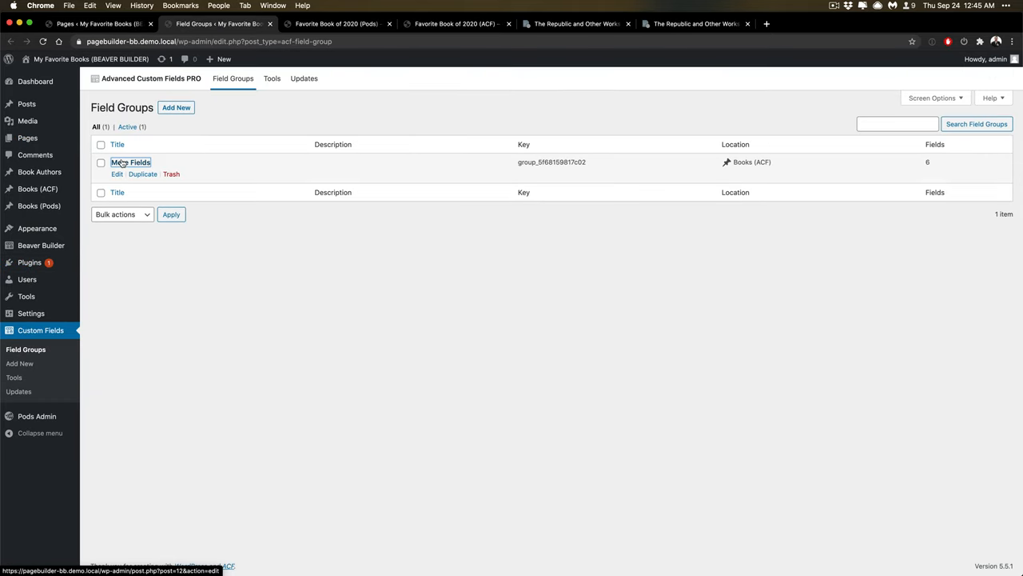
{"action": "left_click", "coordinate": [131, 161]}
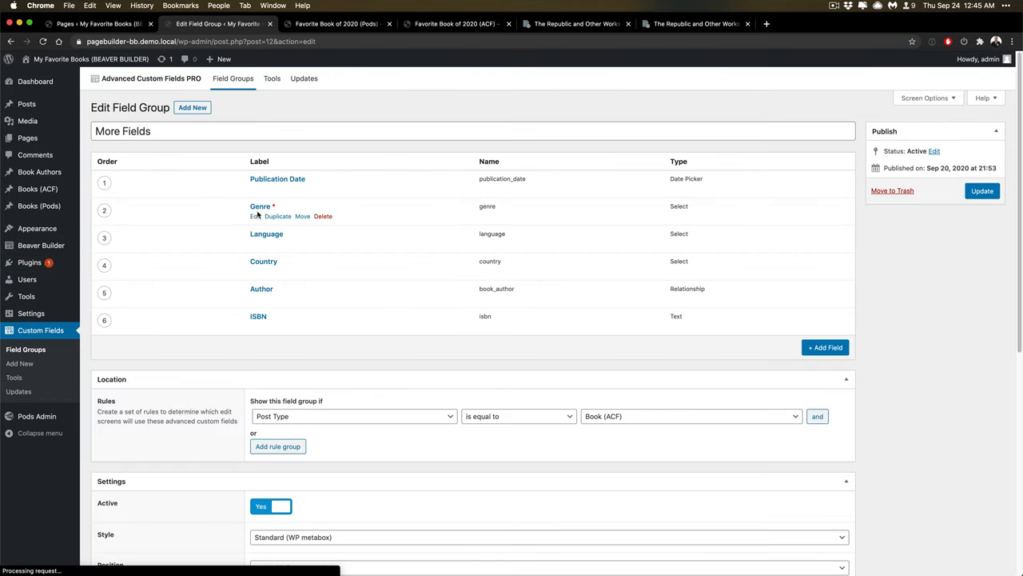
{"action": "left_click", "coordinate": [255, 299]}
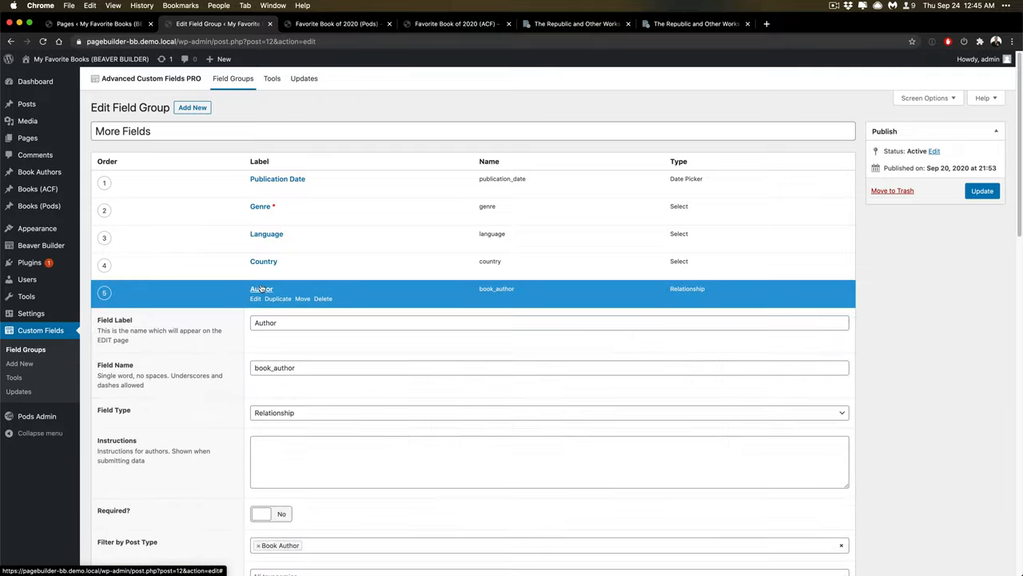
{"action": "scroll", "scroll_direction": "down", "scroll_amount": 3}
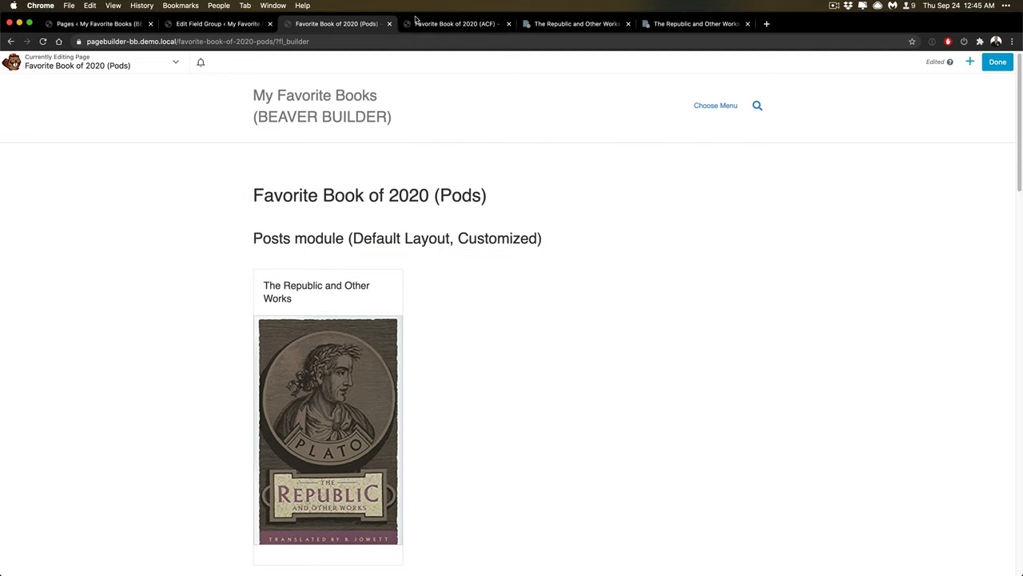
Step: Return to the ACF book page and bring up the Basic ACF Integration Posts module settings
{"action": "left_click", "coordinate": [454, 24]}
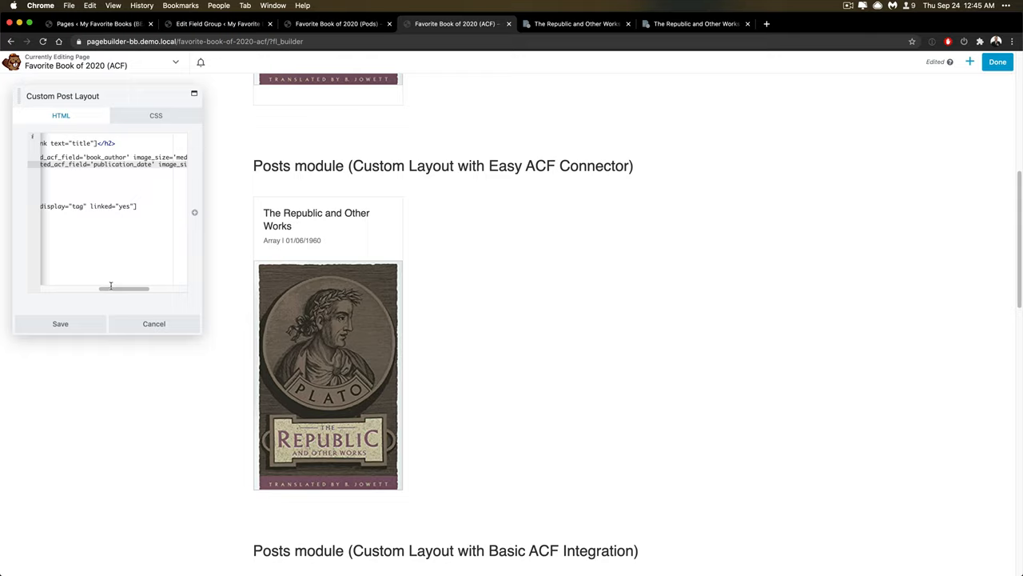
{"action": "left_click_drag", "start_coordinate": [112, 288], "coordinate": [152, 287]}
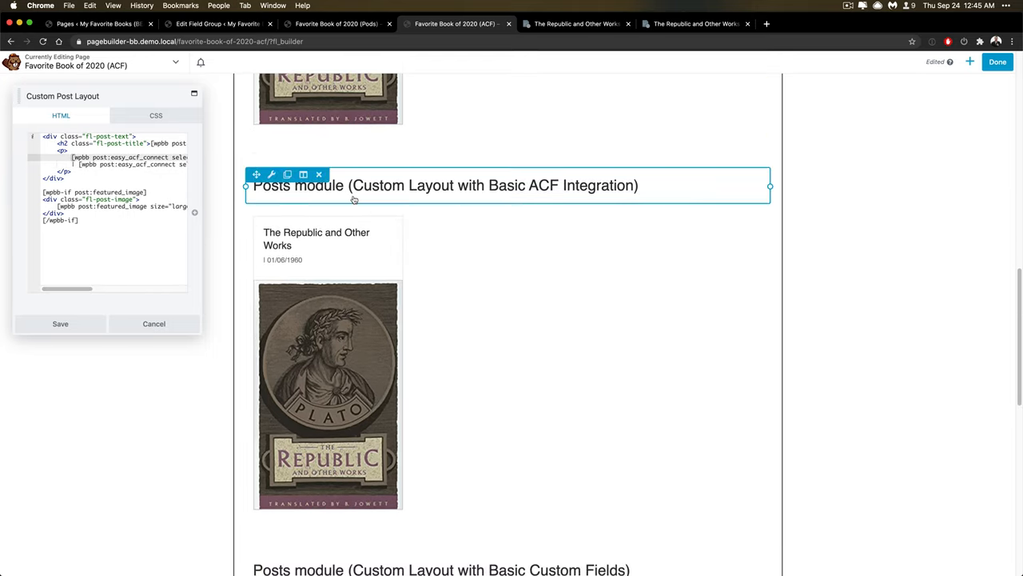
{"action": "scroll", "scroll_direction": "down", "scroll_amount": 3}
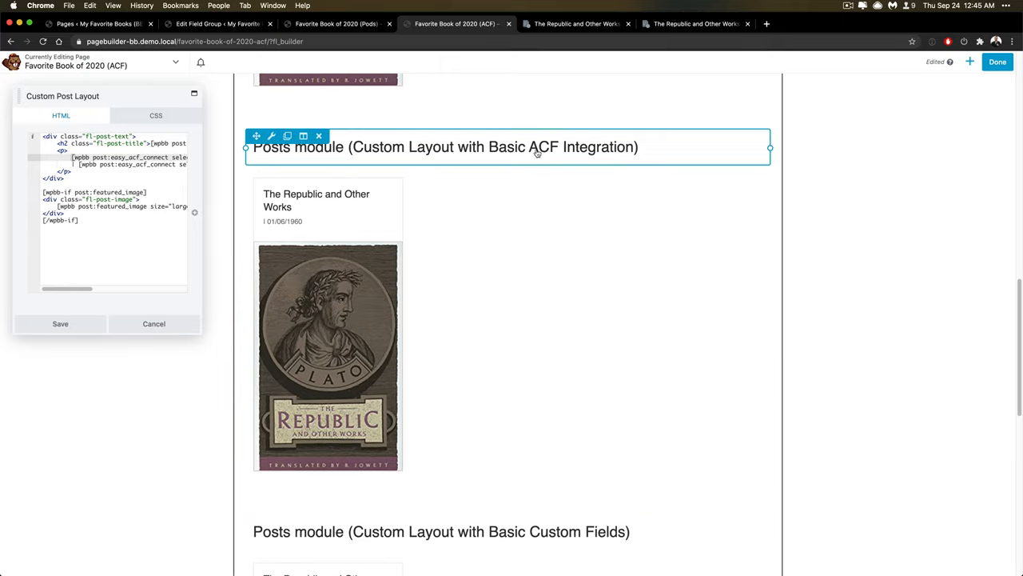
{"action": "left_click", "coordinate": [154, 323]}
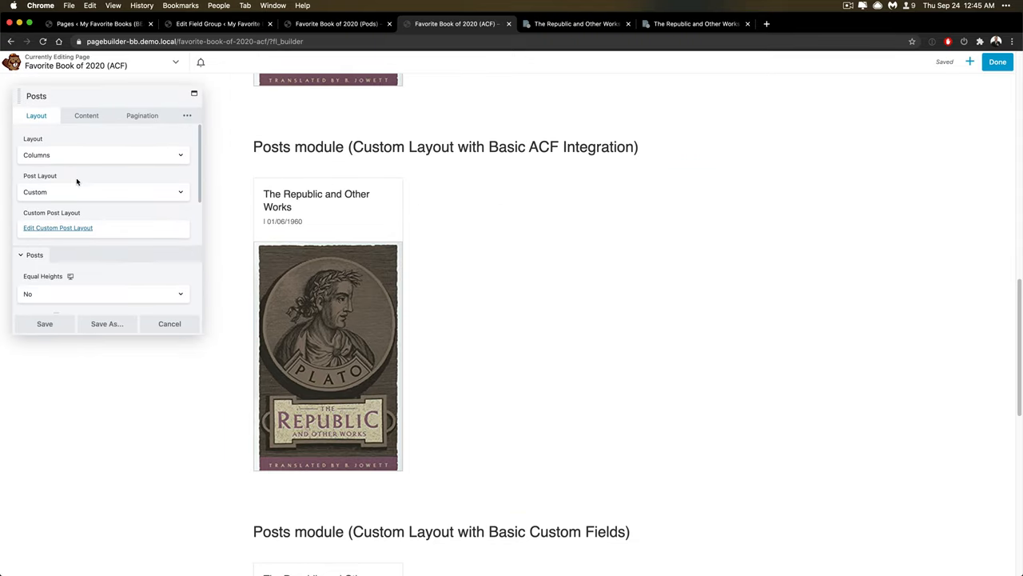
Step: View the module's custom post layout code with its post:acf shortcode, then close it unchanged
{"action": "left_click", "coordinate": [58, 227]}
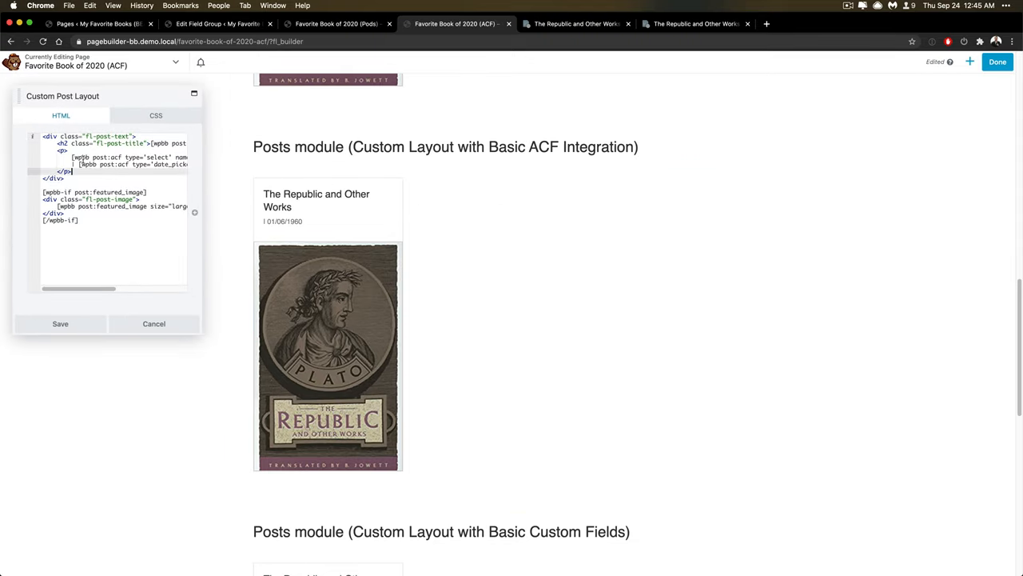
{"action": "double_click", "coordinate": [106, 157]}
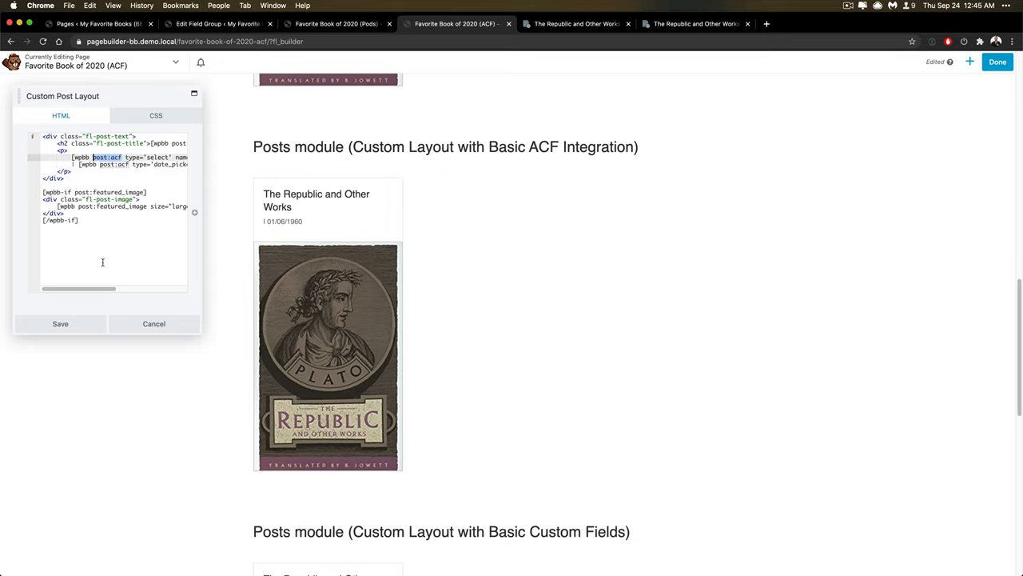
{"action": "left_click", "coordinate": [153, 323]}
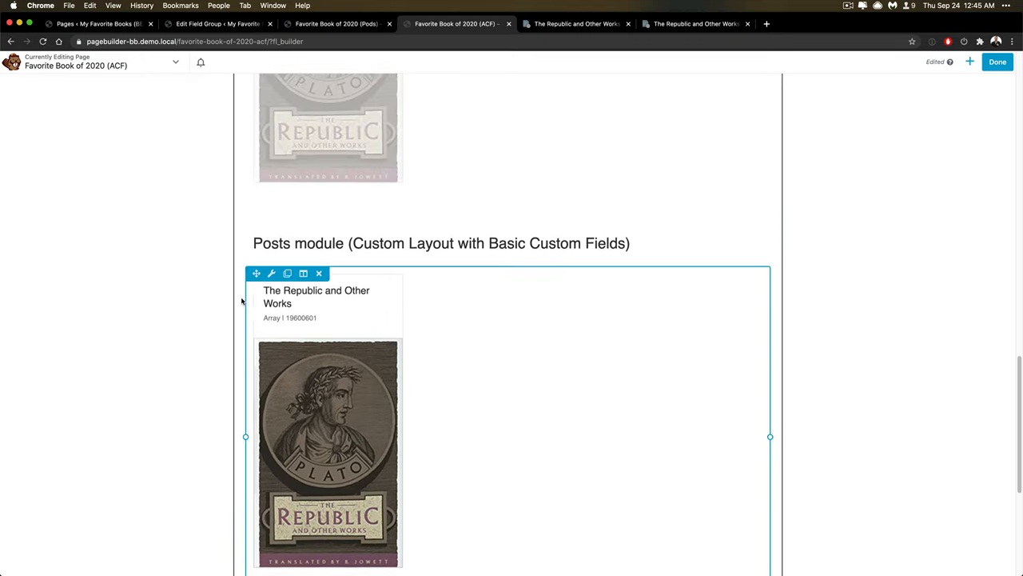
{"action": "scroll", "scroll_direction": "down", "scroll_amount": 3}
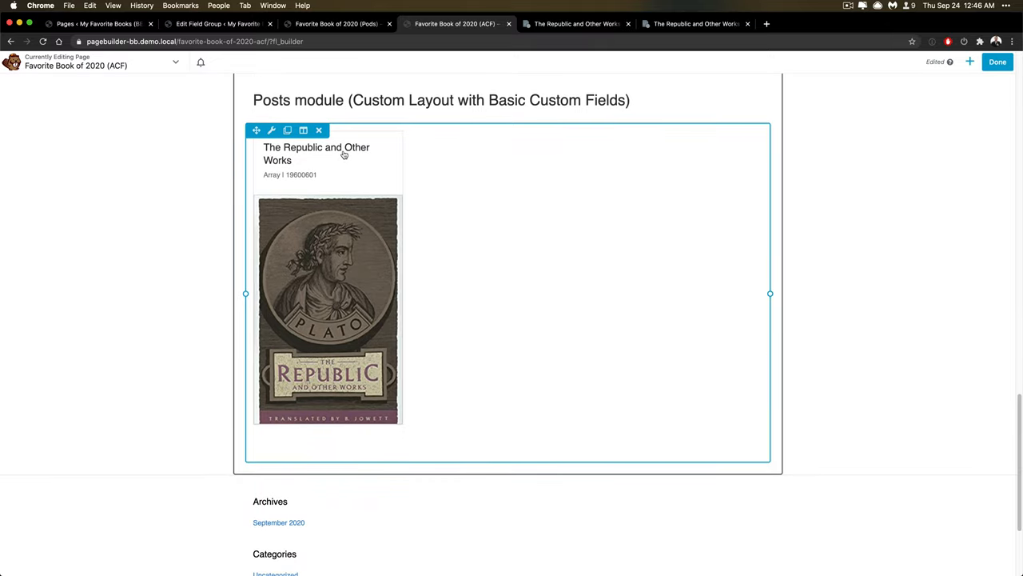
{"action": "left_click", "coordinate": [272, 131]}
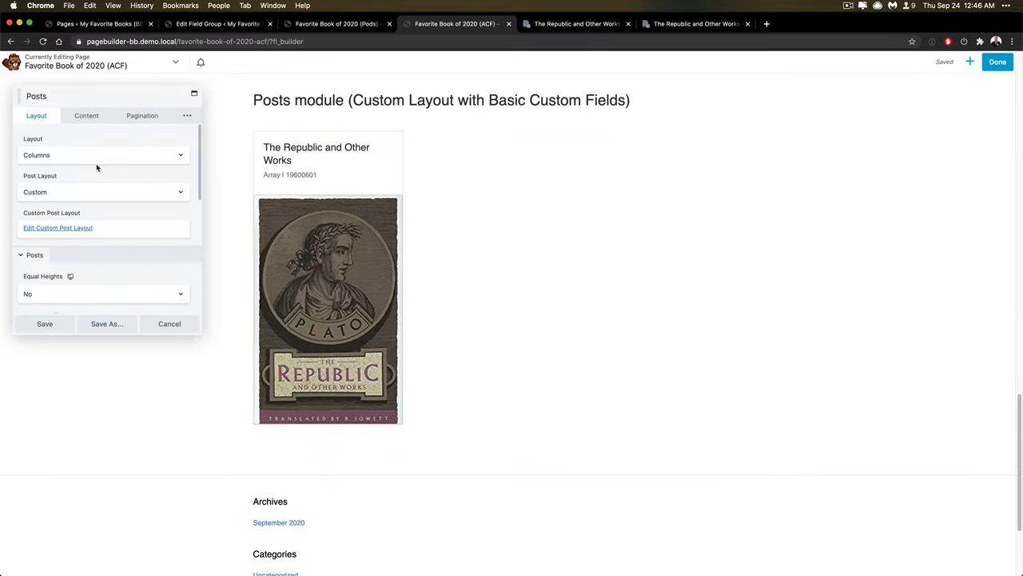
{"action": "left_click", "coordinate": [58, 227]}
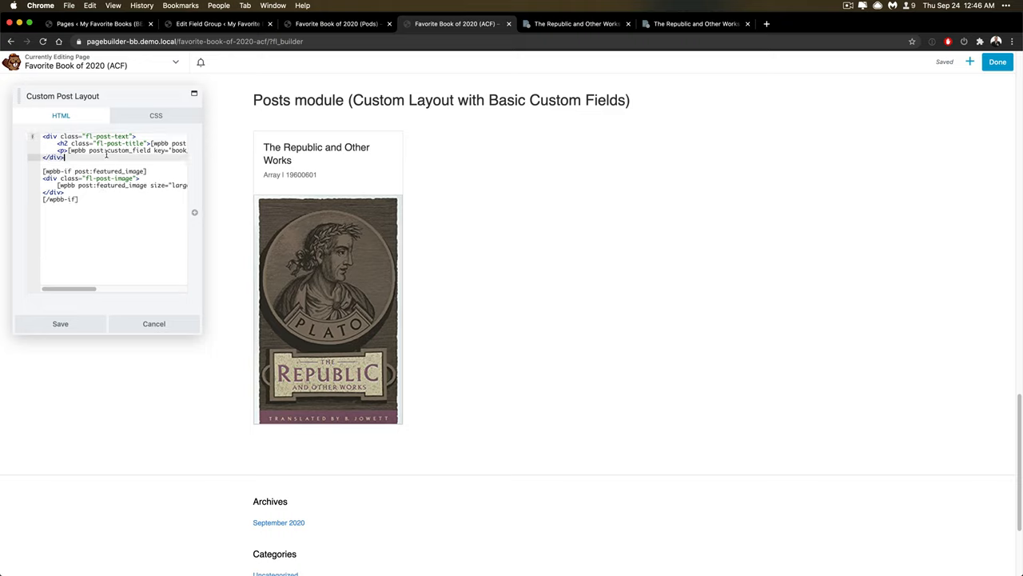
{"action": "double_click", "coordinate": [127, 150]}
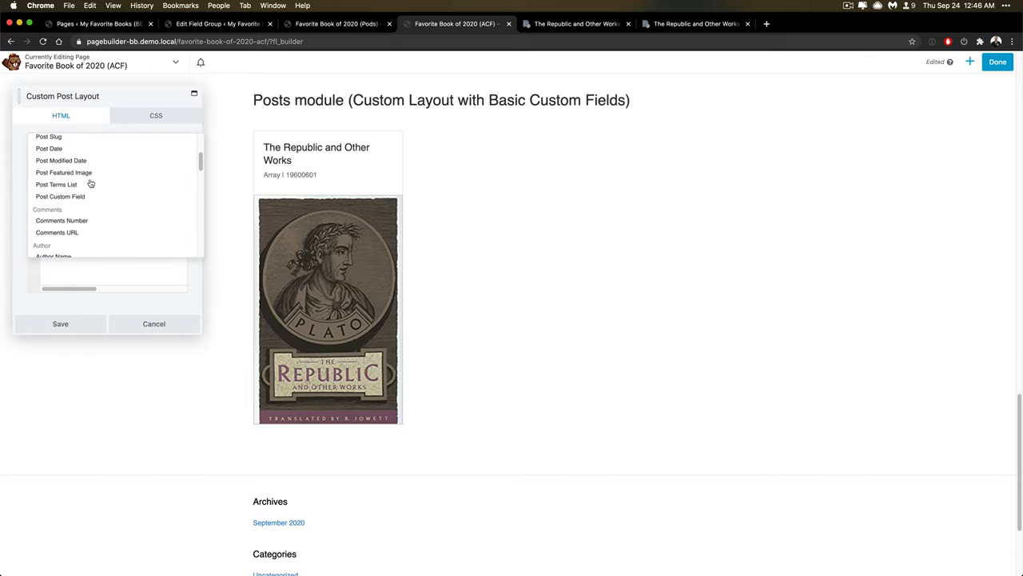
{"action": "mouse_move", "coordinate": [61, 197]}
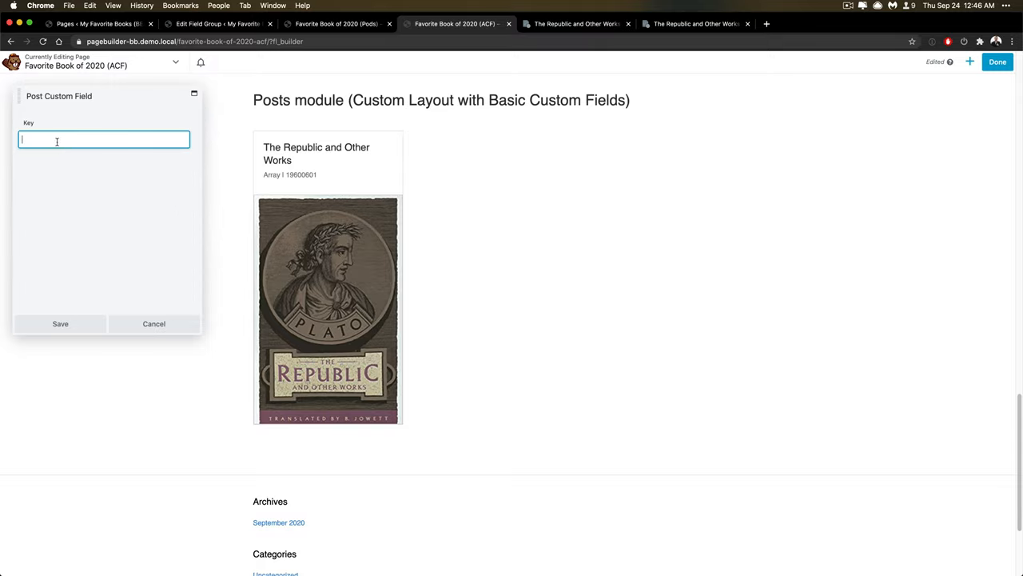
{"action": "type", "text": "book_aut"}
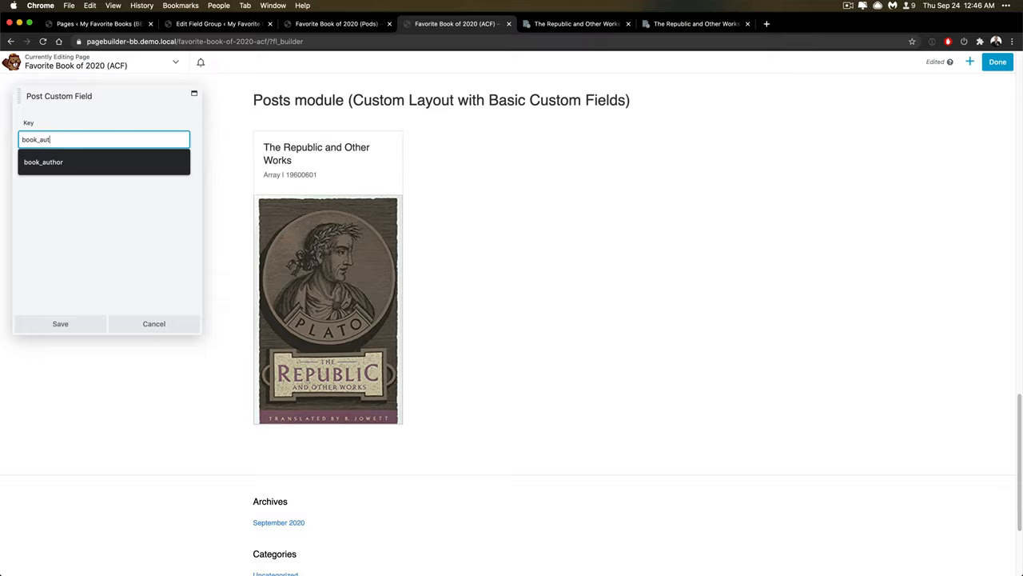
{"action": "left_click", "coordinate": [43, 161]}
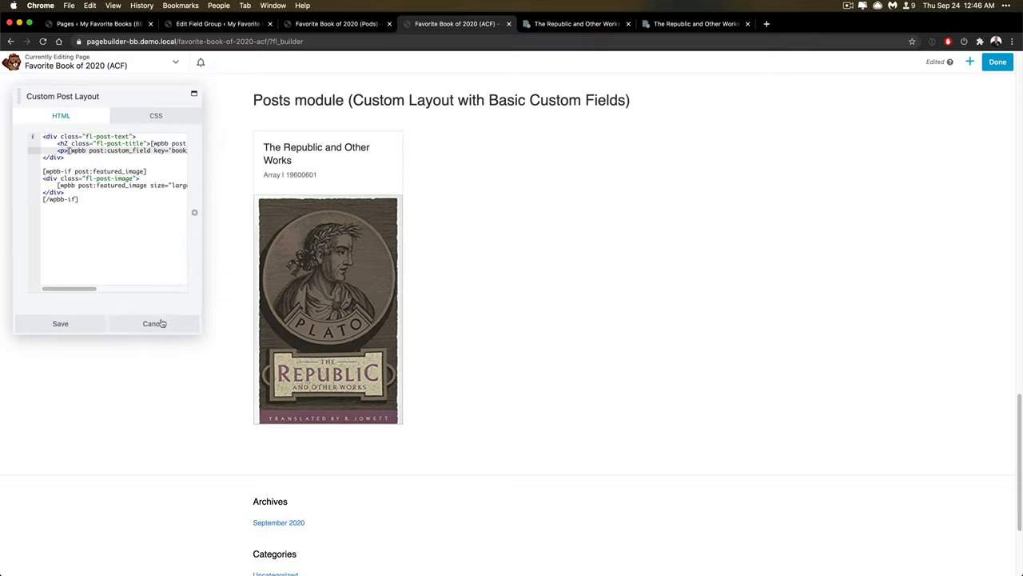
{"action": "left_click", "coordinate": [154, 323]}
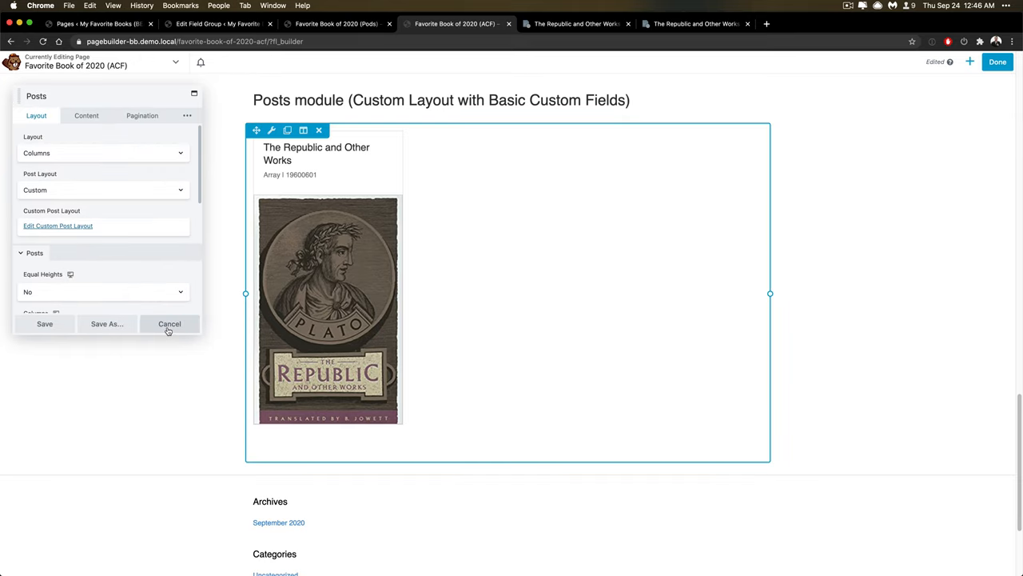
{"action": "left_click", "coordinate": [170, 323]}
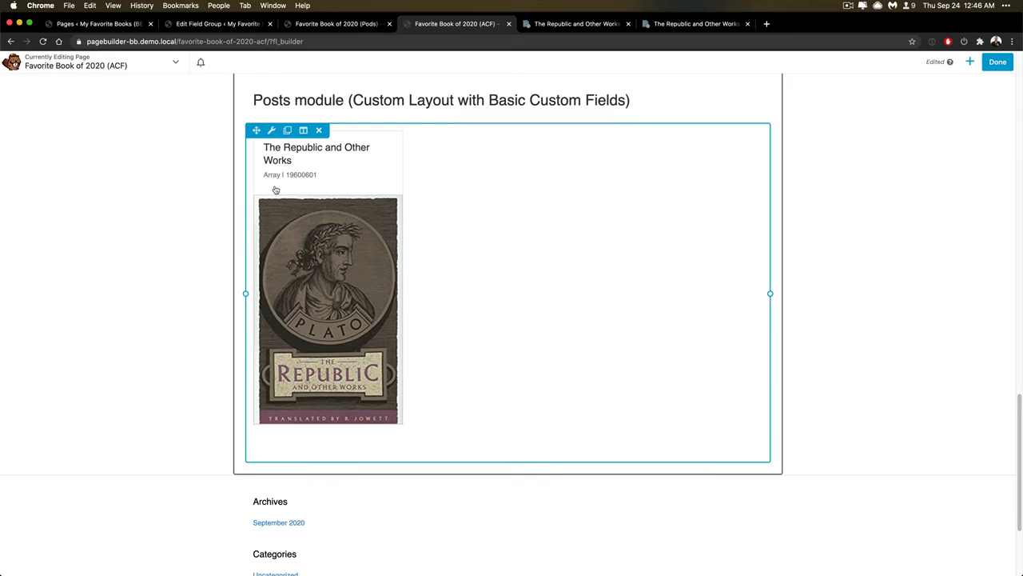
{"action": "mouse_move", "coordinate": [279, 182]}
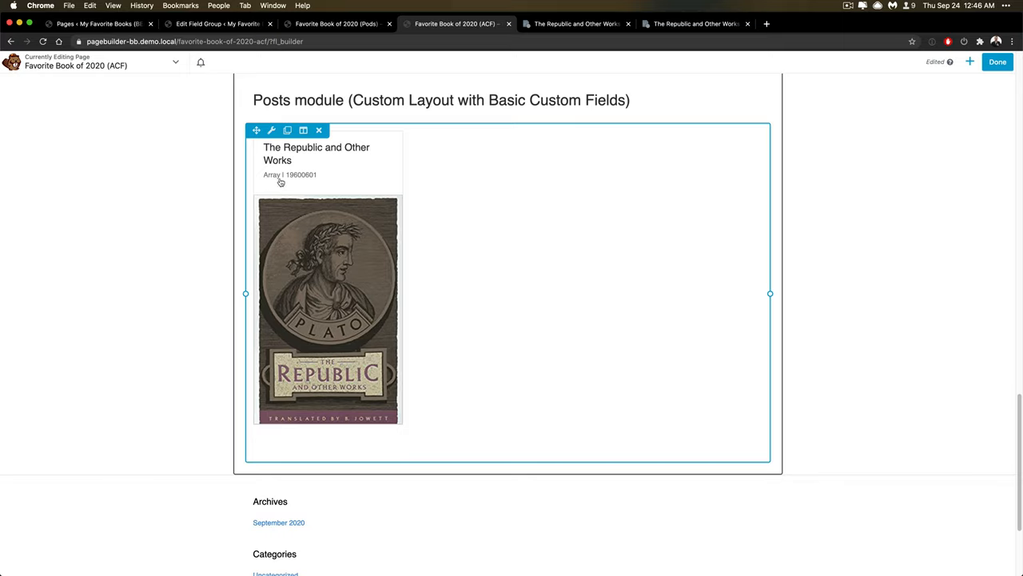
{"action": "mouse_move", "coordinate": [278, 182]}
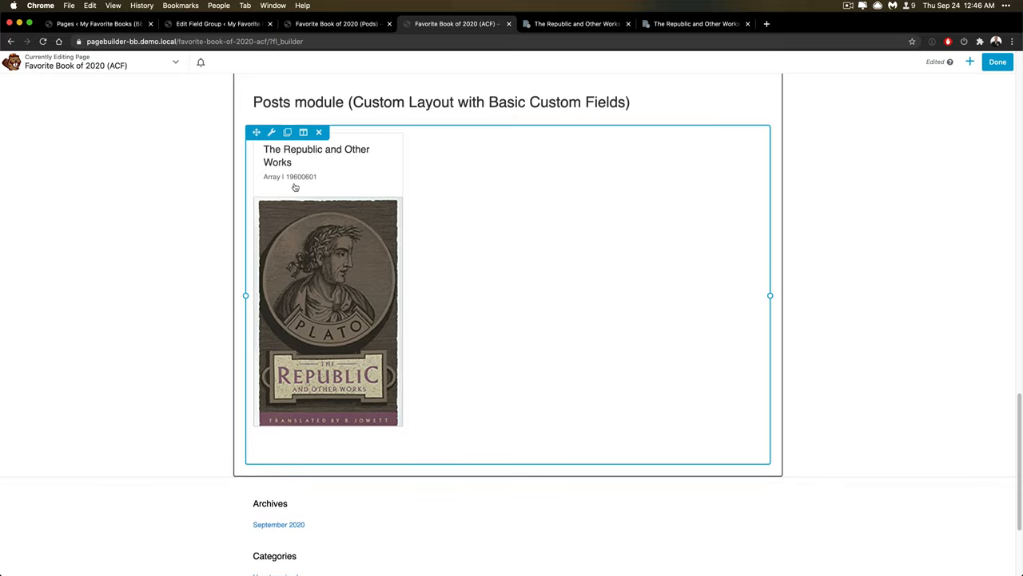
{"action": "scroll", "scroll_direction": "down", "scroll_amount": 3}
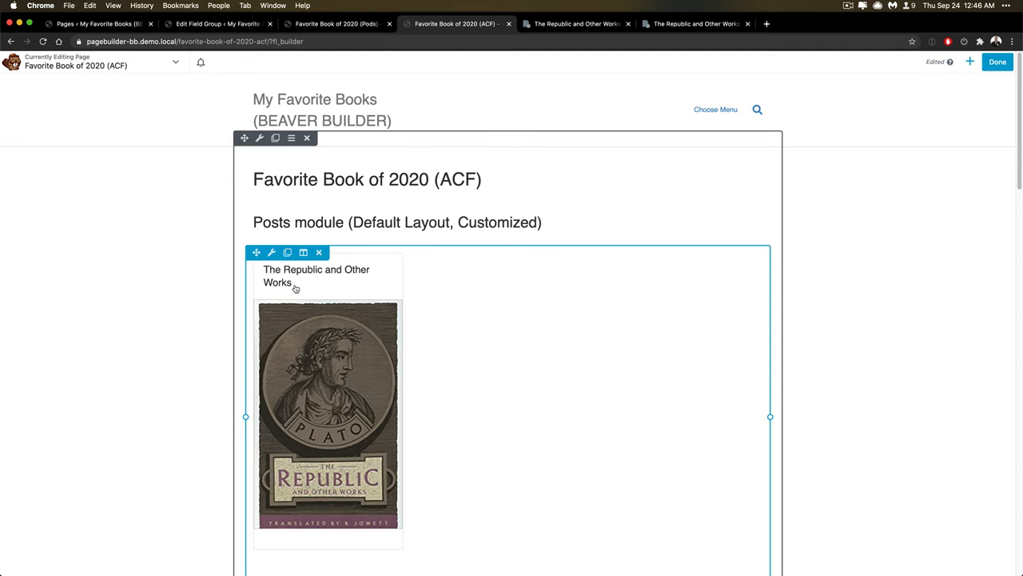
{"action": "scroll", "scroll_direction": "down", "scroll_amount": 3}
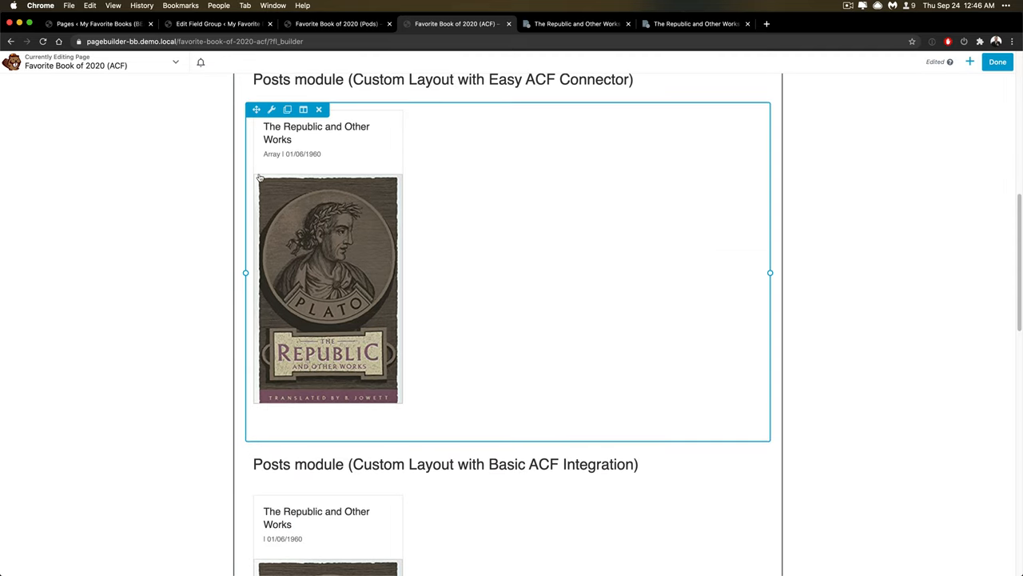
{"action": "mouse_move", "coordinate": [271, 158]}
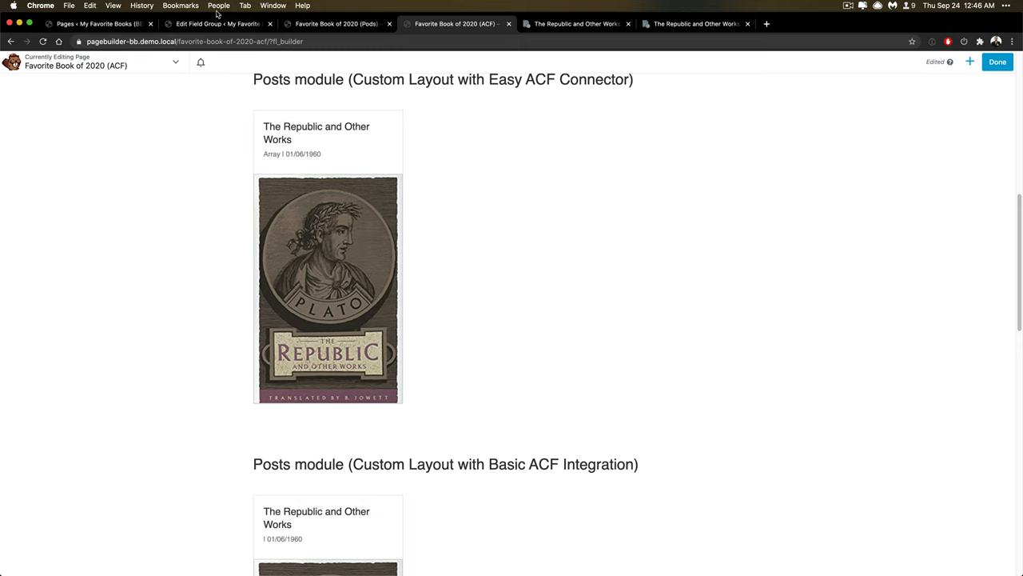
{"action": "left_click", "coordinate": [218, 24]}
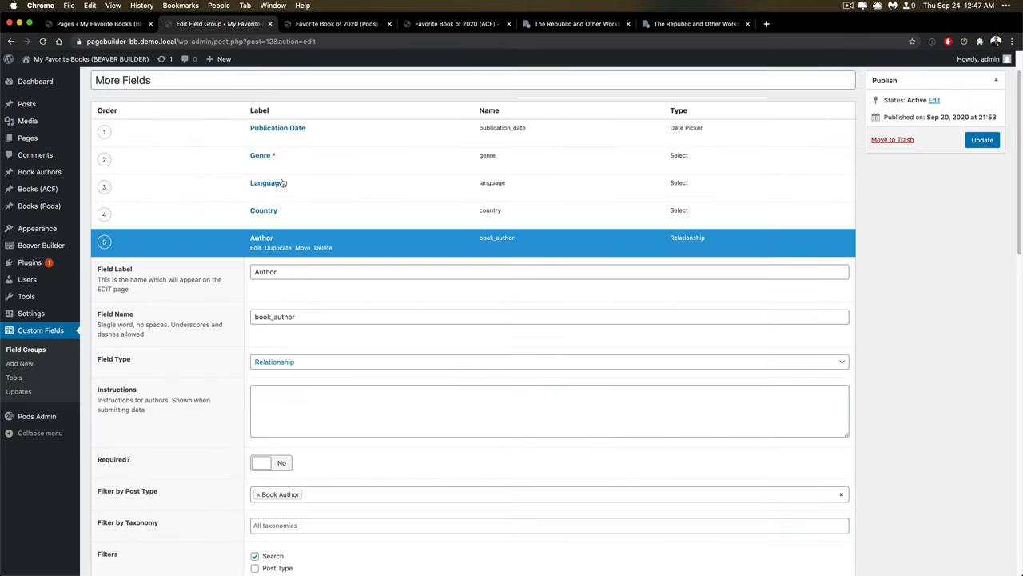
{"action": "left_click", "coordinate": [550, 362]}
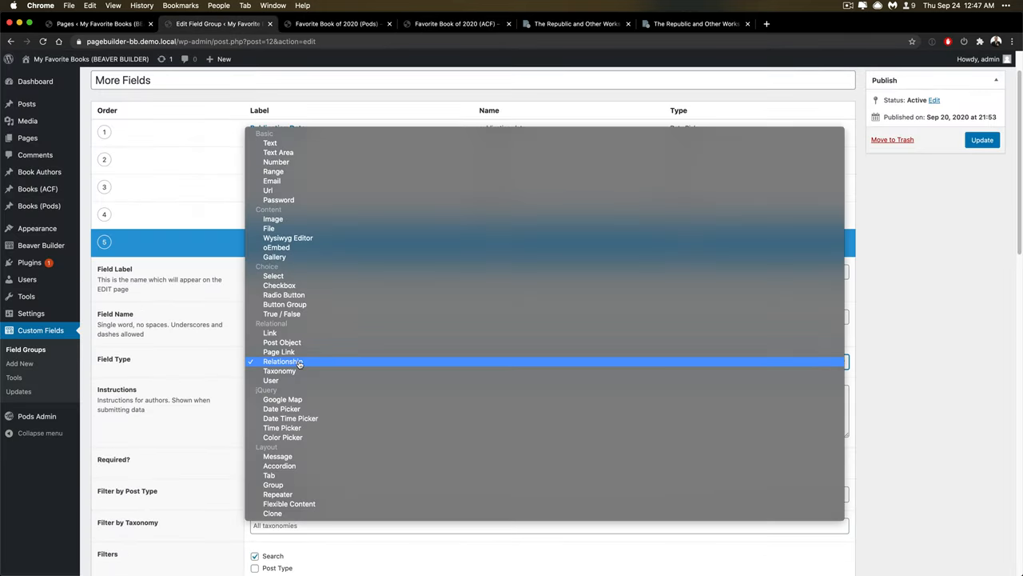
{"action": "mouse_move", "coordinate": [281, 342]}
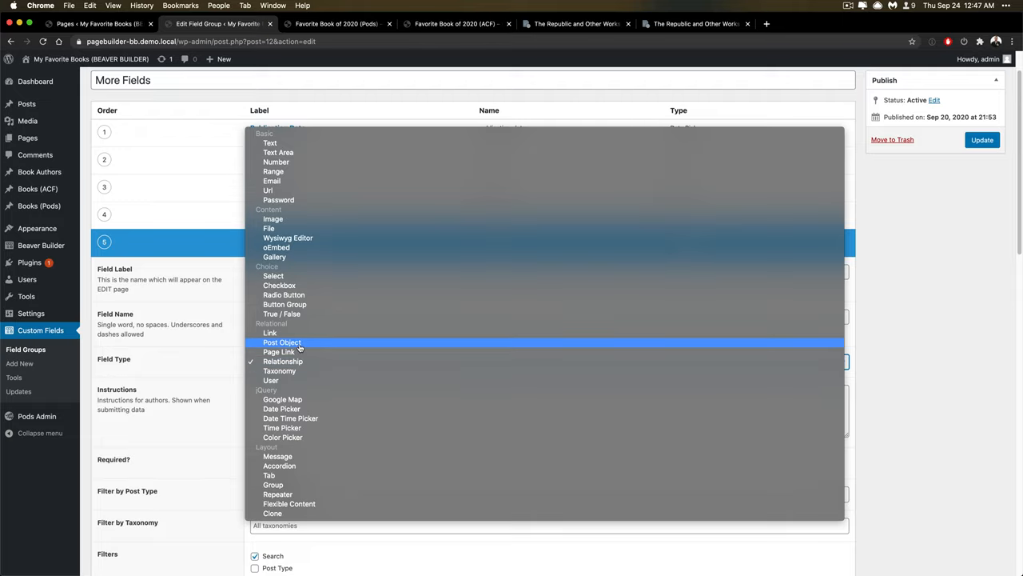
{"action": "mouse_move", "coordinate": [283, 361]}
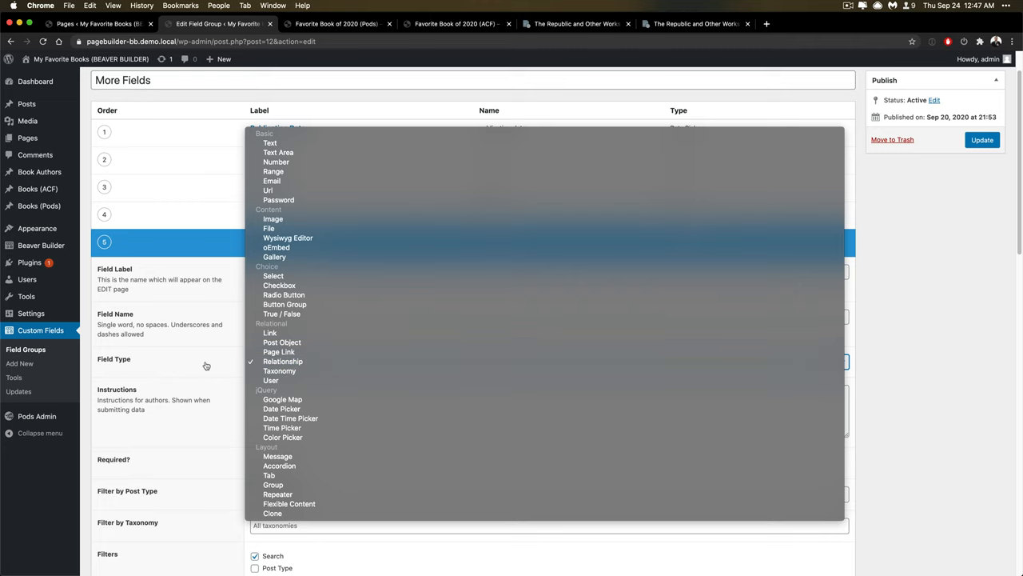
{"action": "left_click", "coordinate": [281, 361]}
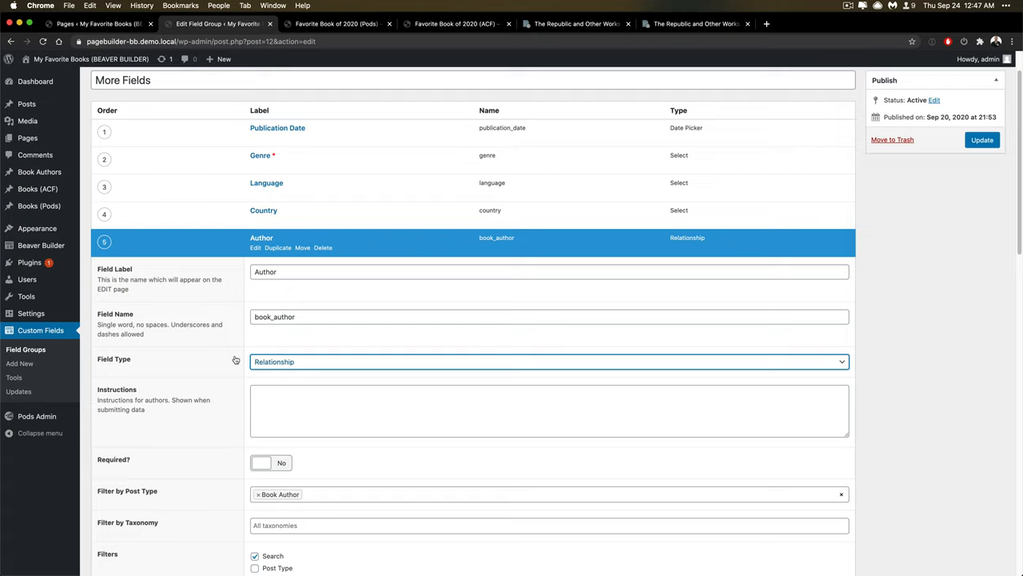
Step: Flip through the Pods and ACF book pages and land on the front-end Republic (Pods) post
{"action": "left_click", "coordinate": [549, 409]}
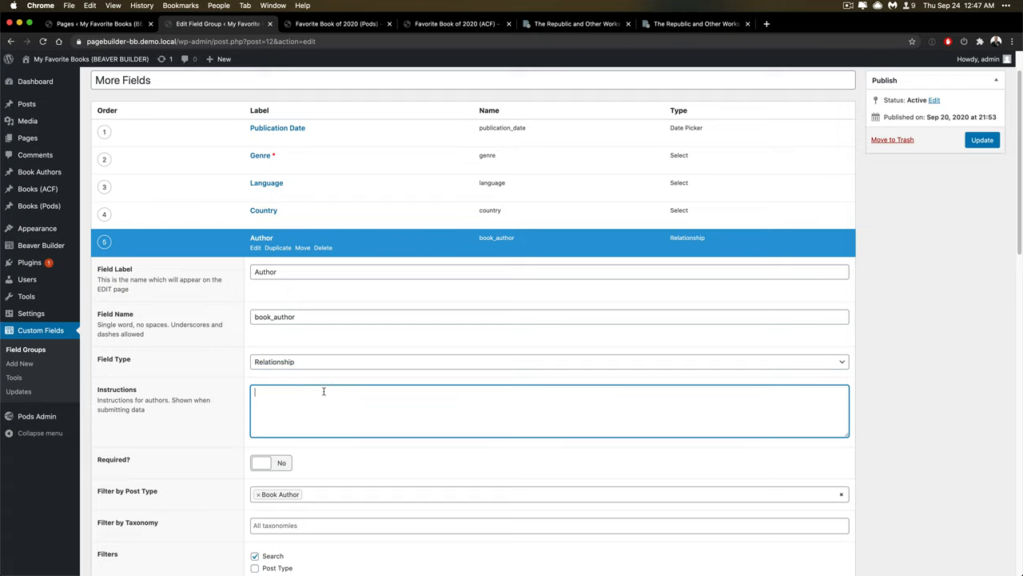
{"action": "left_click", "coordinate": [336, 24]}
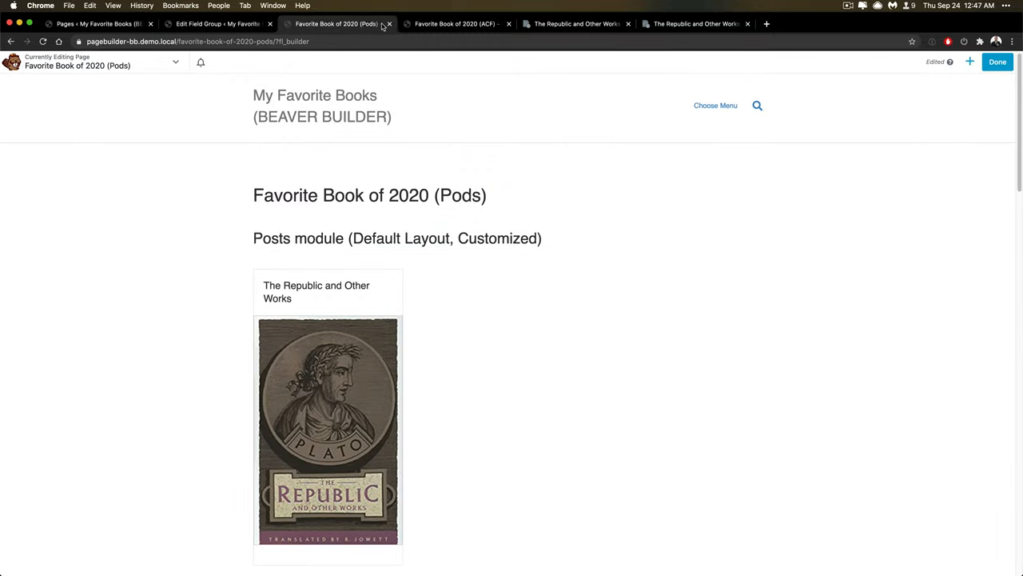
{"action": "left_click", "coordinate": [454, 24]}
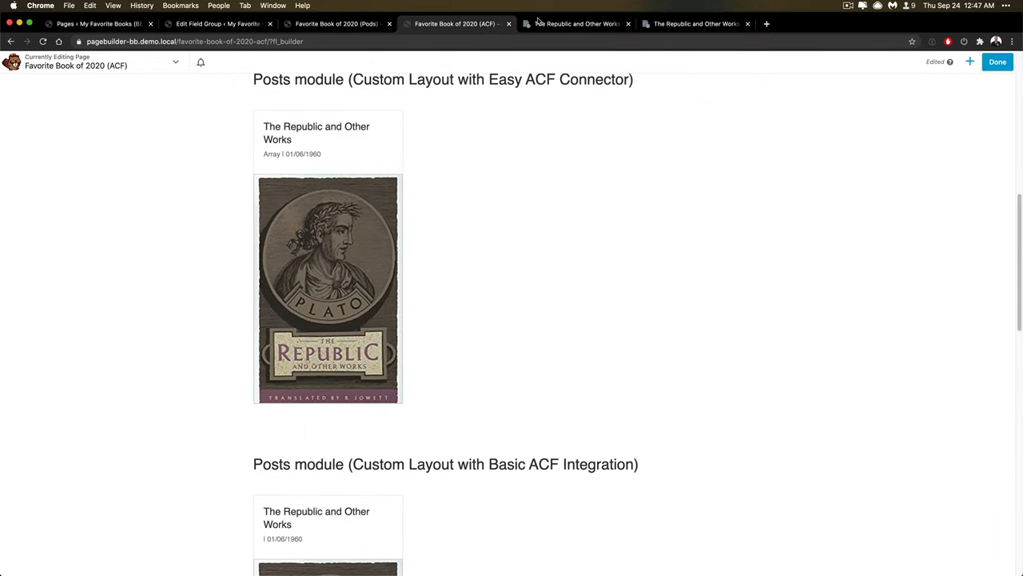
{"action": "left_click", "coordinate": [575, 24]}
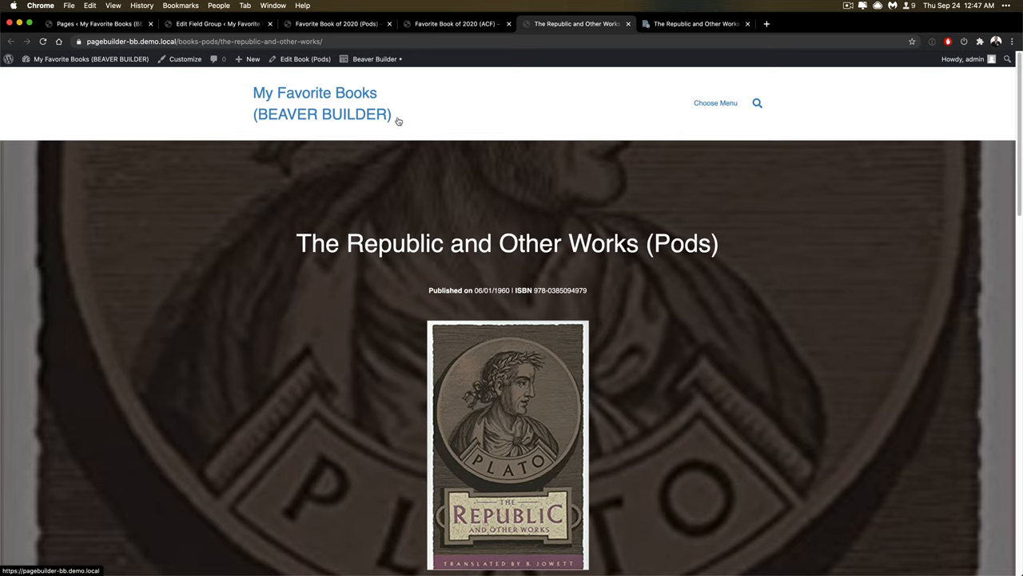
Step: From the admin bar's layouts menu, open the Book (Pods) Singular themer layout
{"action": "scroll", "scroll_direction": "down", "scroll_amount": 3}
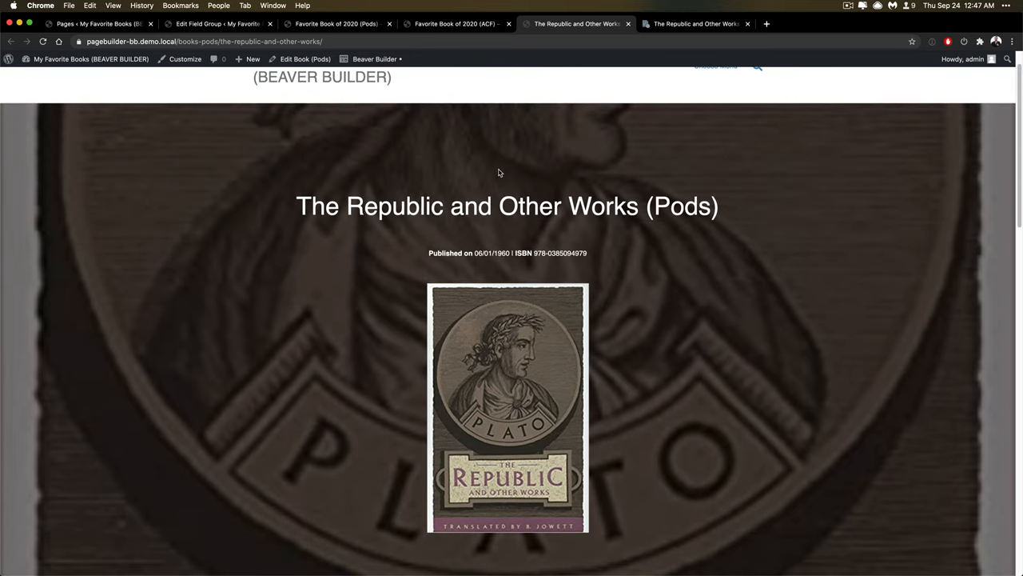
{"action": "left_click", "coordinate": [374, 57]}
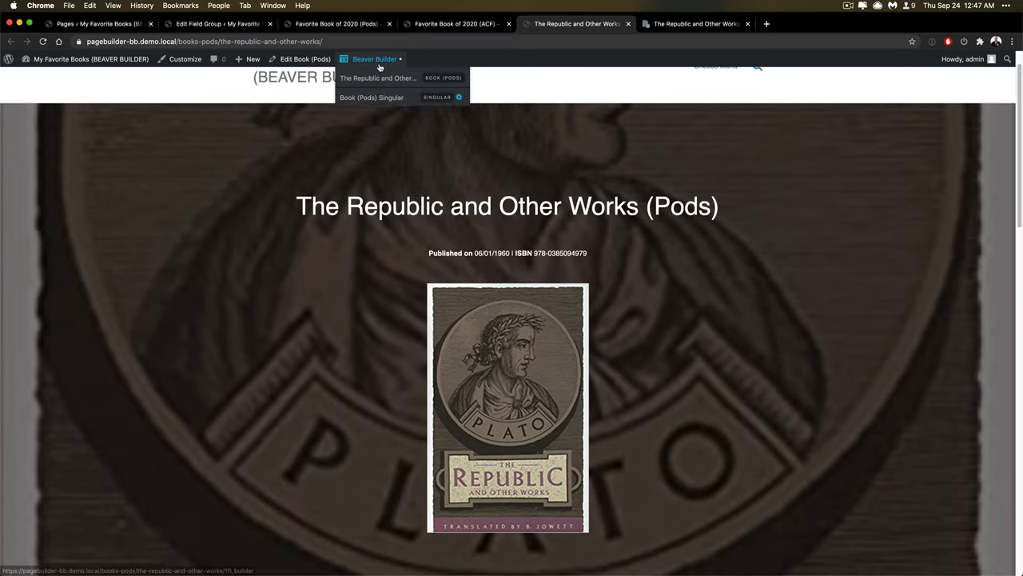
{"action": "mouse_move", "coordinate": [371, 98]}
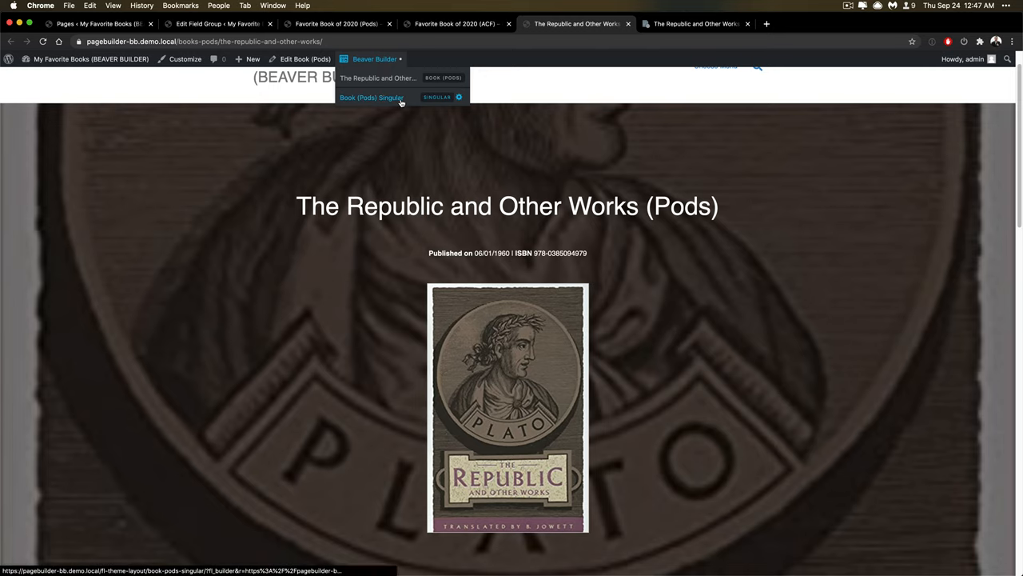
{"action": "left_click", "coordinate": [371, 98]}
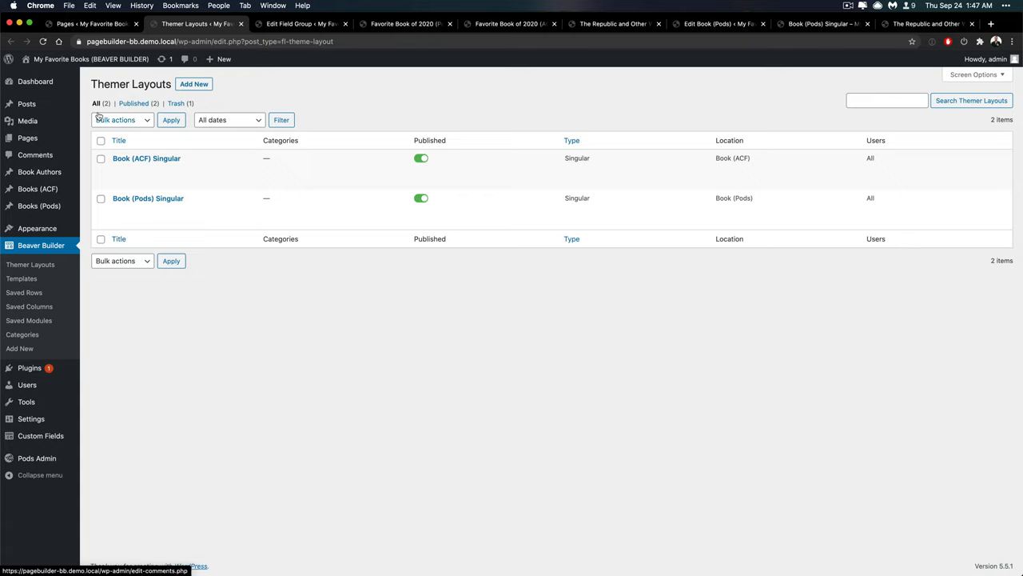
Step: Edit the Book (ACF) Singular layout and check which books its All Books (ACF) location can target
{"action": "triple_click", "coordinate": [131, 83]}
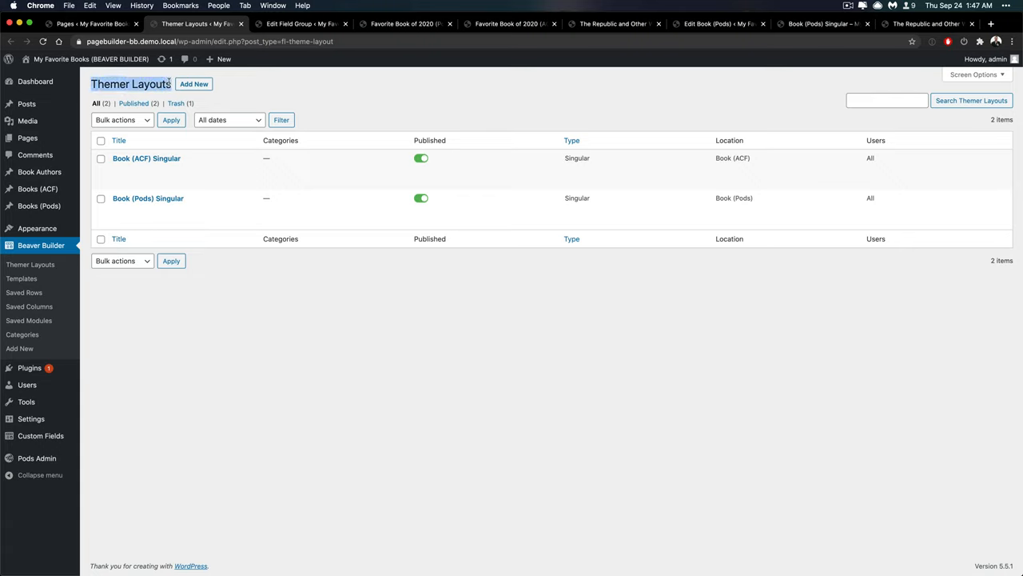
{"action": "mouse_move", "coordinate": [147, 198]}
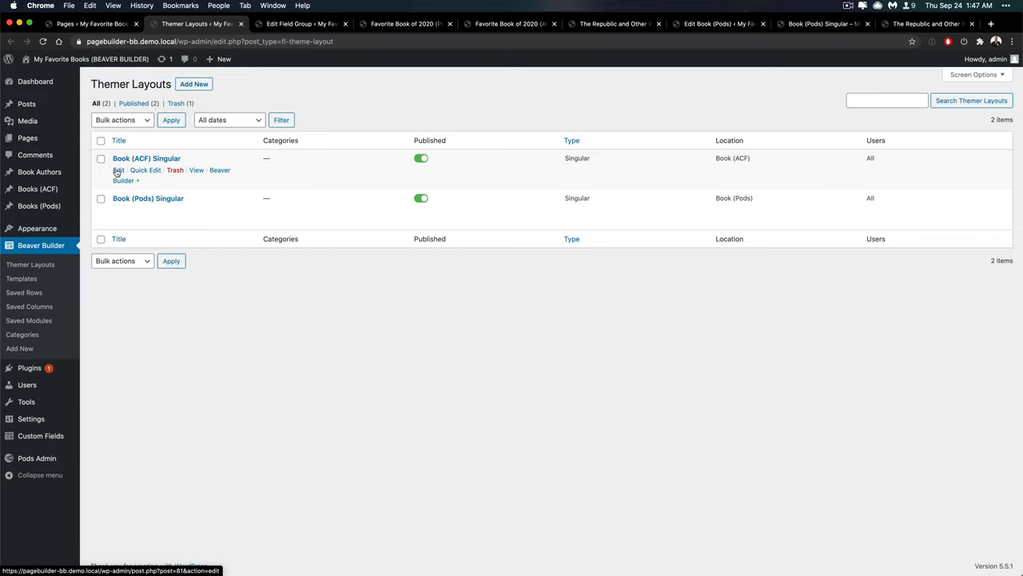
{"action": "left_click", "coordinate": [119, 170]}
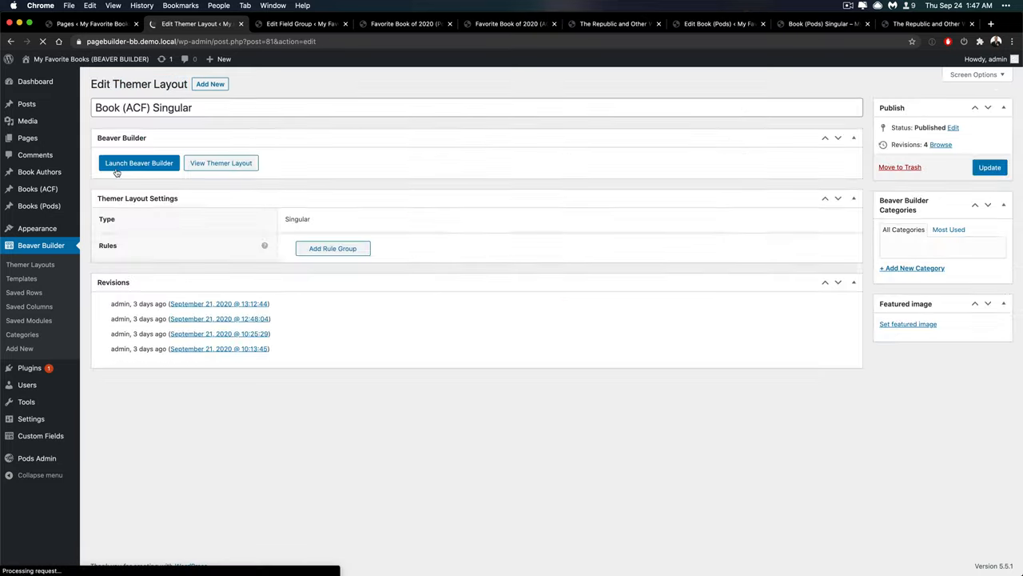
{"action": "left_click", "coordinate": [333, 248]}
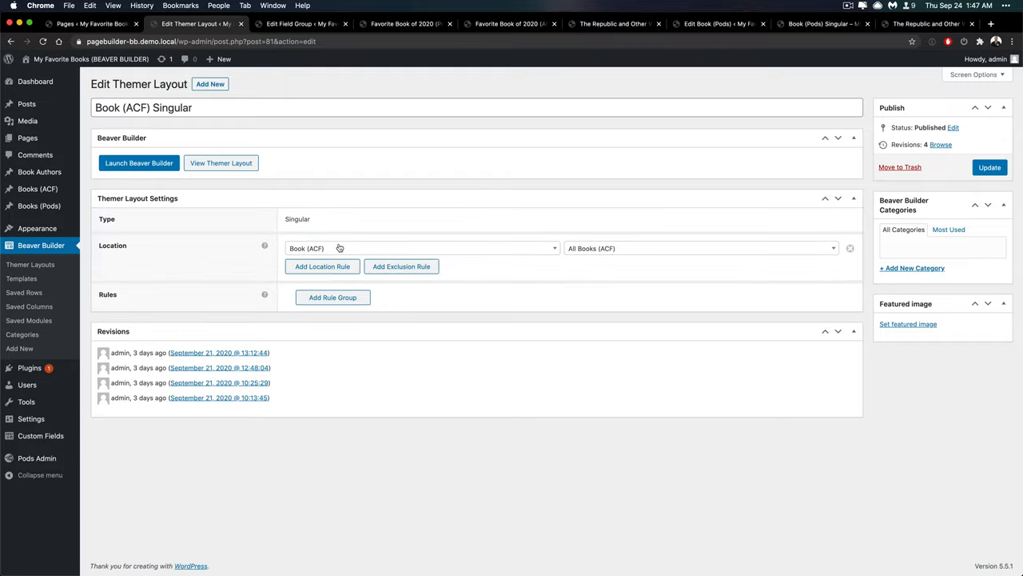
{"action": "left_click", "coordinate": [422, 248]}
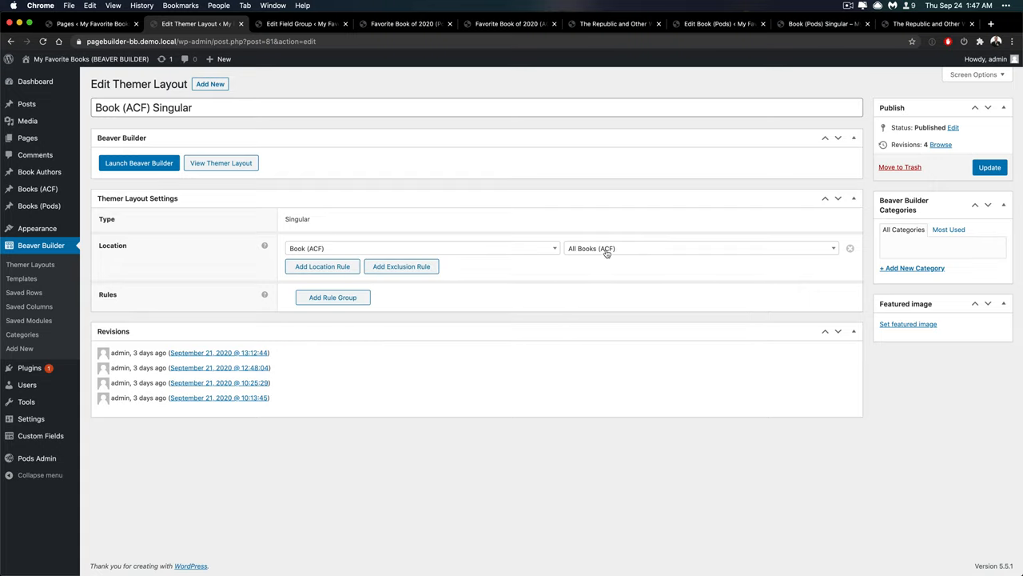
{"action": "left_click", "coordinate": [700, 248]}
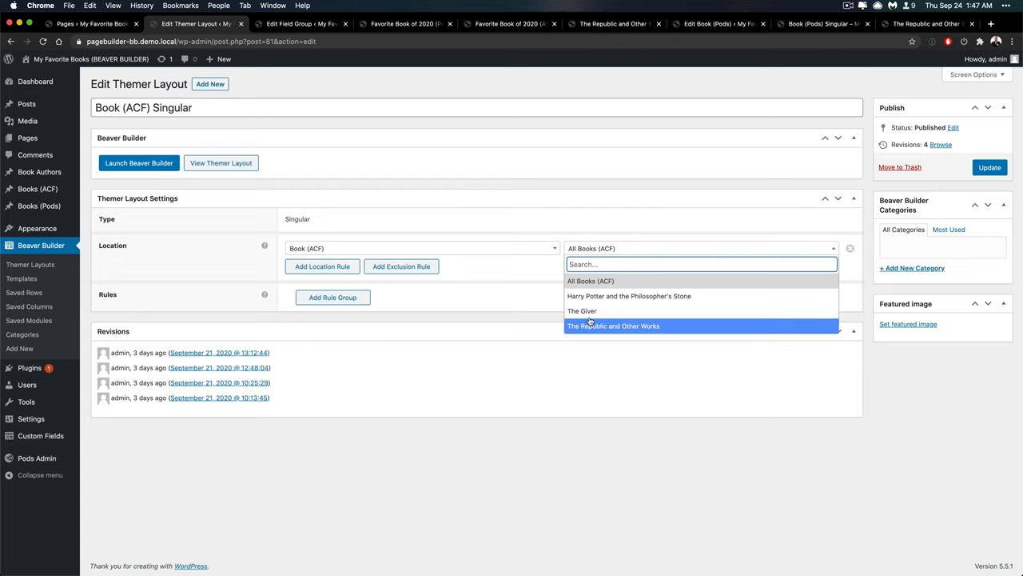
Step: Try adding a location rule and an exclusion rule, leaving an extra unset rule
{"action": "left_click", "coordinate": [613, 326]}
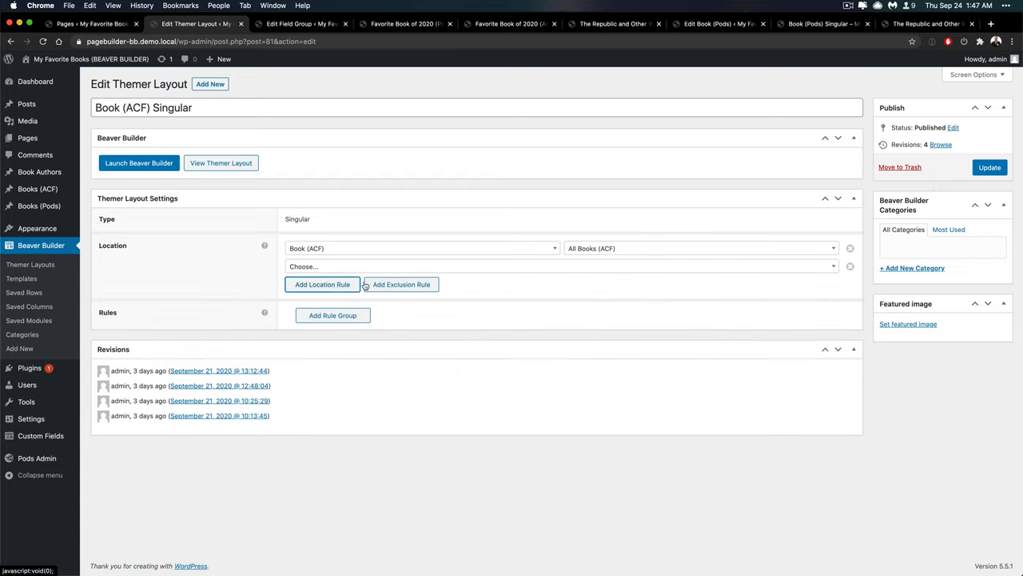
{"action": "left_click", "coordinate": [401, 285]}
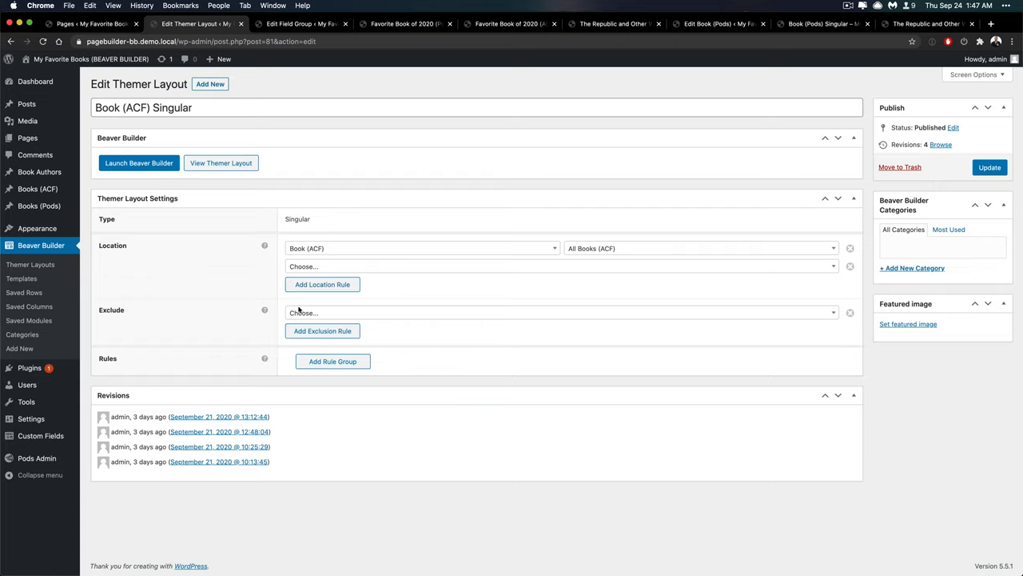
{"action": "left_click", "coordinate": [560, 266]}
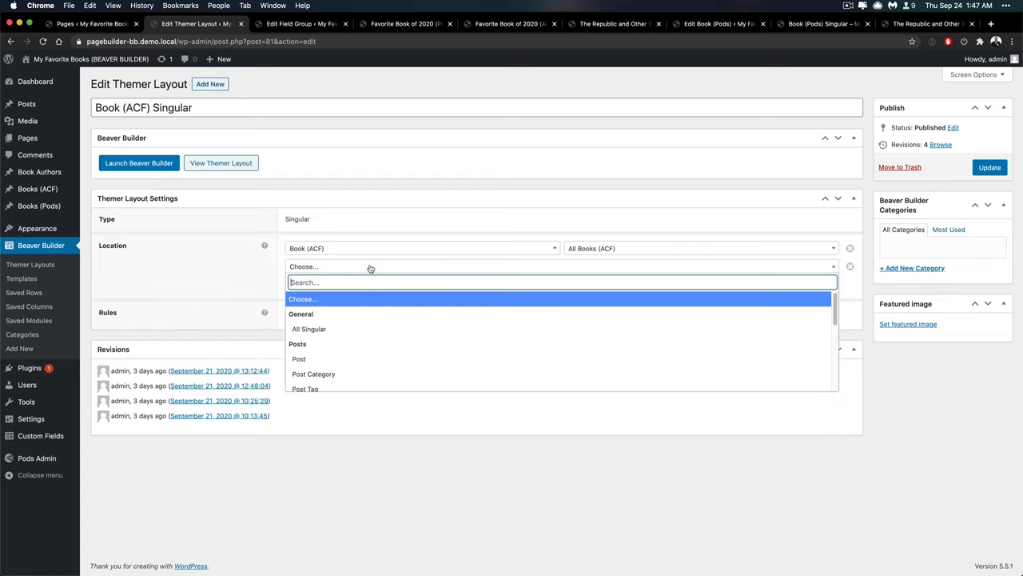
{"action": "mouse_move", "coordinate": [343, 374]}
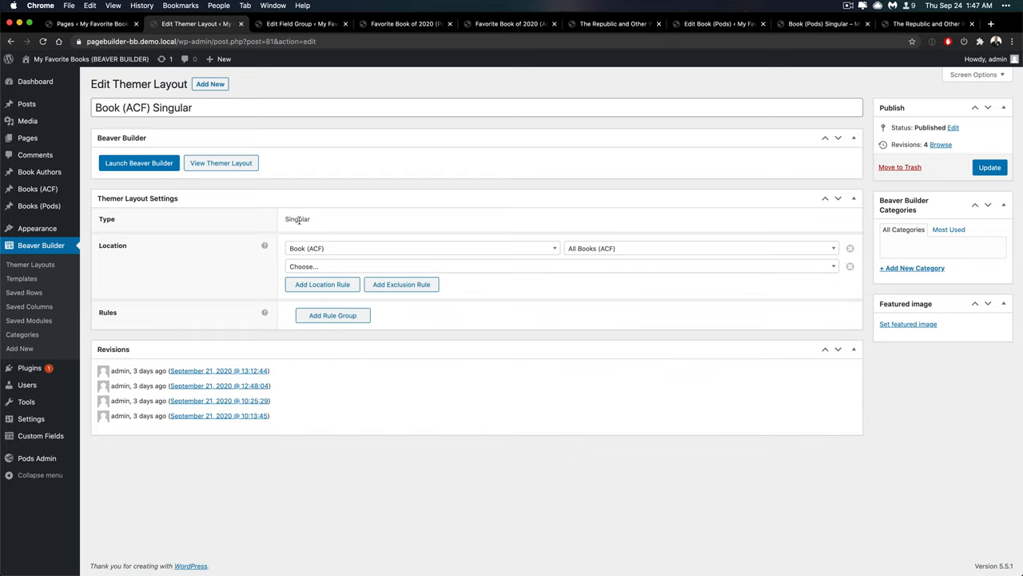
{"action": "double_click", "coordinate": [298, 219]}
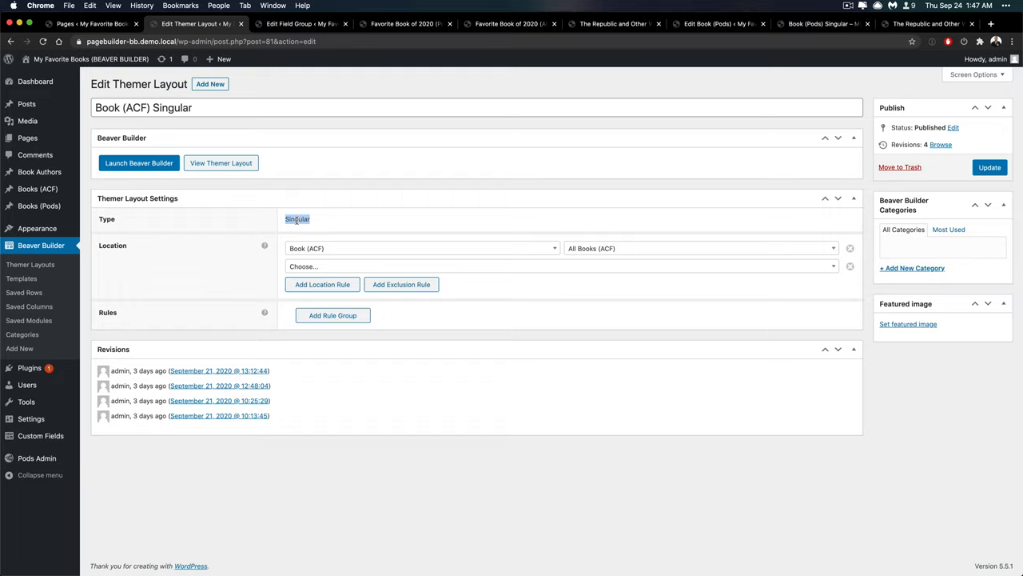
{"action": "left_click", "coordinate": [211, 83]}
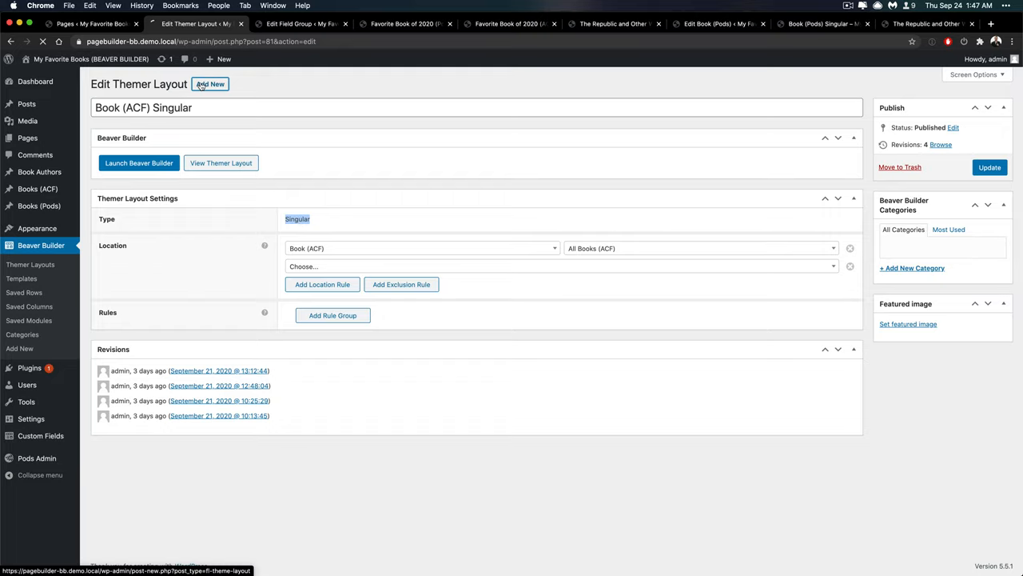
Step: Start an Add New themer layout and list its layout type choices (Header, Footer, Singular, etc.)
{"action": "left_click", "coordinate": [211, 83]}
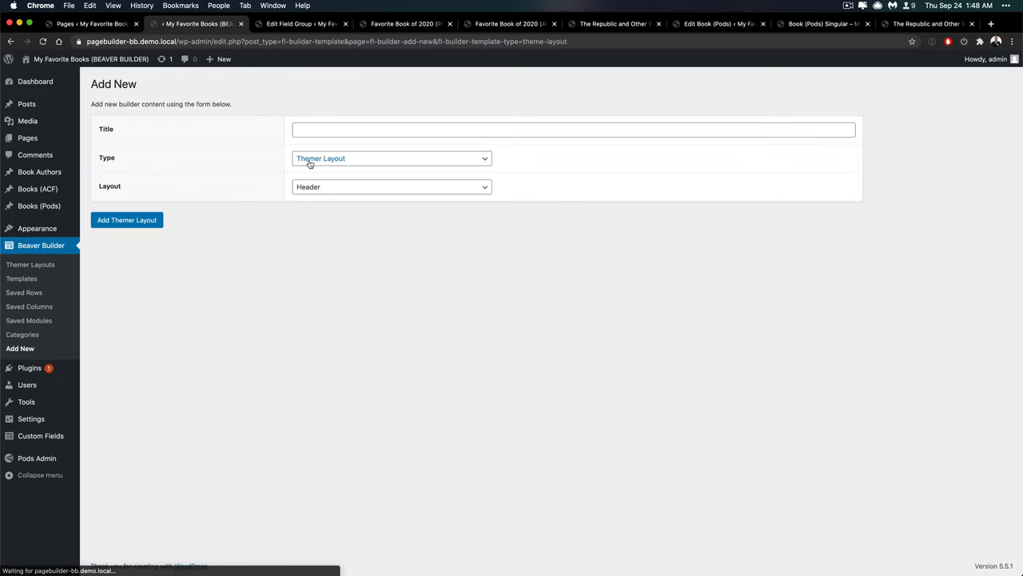
{"action": "left_click", "coordinate": [392, 159]}
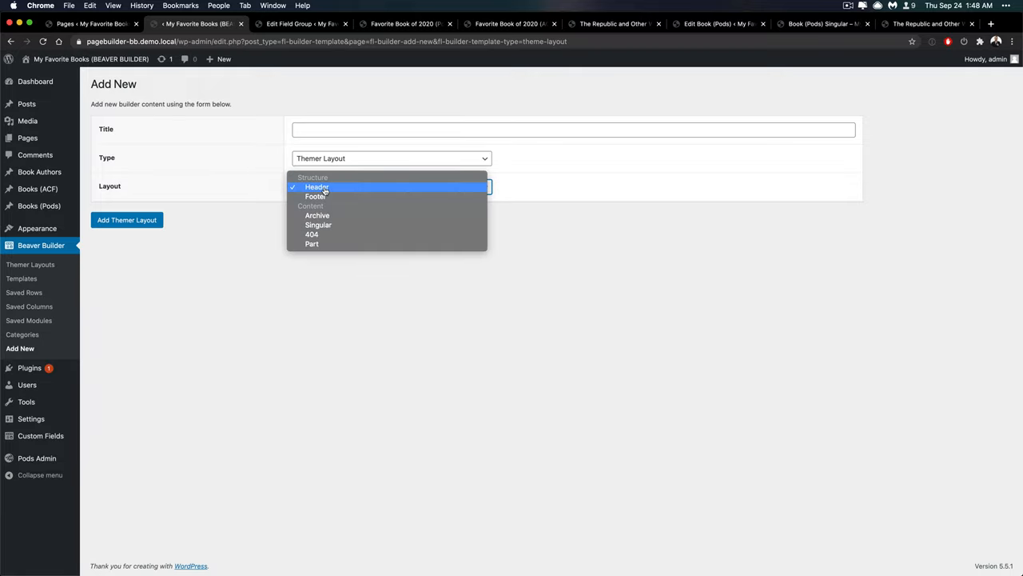
{"action": "mouse_move", "coordinate": [316, 214]}
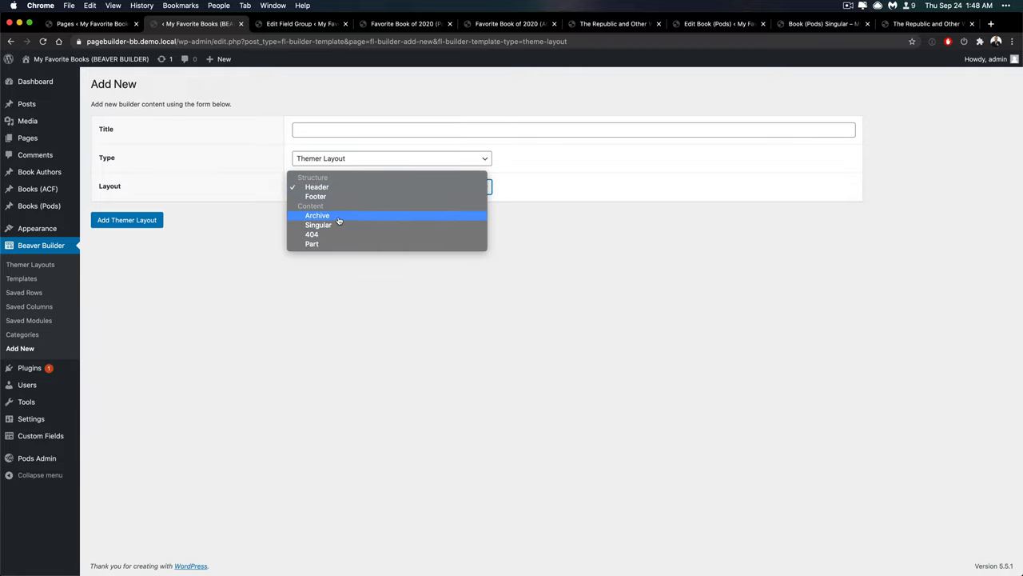
{"action": "mouse_move", "coordinate": [312, 243]}
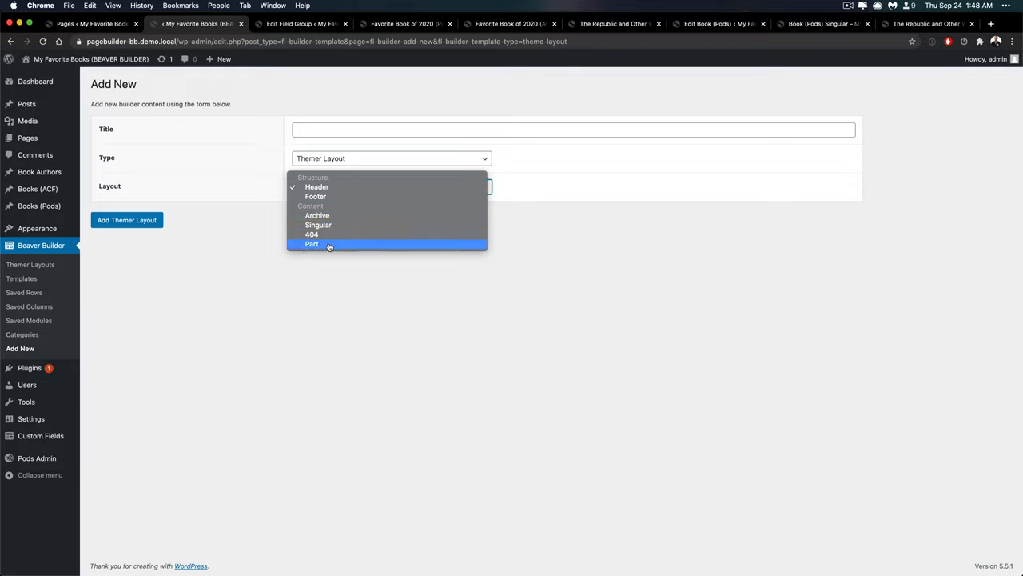
{"action": "mouse_move", "coordinate": [317, 214]}
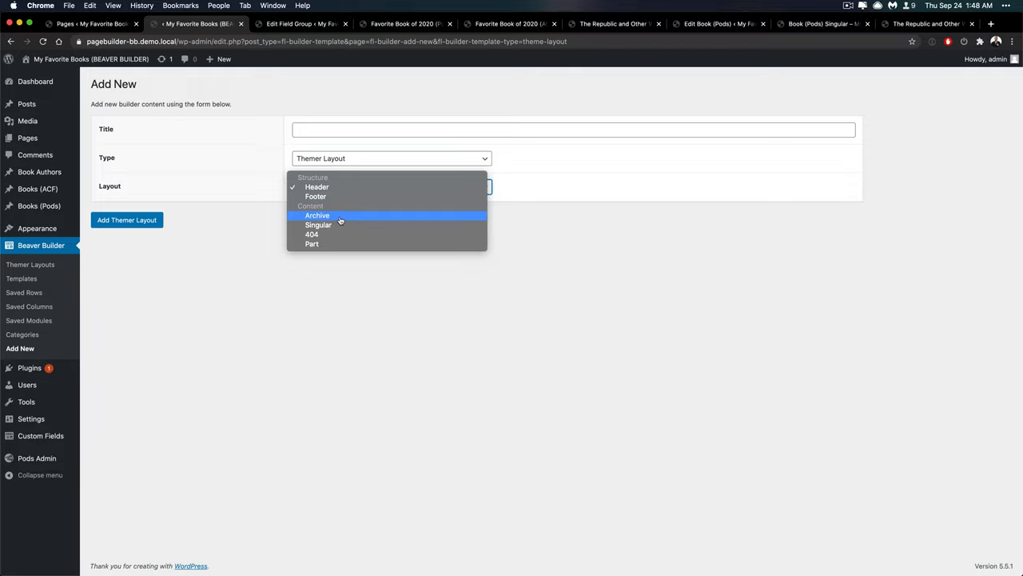
{"action": "mouse_move", "coordinate": [272, 210]}
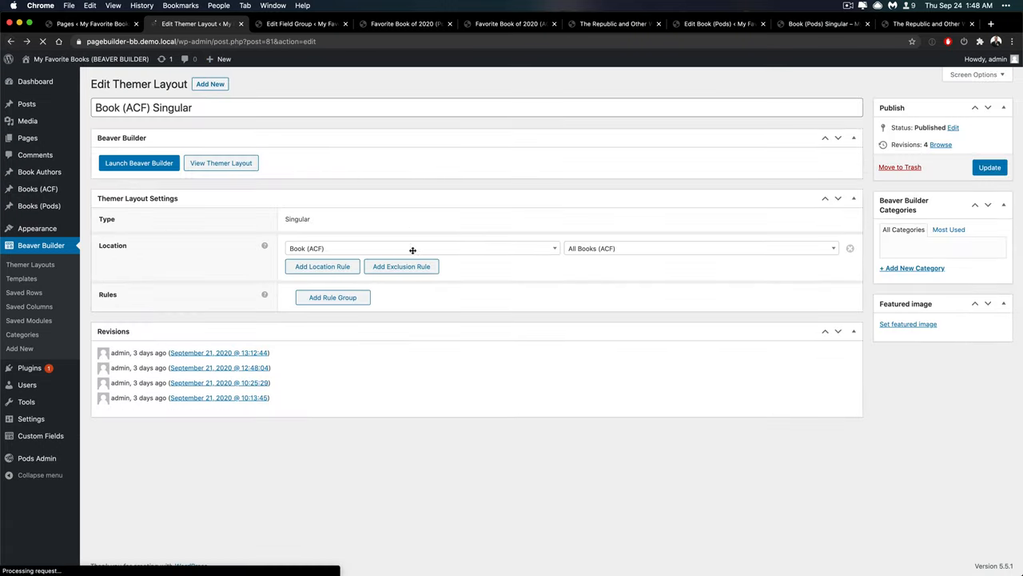
Step: Check the Book (ACF) Singular layout's single All Books (ACF) location rule
{"action": "left_click", "coordinate": [422, 247]}
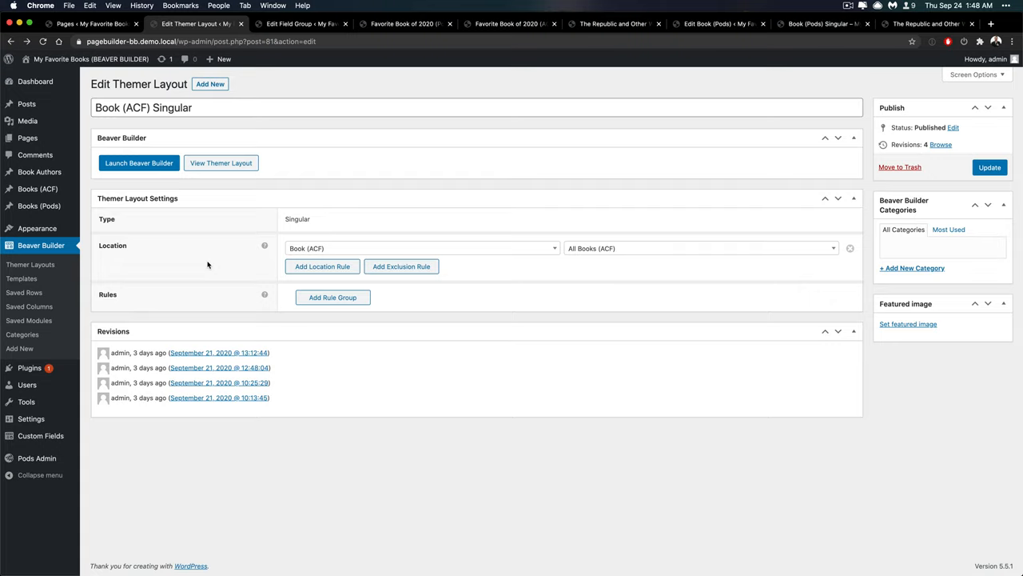
{"action": "mouse_move", "coordinate": [211, 278]}
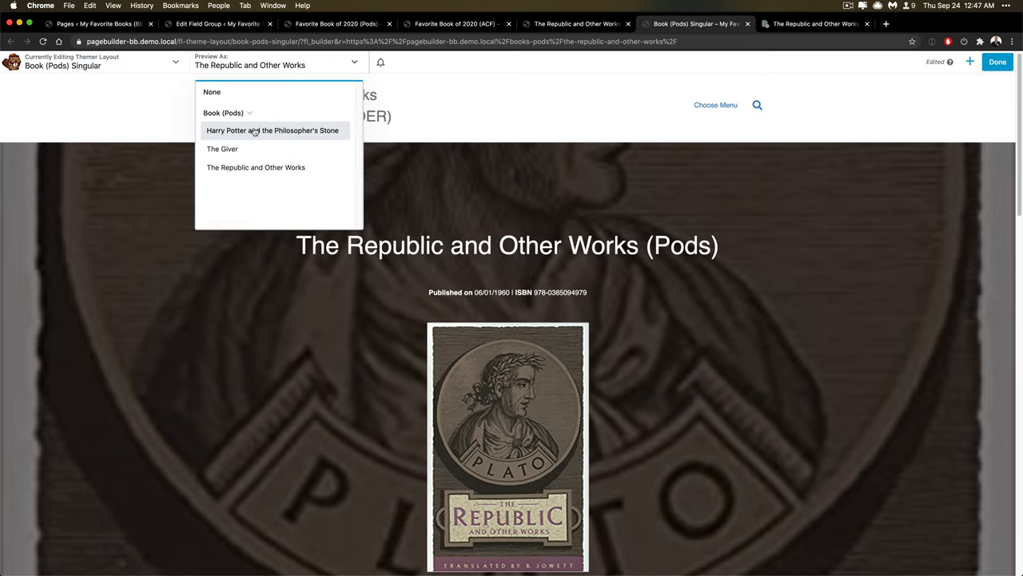
{"action": "left_click", "coordinate": [272, 130]}
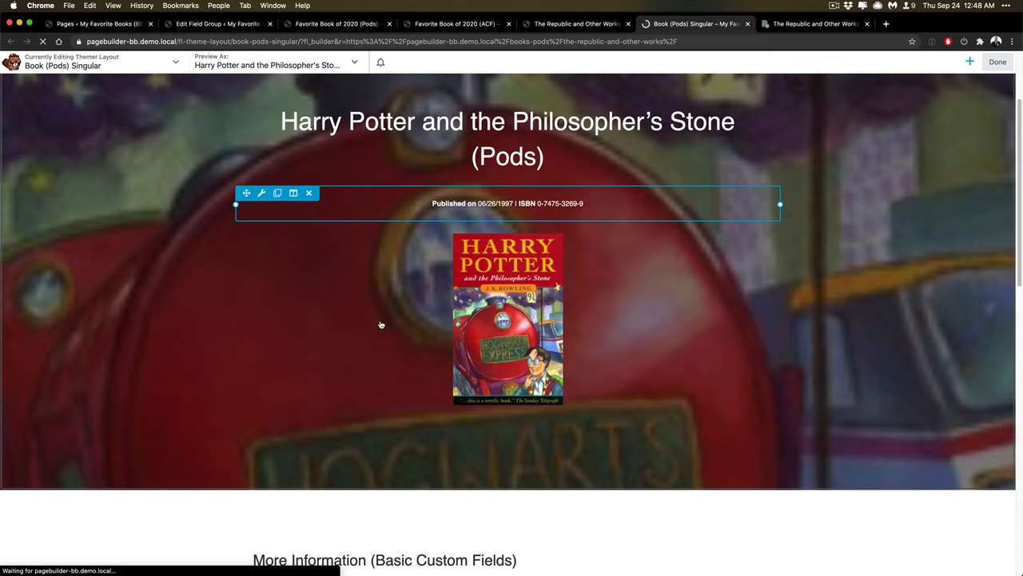
{"action": "scroll", "scroll_direction": "down", "scroll_amount": 3}
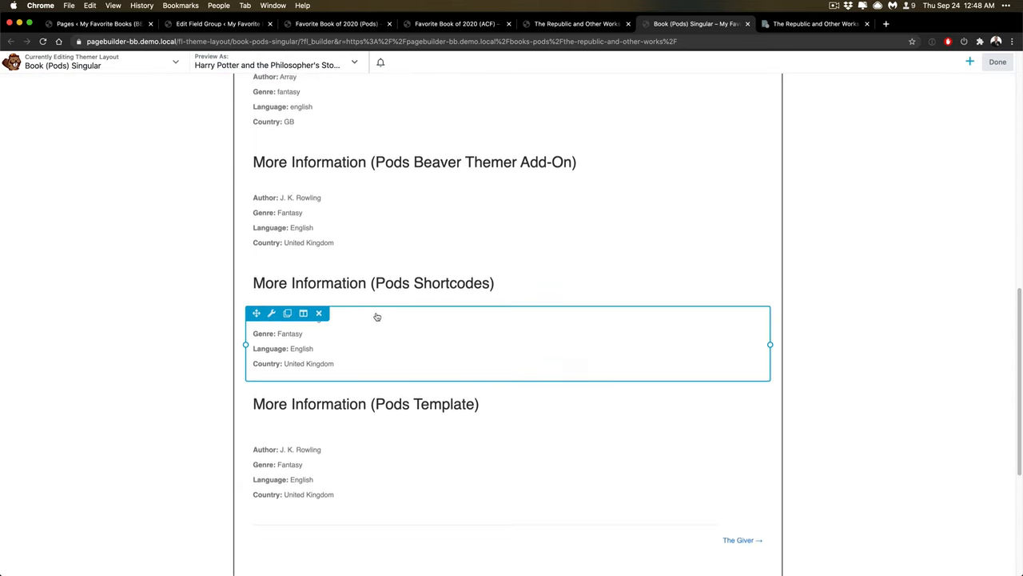
{"action": "left_click", "coordinate": [352, 64]}
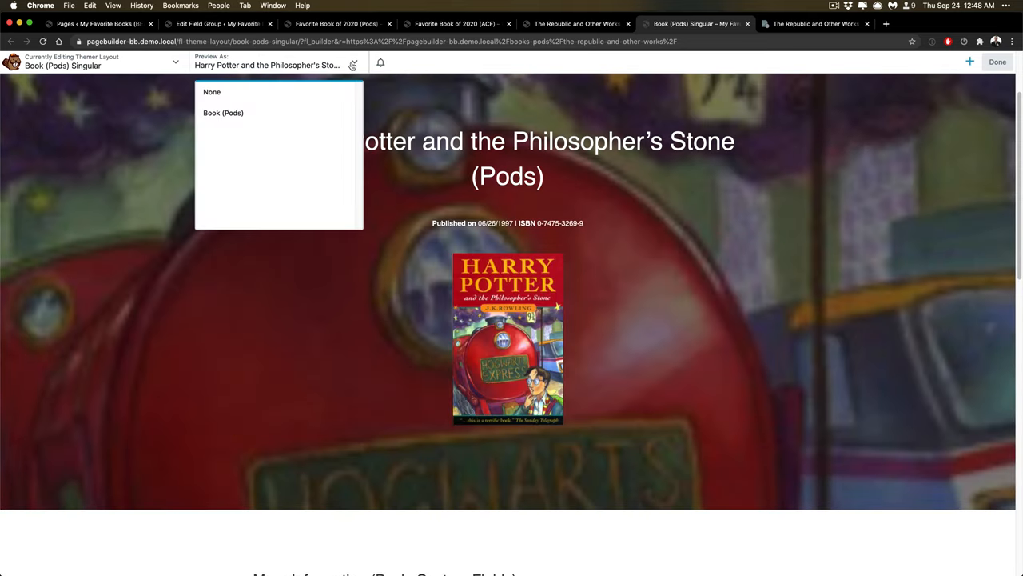
{"action": "left_click", "coordinate": [224, 112]}
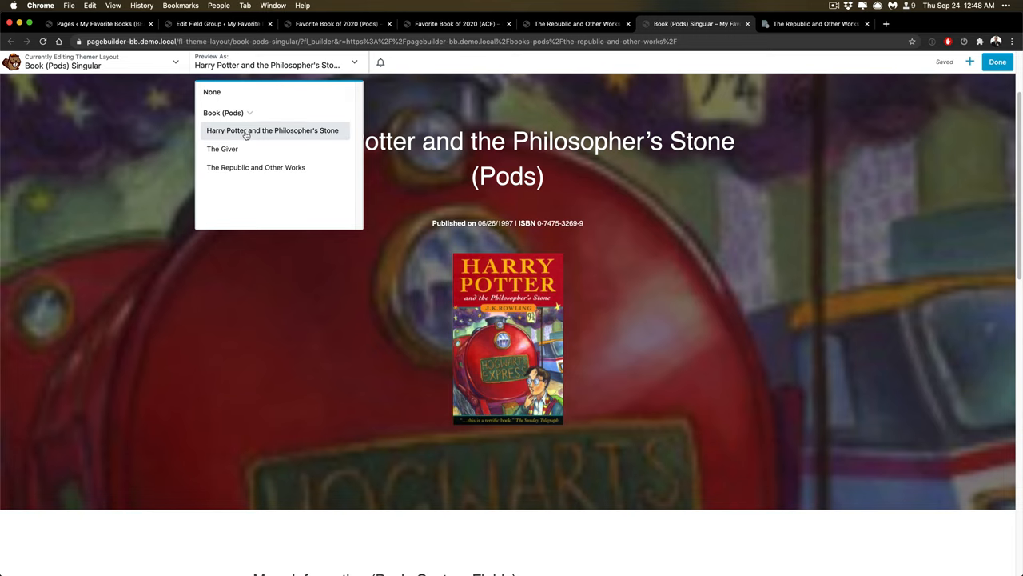
{"action": "left_click", "coordinate": [256, 168]}
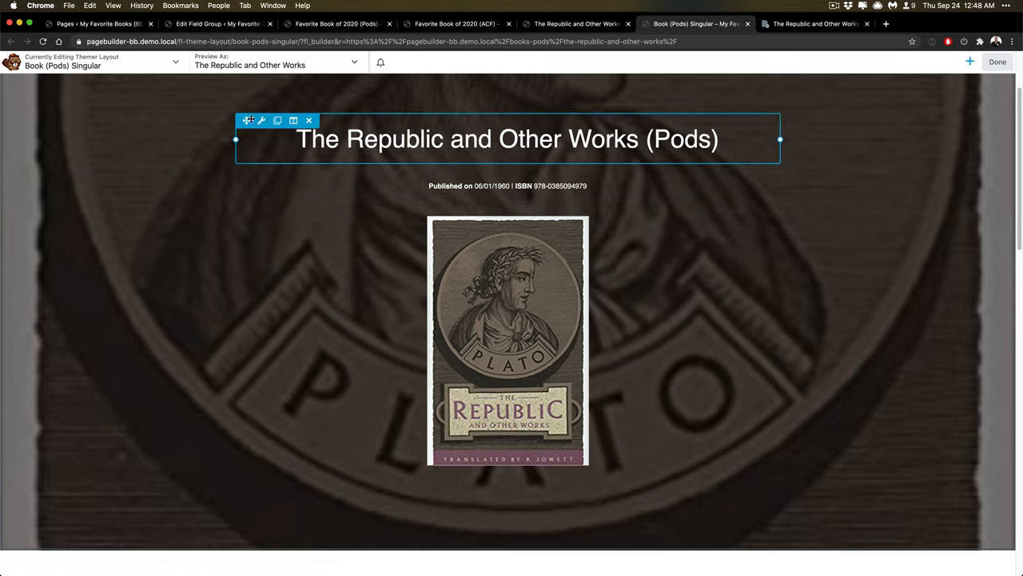
Step: Set the heading to [wpbb post:title] (Pods) and look over the modules below it
{"action": "left_click", "coordinate": [262, 121]}
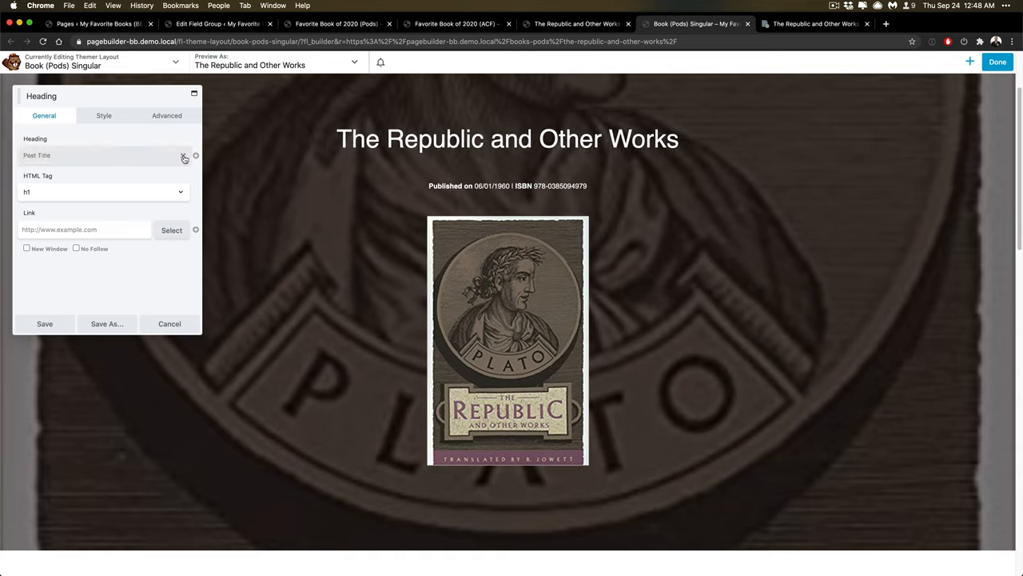
{"action": "type", "text": "[wpbb post:title] (Pods)"}
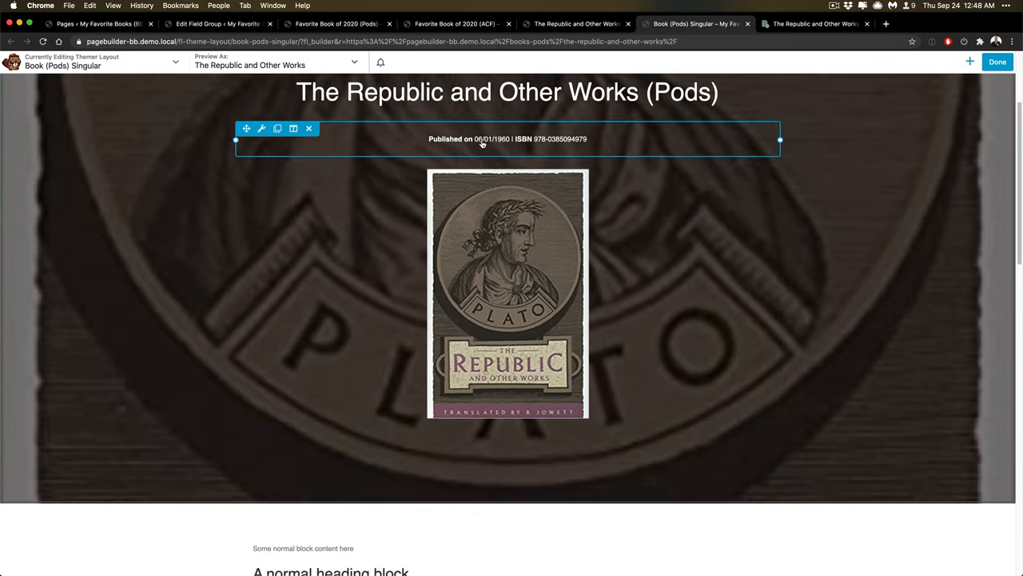
{"action": "left_click", "coordinate": [263, 128]}
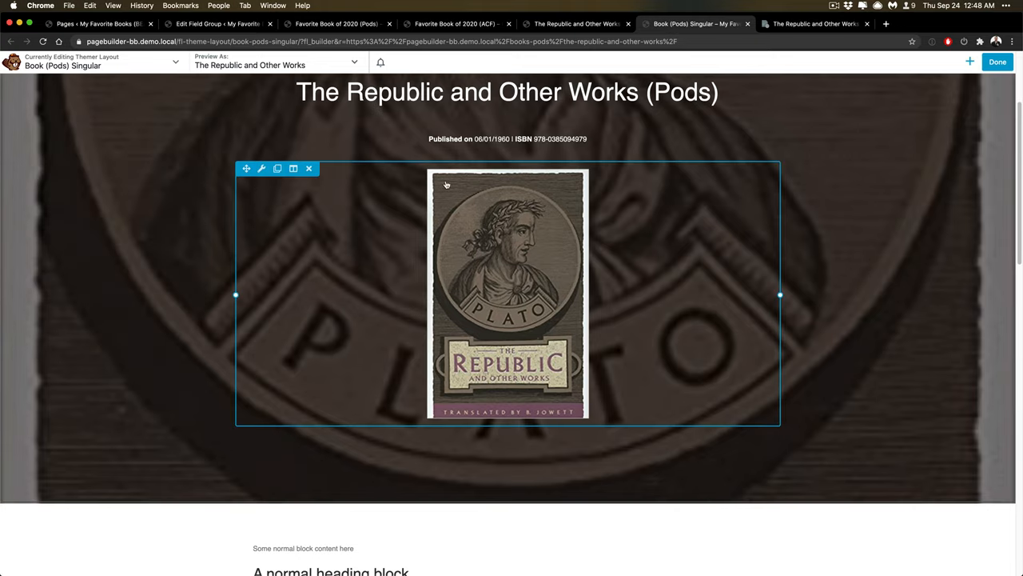
{"action": "scroll", "scroll_direction": "down", "scroll_amount": 3}
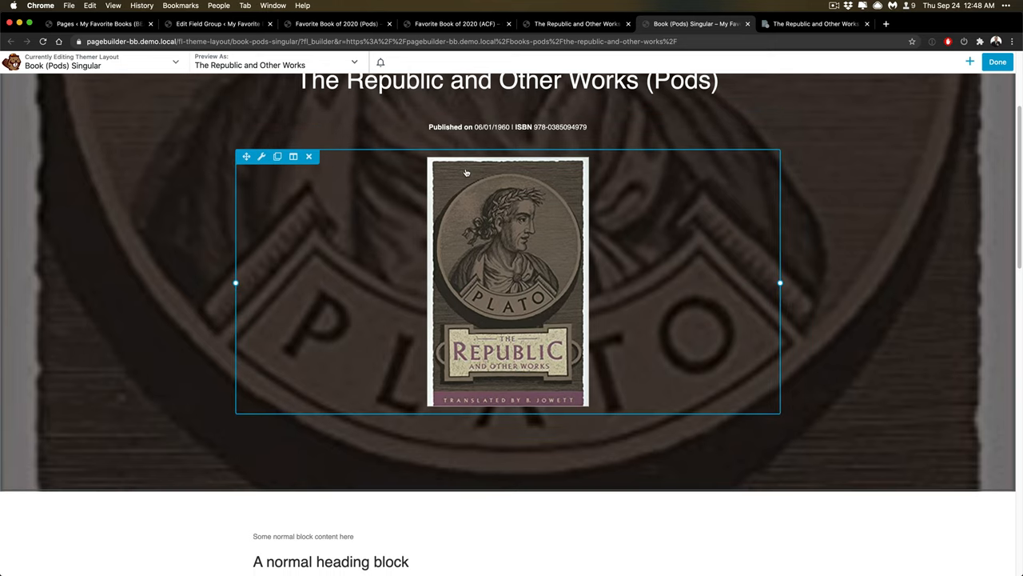
{"action": "scroll", "scroll_direction": "down", "scroll_amount": 3}
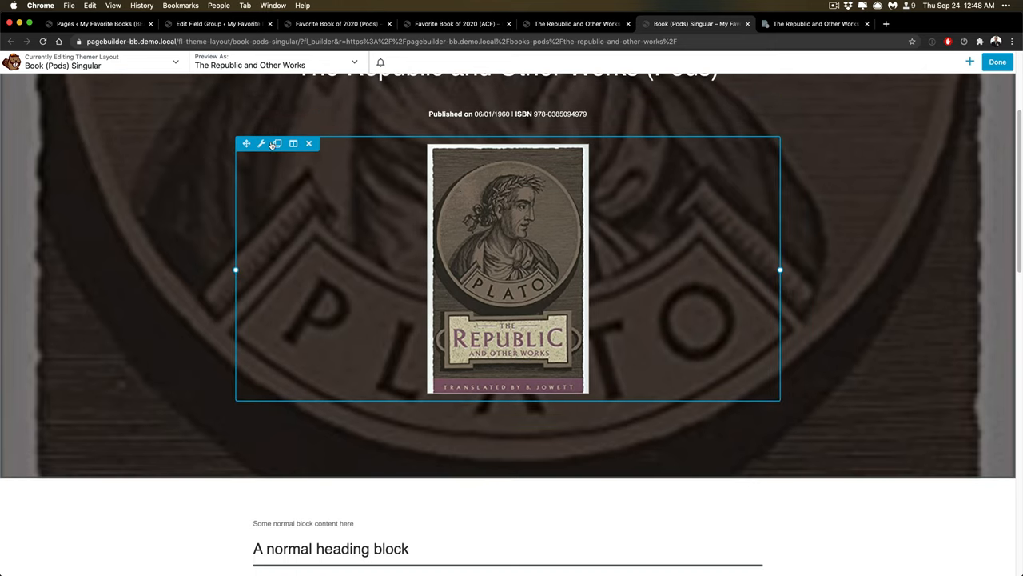
{"action": "scroll", "scroll_direction": "down", "scroll_amount": 3}
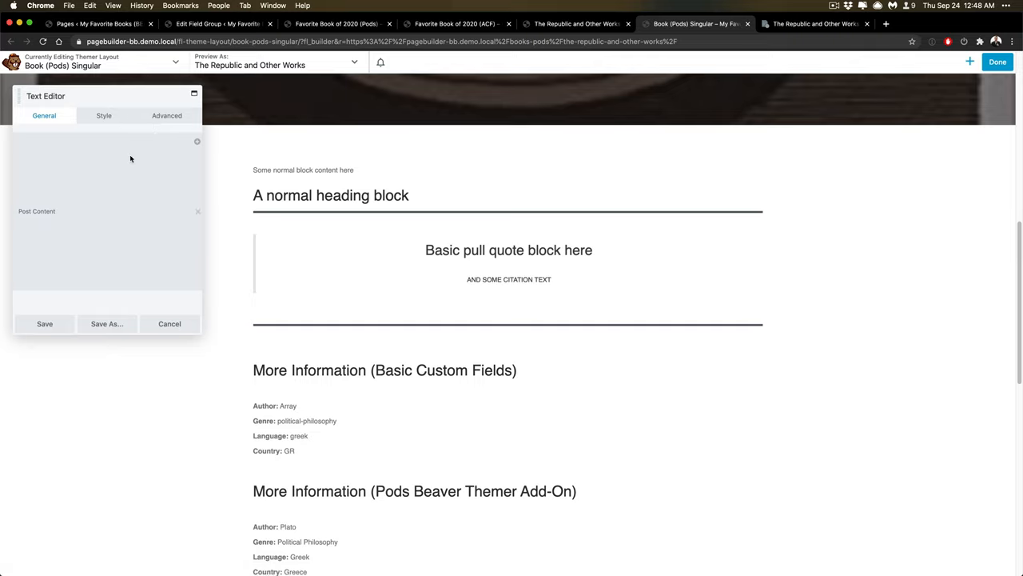
{"action": "mouse_move", "coordinate": [195, 221]}
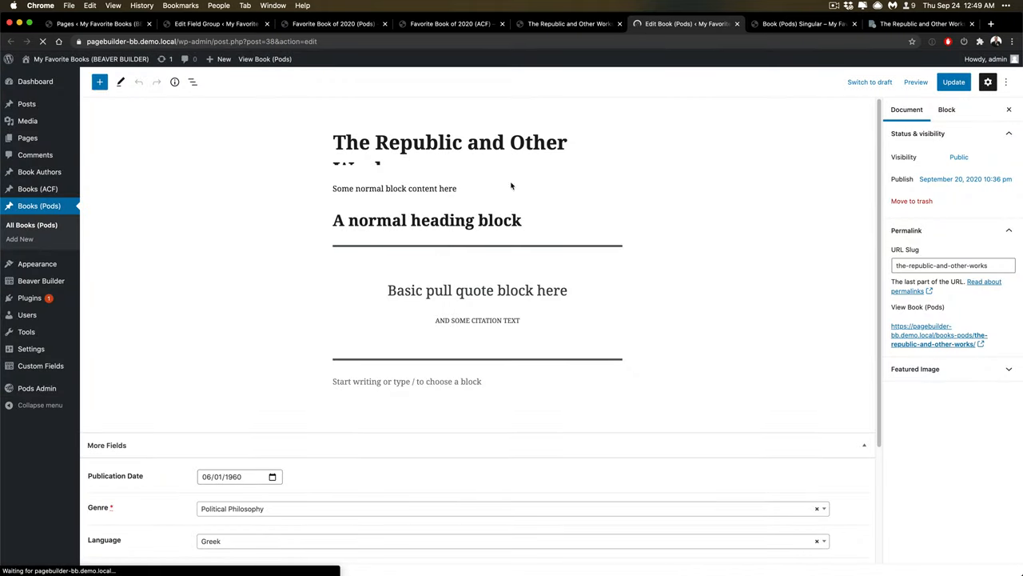
Step: Review the pull quote and paragraph blocks of The Republic, then return to the Book (Pods) Singular builder
{"action": "left_click", "coordinate": [476, 290]}
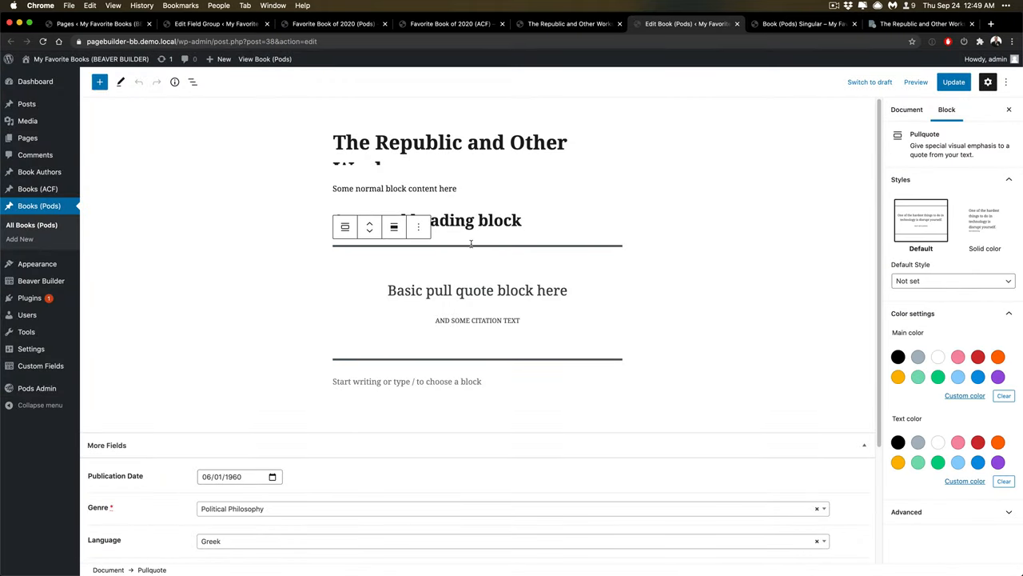
{"action": "scroll", "scroll_direction": "down", "scroll_amount": 3}
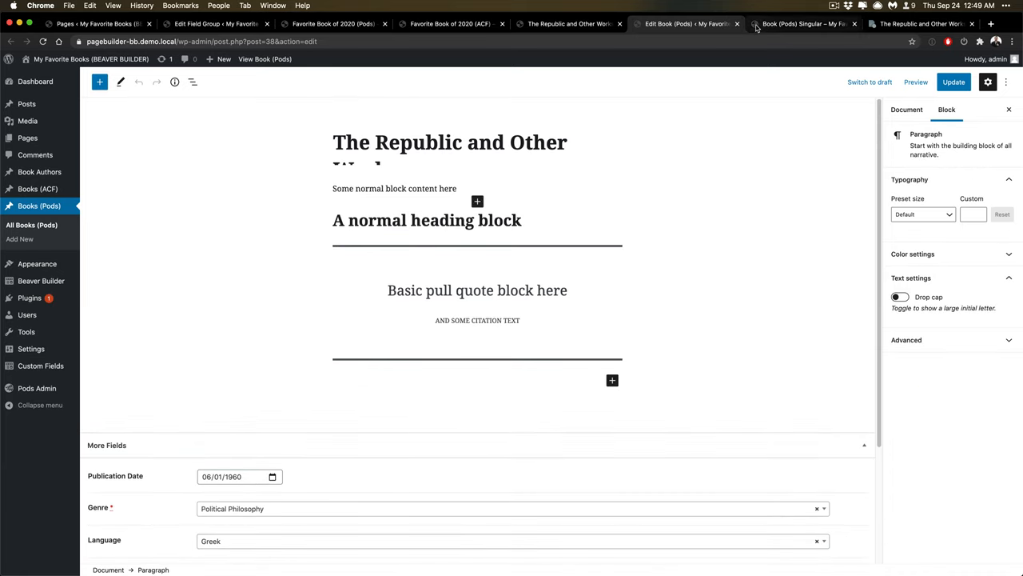
{"action": "left_click", "coordinate": [802, 24]}
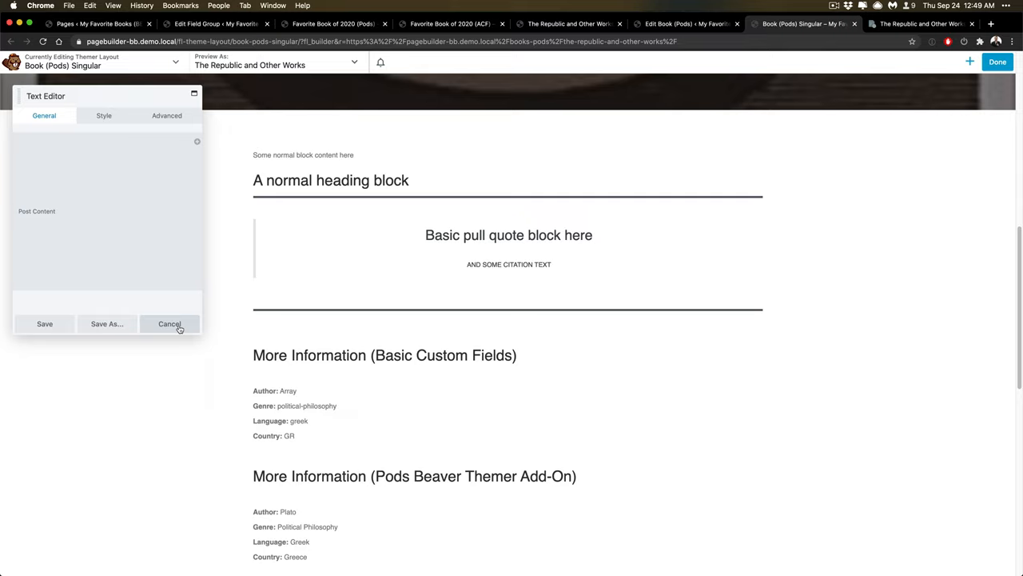
Step: Cancel the post content settings and review the book_author, genre, language and country shortcodes in Basic Custom Fields
{"action": "left_click", "coordinate": [170, 322]}
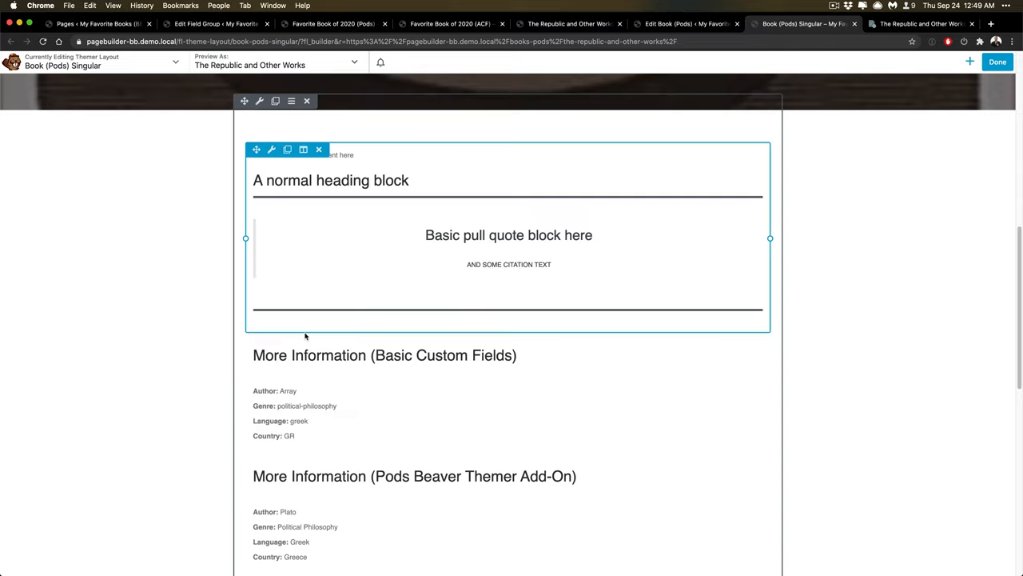
{"action": "scroll", "scroll_direction": "down", "scroll_amount": 3}
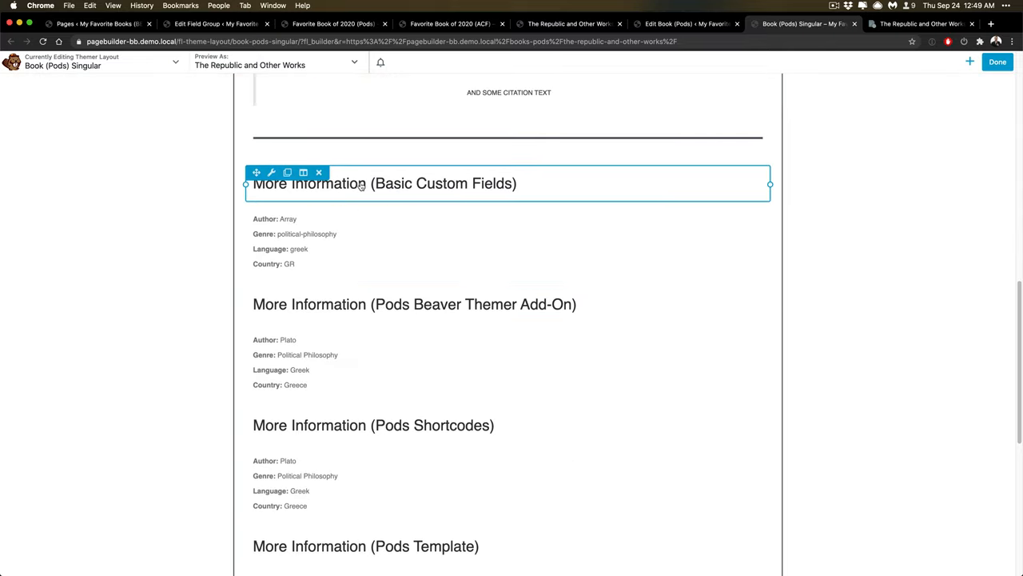
{"action": "scroll", "scroll_direction": "down", "scroll_amount": 3}
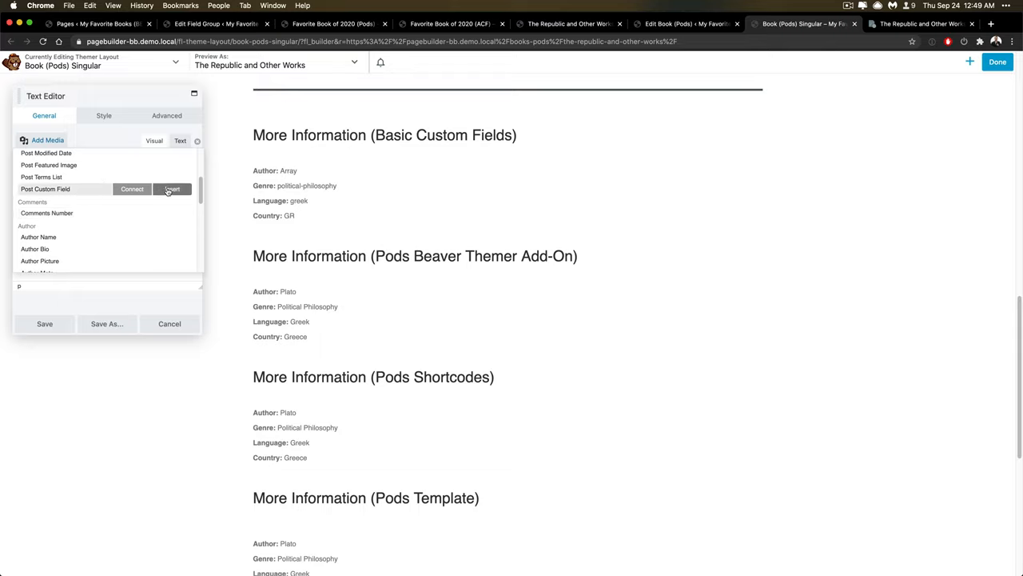
{"action": "left_click", "coordinate": [173, 188]}
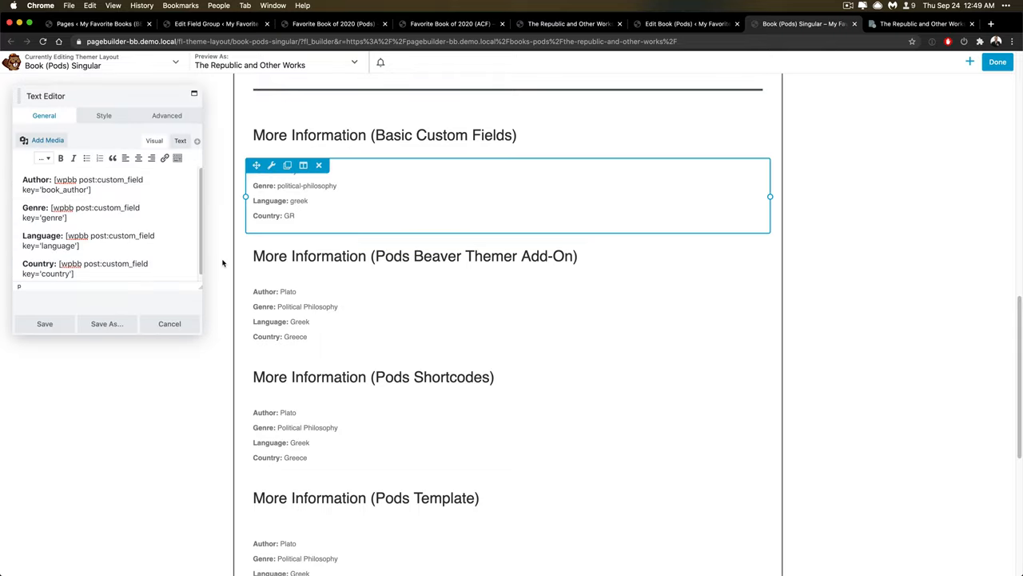
{"action": "left_click", "coordinate": [45, 323]}
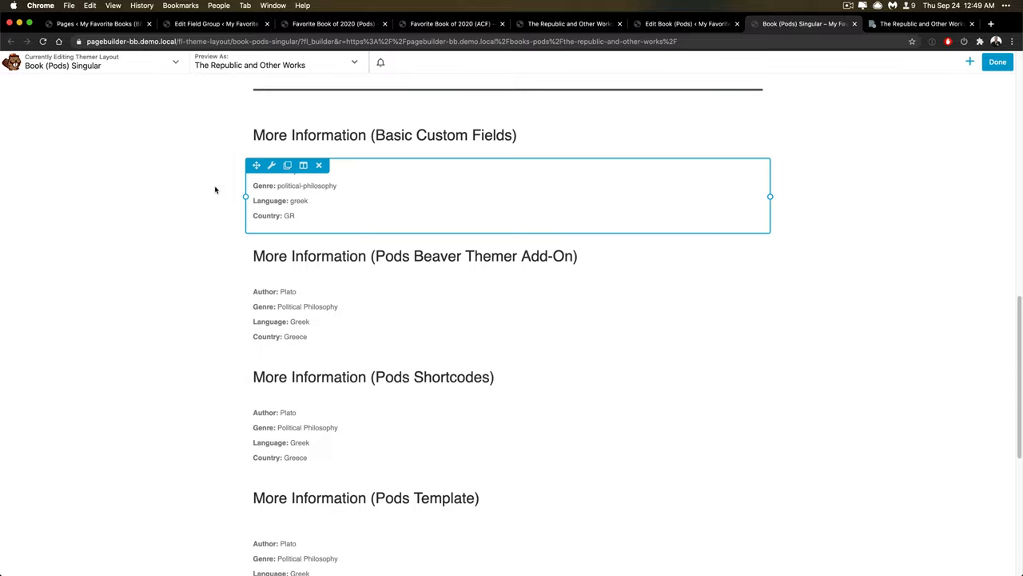
{"action": "mouse_move", "coordinate": [227, 219]}
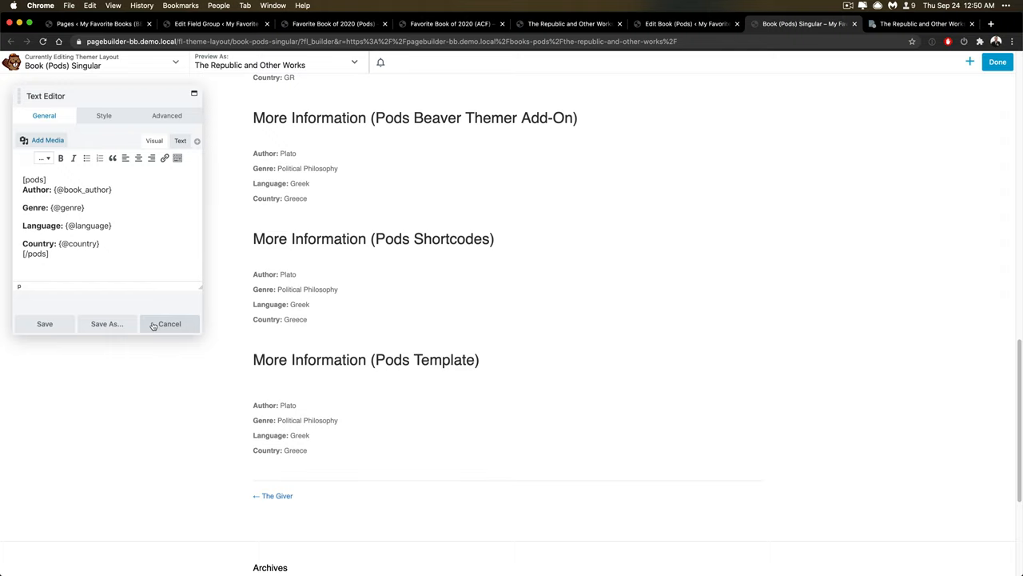
{"action": "left_click", "coordinate": [170, 323]}
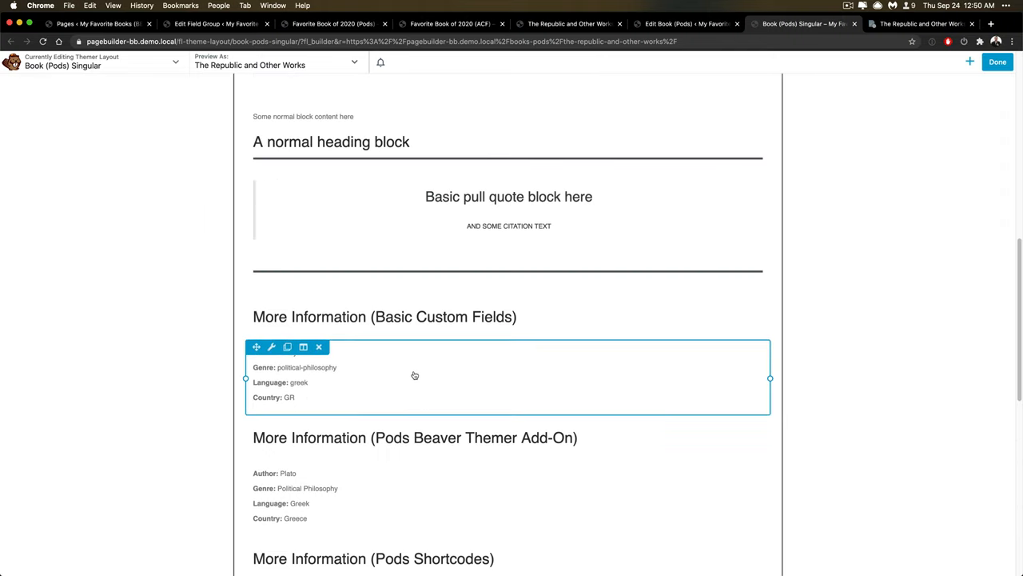
{"action": "scroll", "scroll_direction": "down", "scroll_amount": 3}
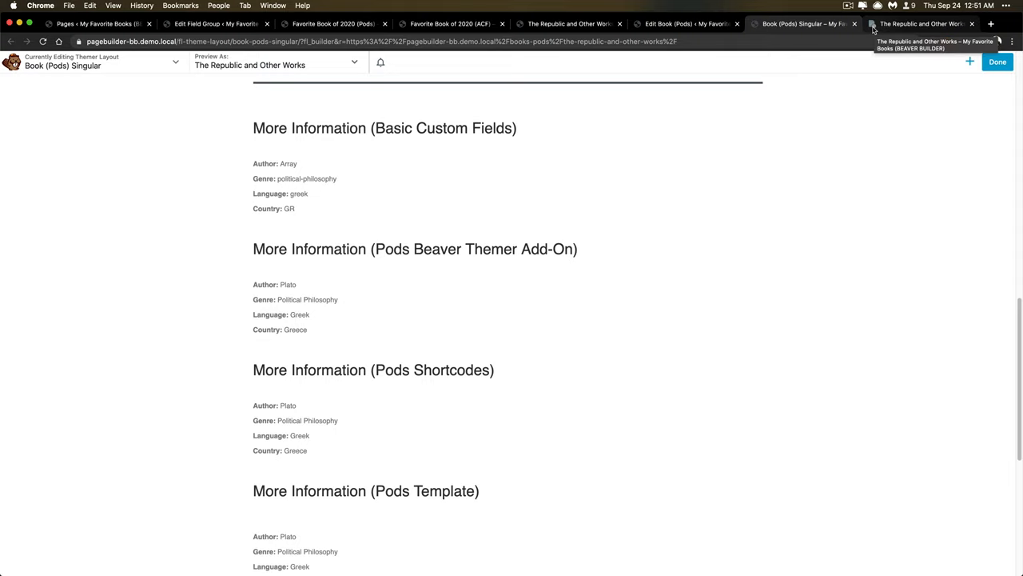
Step: Review the three More Information sections on the published Republic book page, noting Author shows 'Array' or blank
{"action": "left_click", "coordinate": [919, 24]}
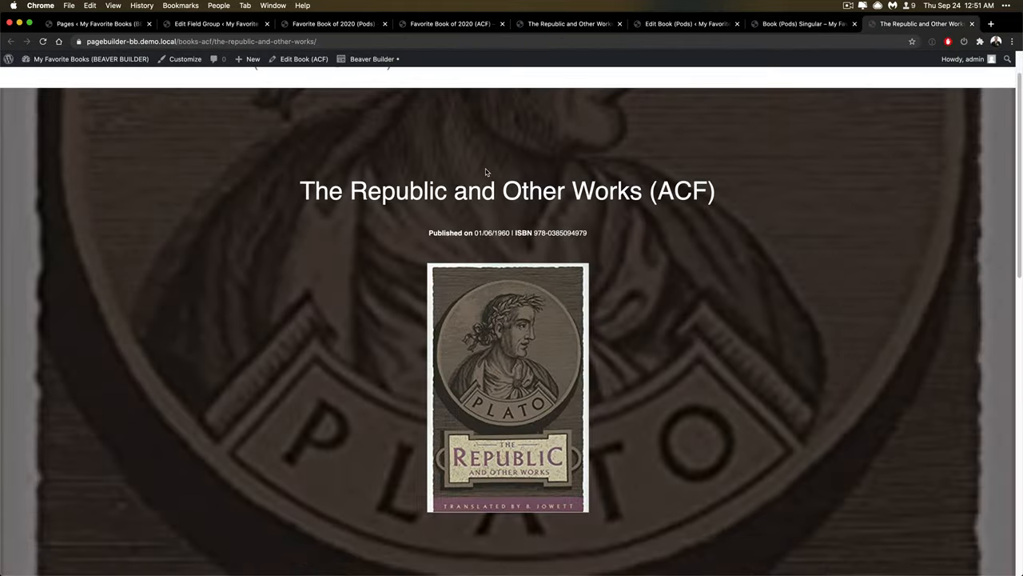
{"action": "scroll", "scroll_direction": "down", "scroll_amount": 3}
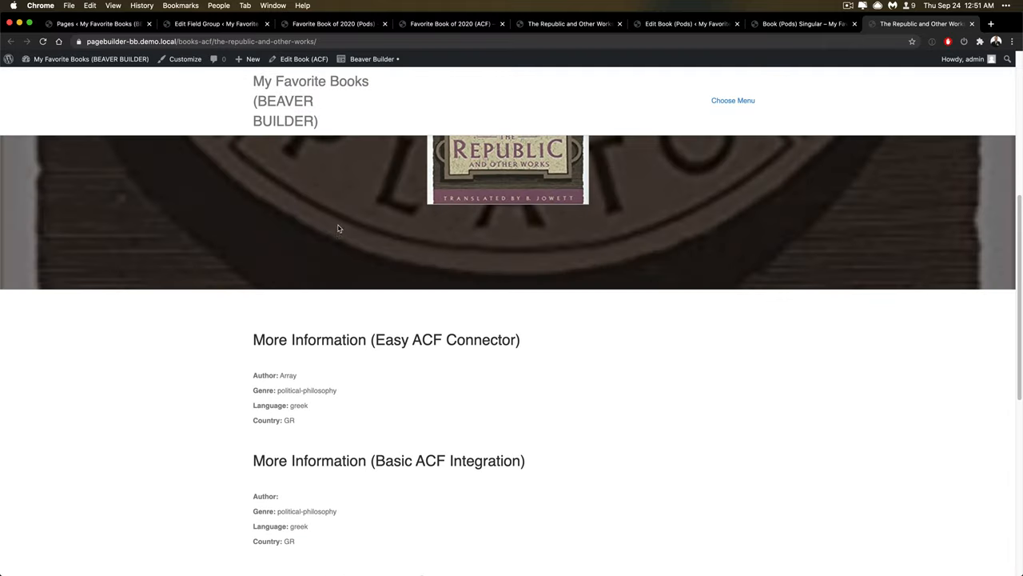
{"action": "scroll", "scroll_direction": "down", "scroll_amount": 3}
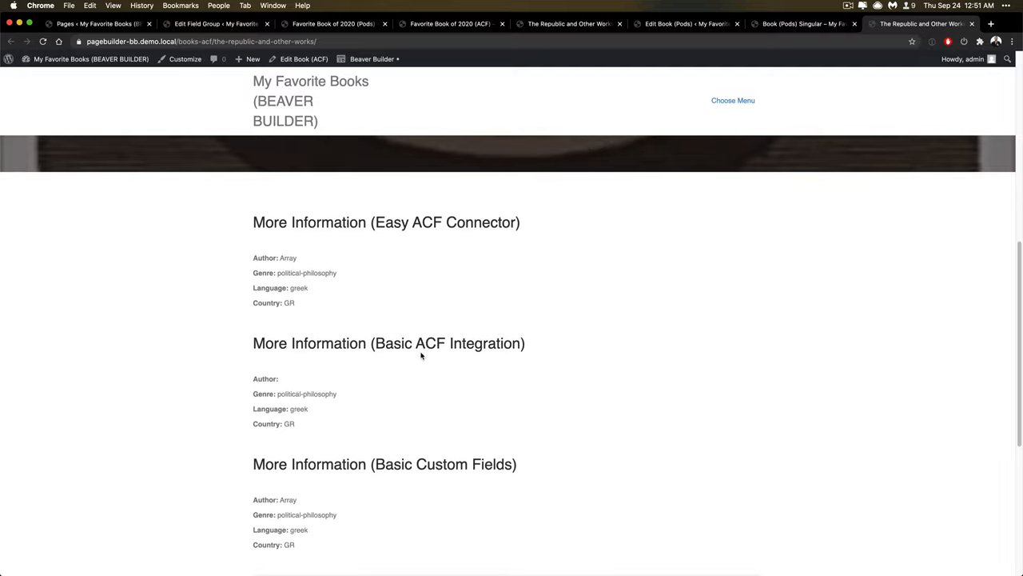
{"action": "mouse_move", "coordinate": [316, 393]}
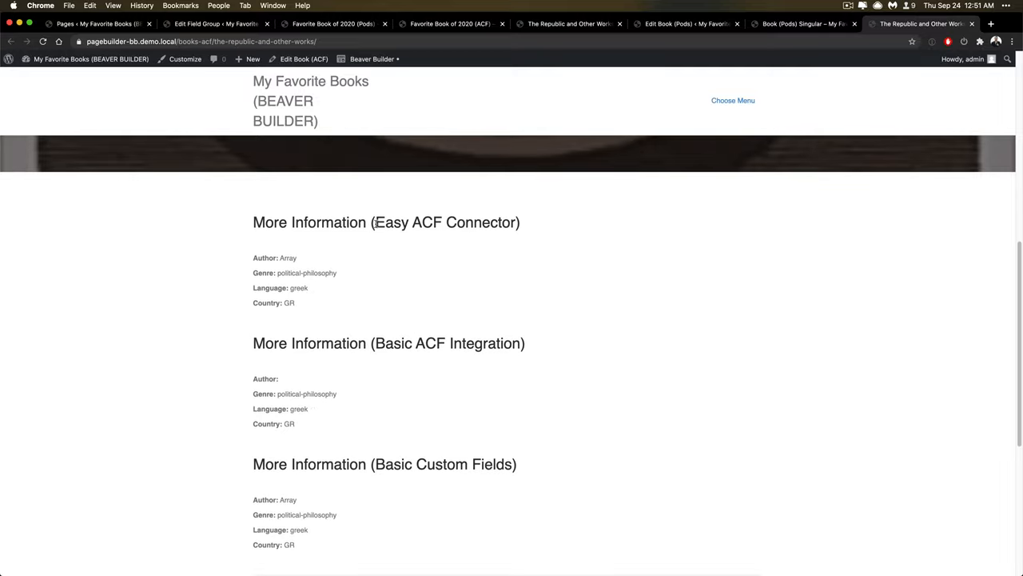
{"action": "mouse_move", "coordinate": [323, 296]}
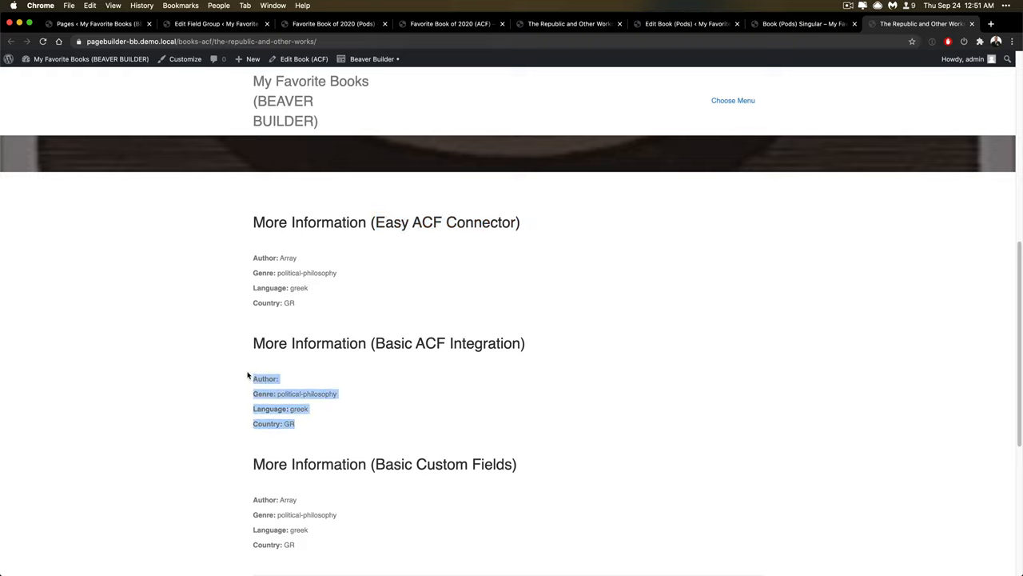
{"action": "scroll", "scroll_direction": "down", "scroll_amount": 3}
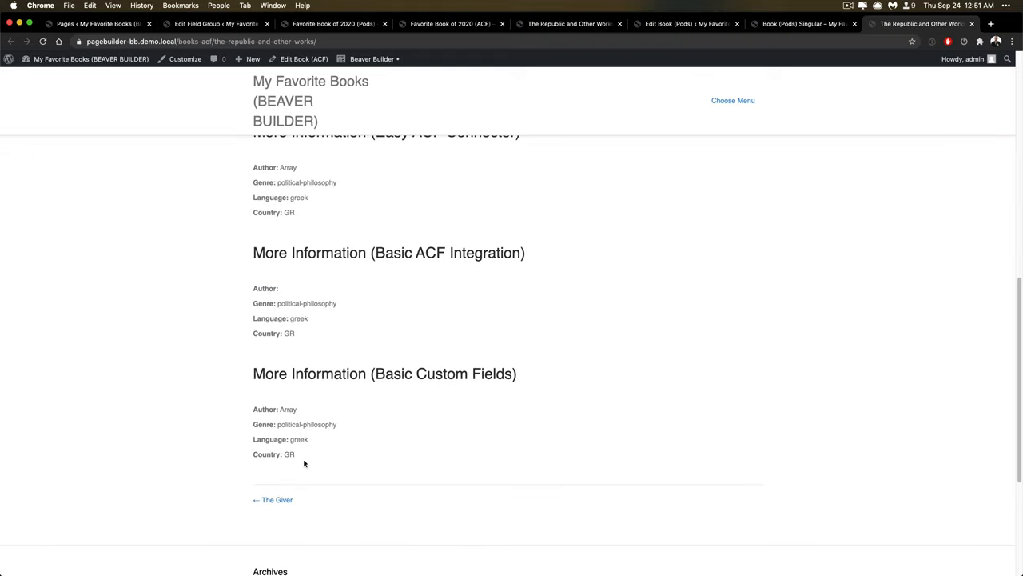
{"action": "scroll", "scroll_direction": "up", "scroll_amount": 3}
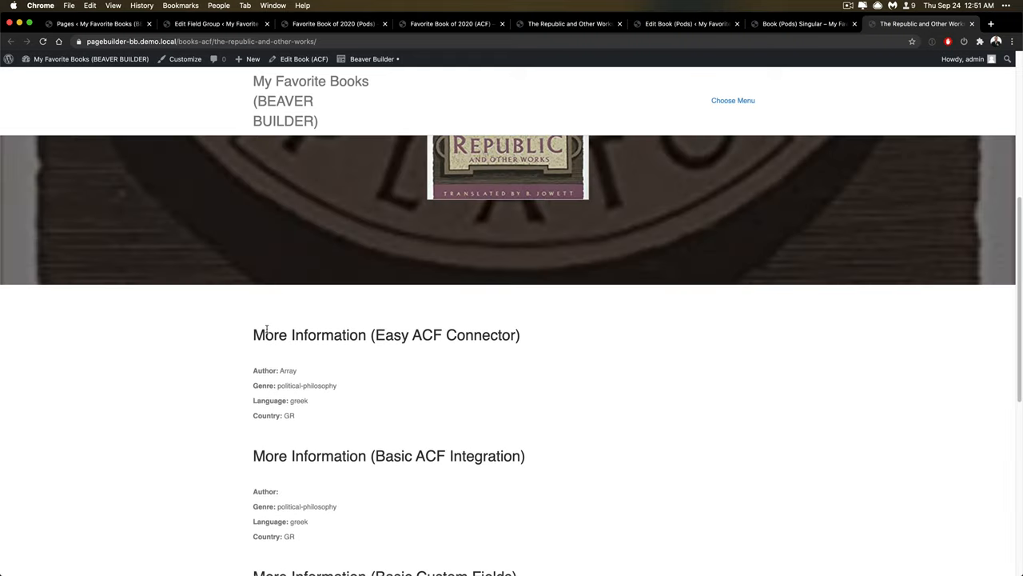
{"action": "scroll", "scroll_direction": "down", "scroll_amount": 3}
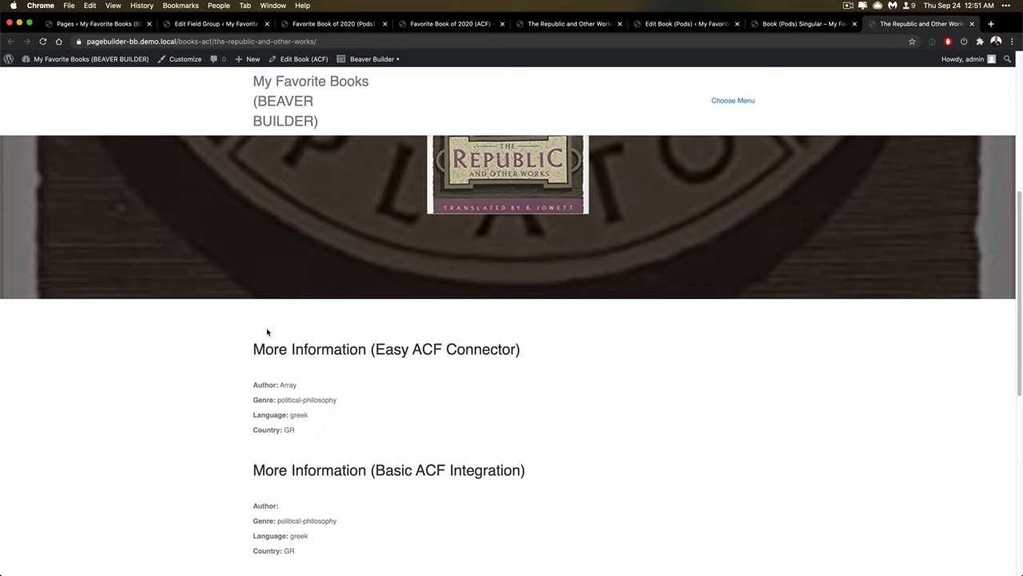
{"action": "mouse_move", "coordinate": [329, 400]}
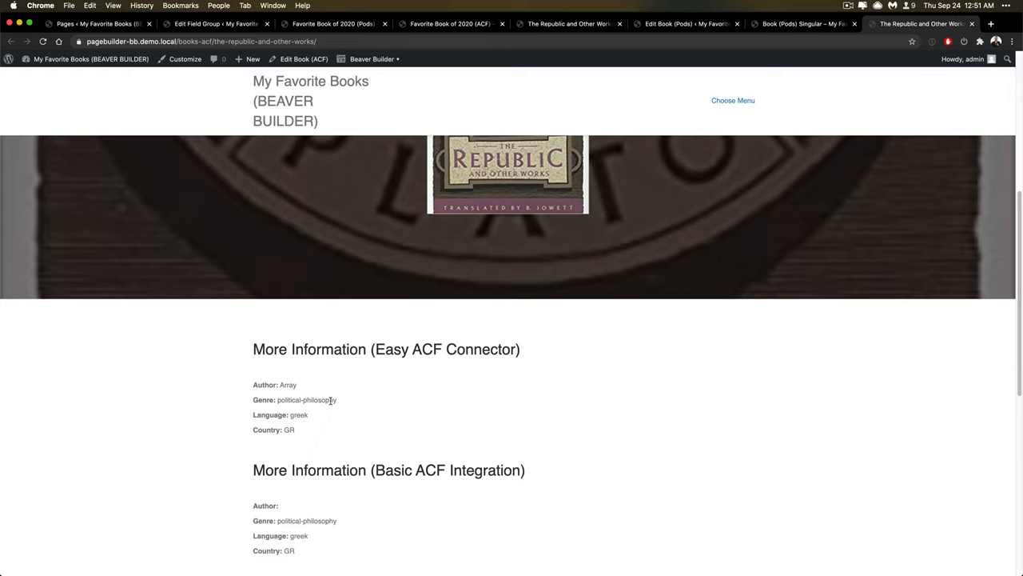
Step: Select the Genre value political-philosophy, then return to the ACF field group editor
{"action": "double_click", "coordinate": [307, 400]}
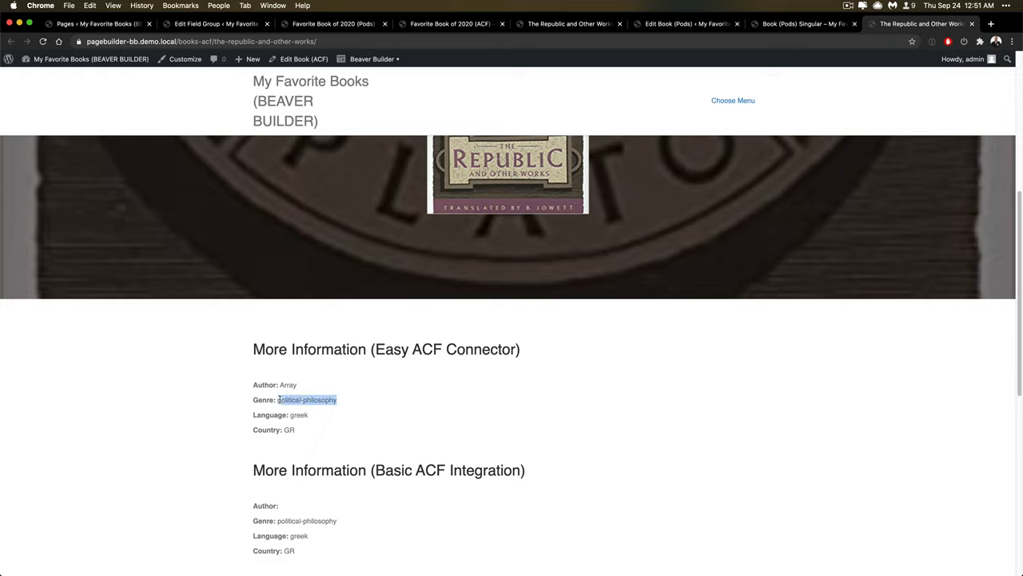
{"action": "left_click", "coordinate": [216, 24]}
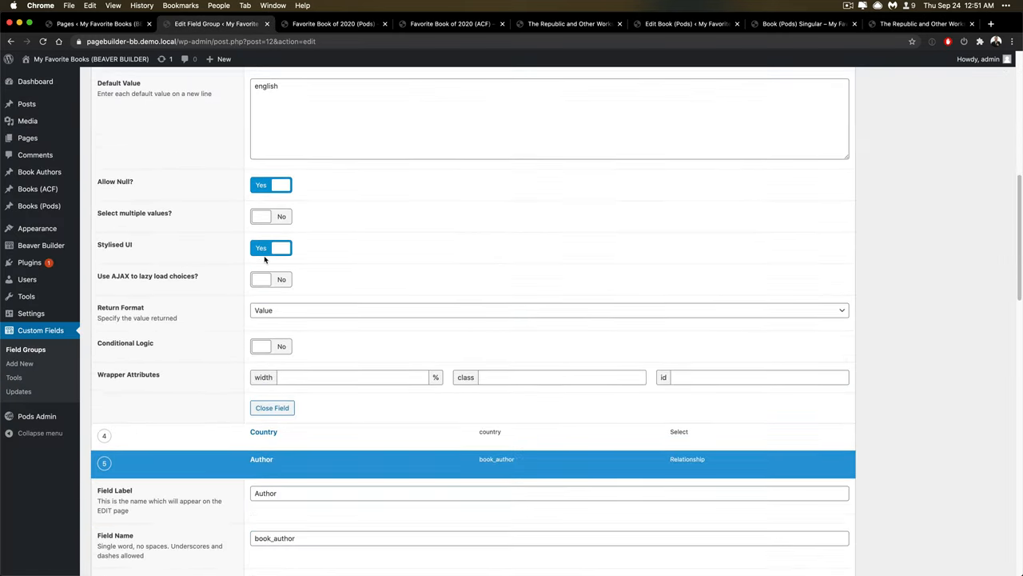
Step: Set the Language select field's Return Format to Label, toggling via Value and back
{"action": "left_click", "coordinate": [841, 310]}
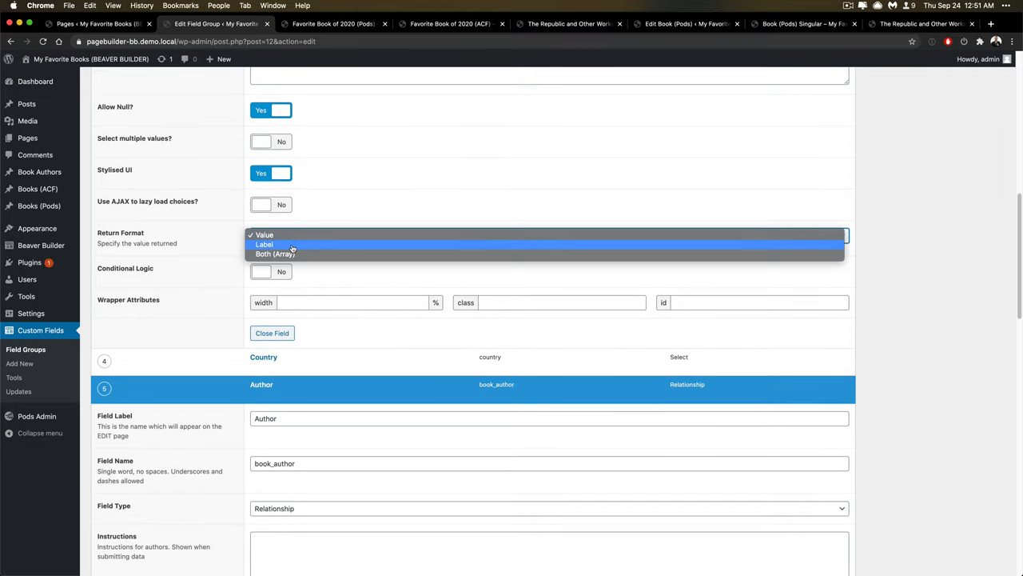
{"action": "left_click", "coordinate": [263, 243]}
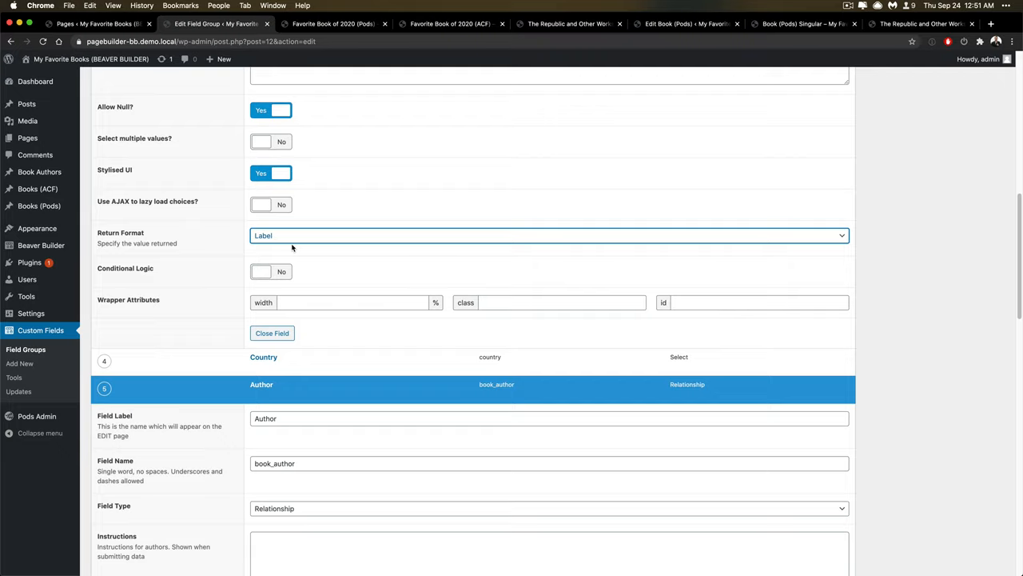
{"action": "mouse_move", "coordinate": [310, 247]}
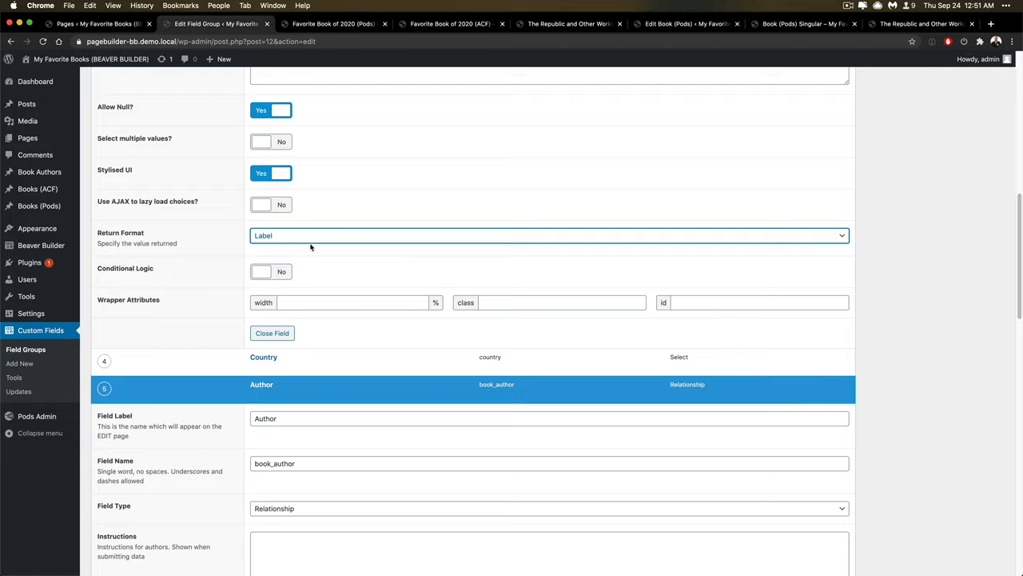
{"action": "left_click", "coordinate": [550, 235]}
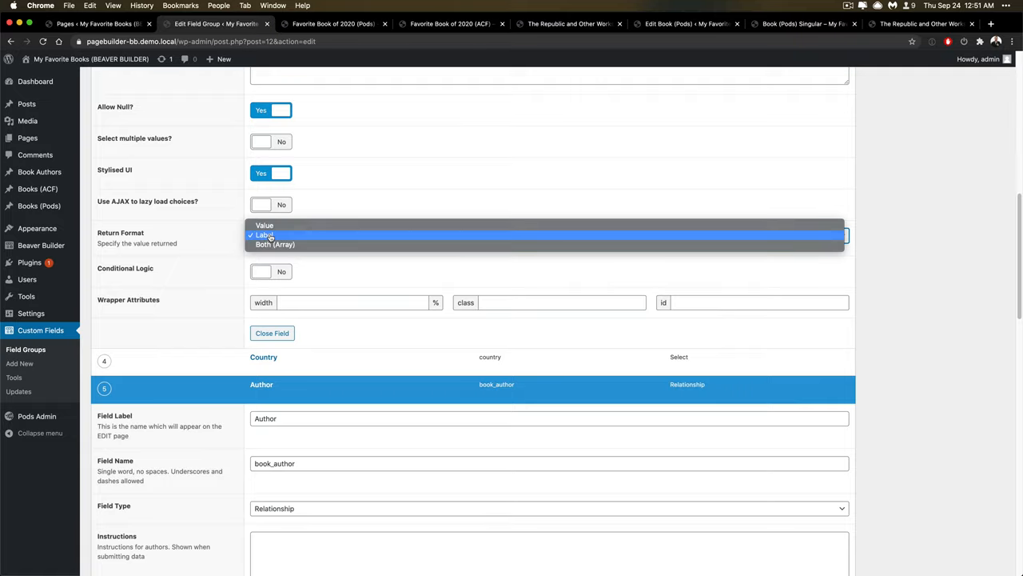
{"action": "left_click", "coordinate": [264, 226]}
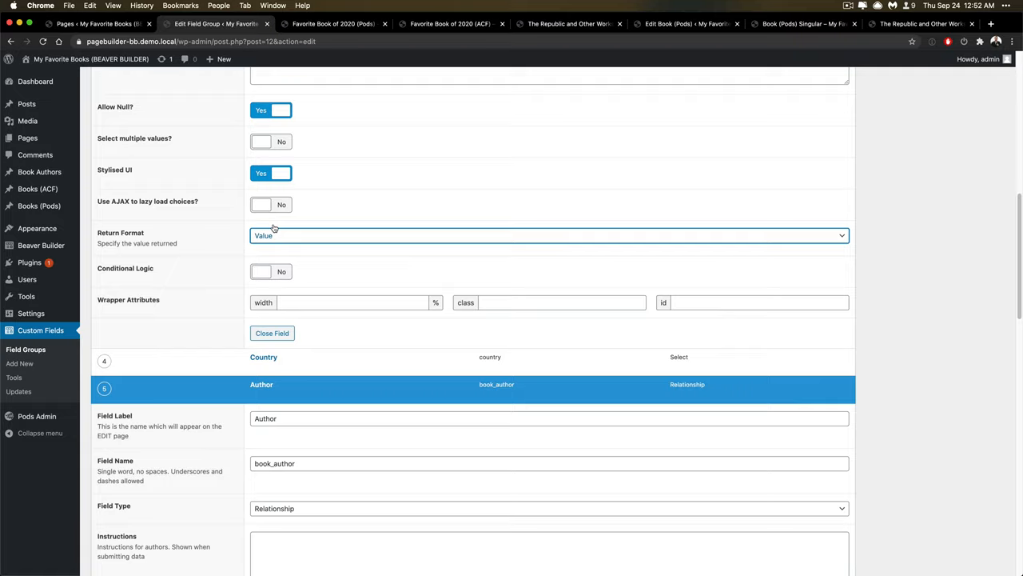
{"action": "left_click", "coordinate": [547, 235]}
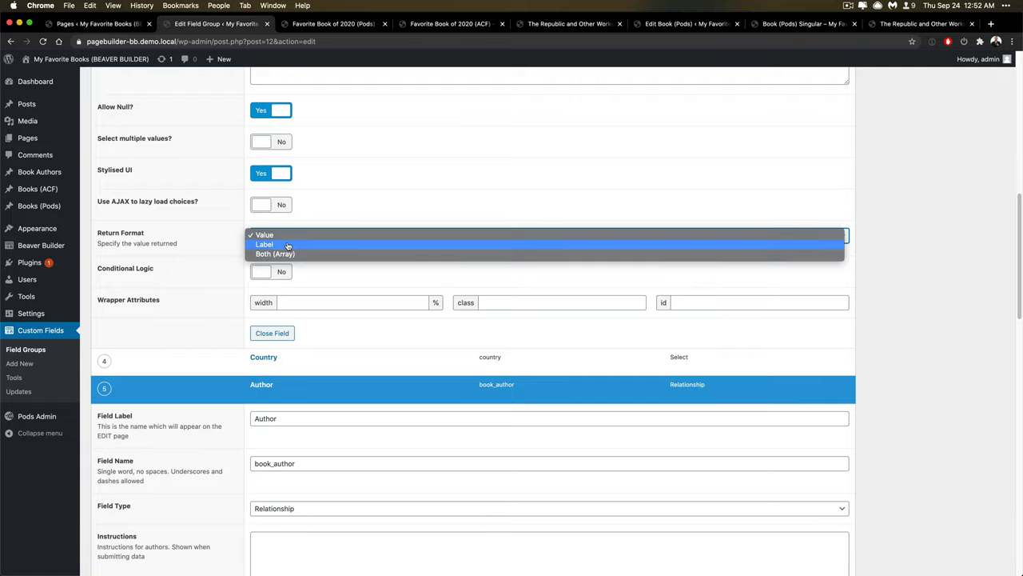
{"action": "left_click", "coordinate": [264, 243]}
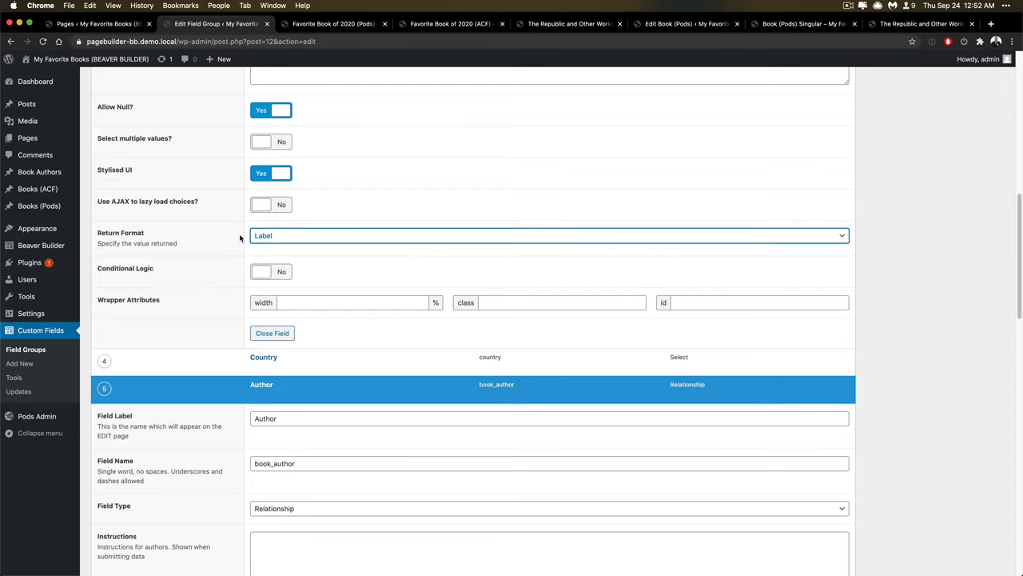
Step: Recheck the Republic page's More Information sections, selecting the Language value greek
{"action": "left_click", "coordinate": [924, 24]}
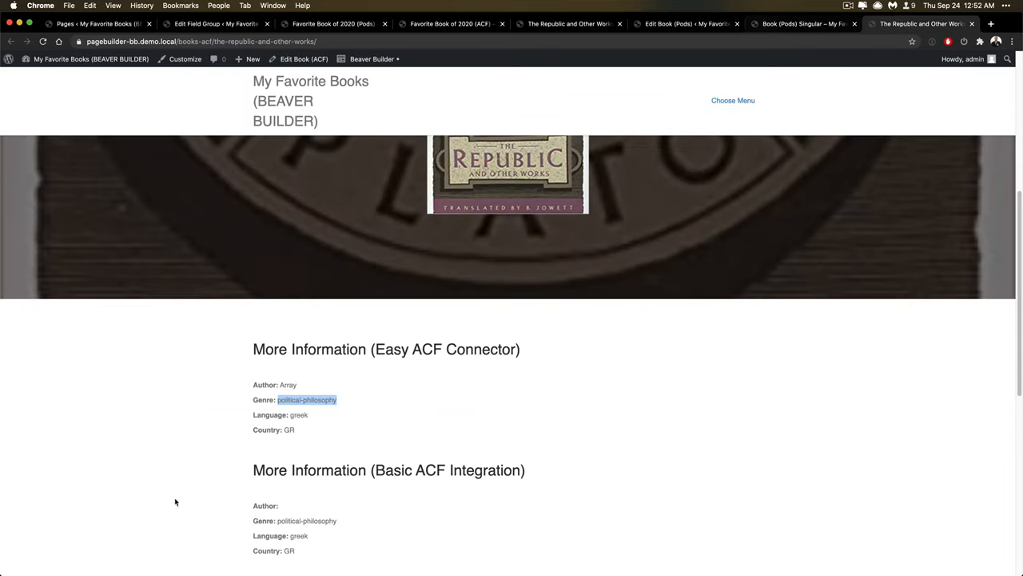
{"action": "scroll", "scroll_direction": "down", "scroll_amount": 3}
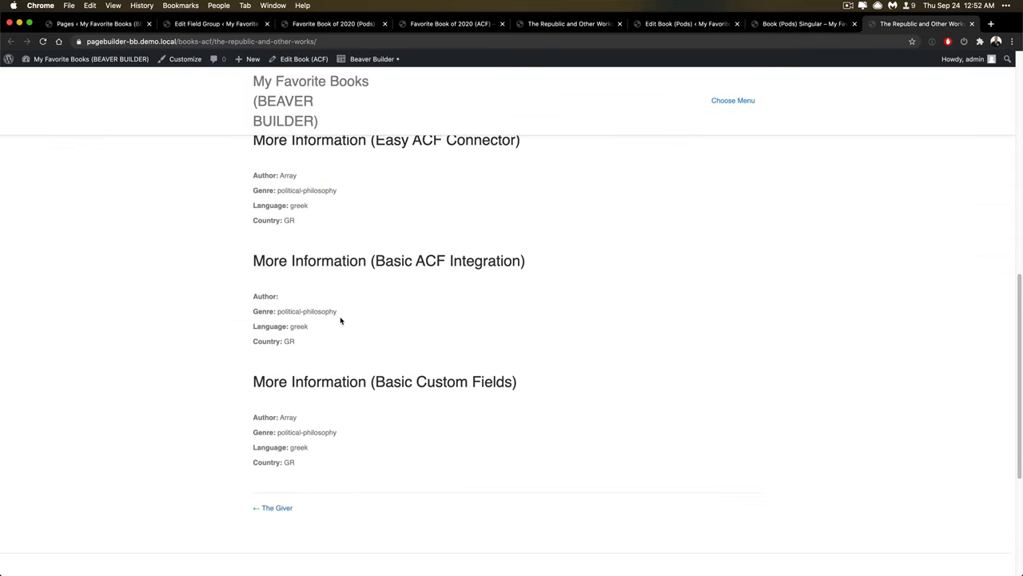
{"action": "double_click", "coordinate": [297, 327]}
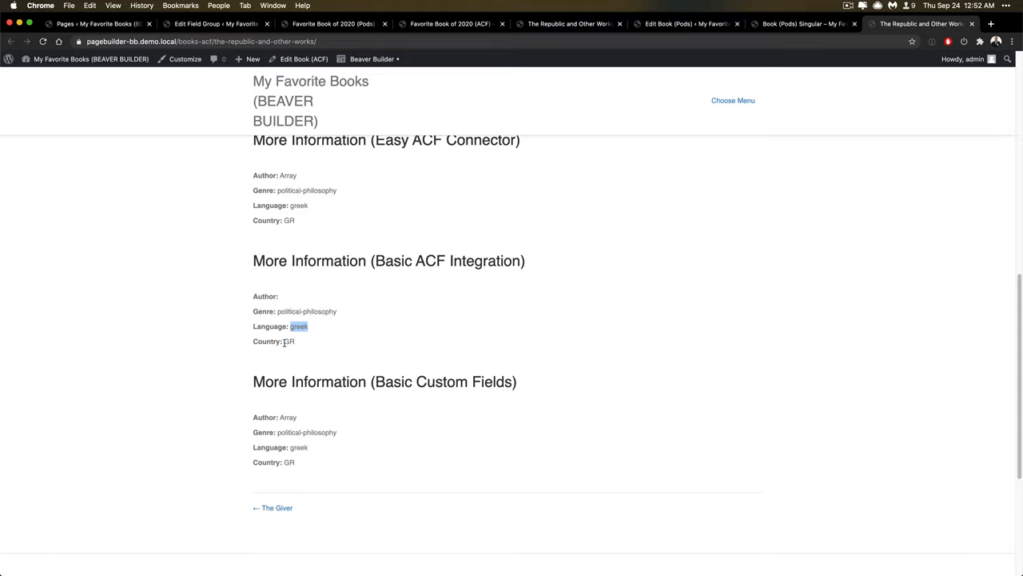
{"action": "scroll", "scroll_direction": "down", "scroll_amount": 3}
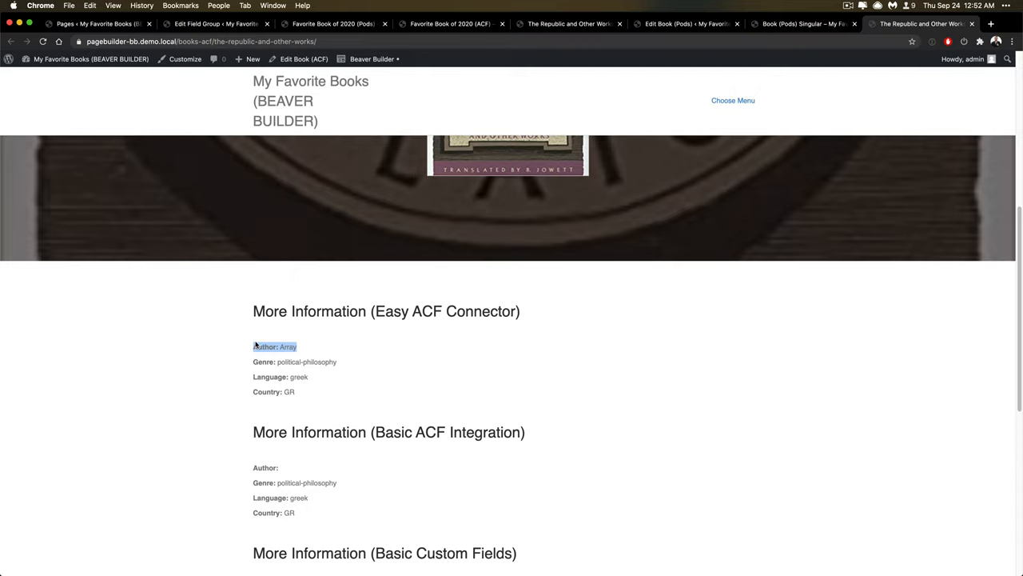
{"action": "scroll", "scroll_direction": "down", "scroll_amount": 3}
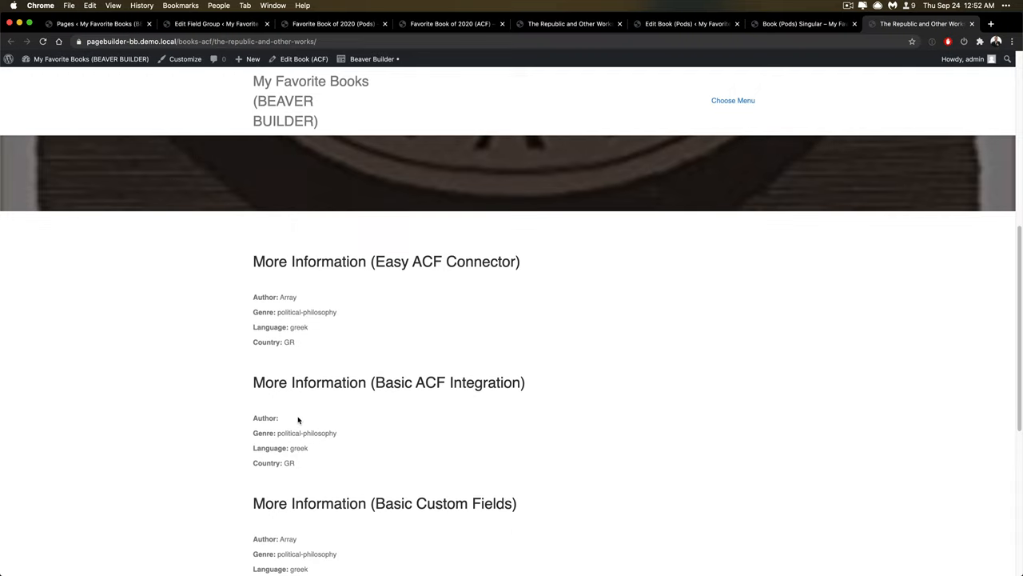
{"action": "scroll", "scroll_direction": "down", "scroll_amount": 3}
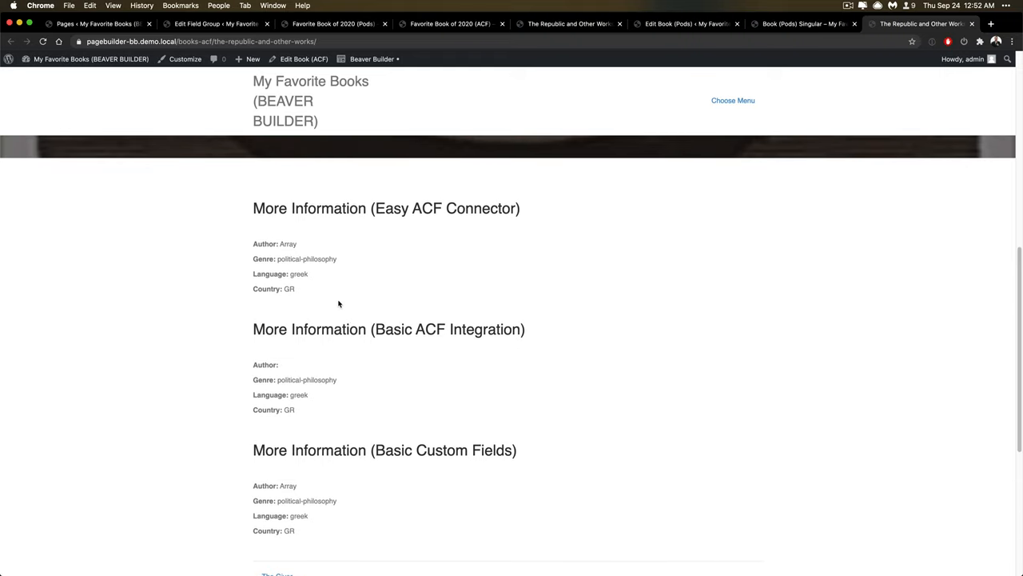
{"action": "mouse_move", "coordinate": [539, 240]}
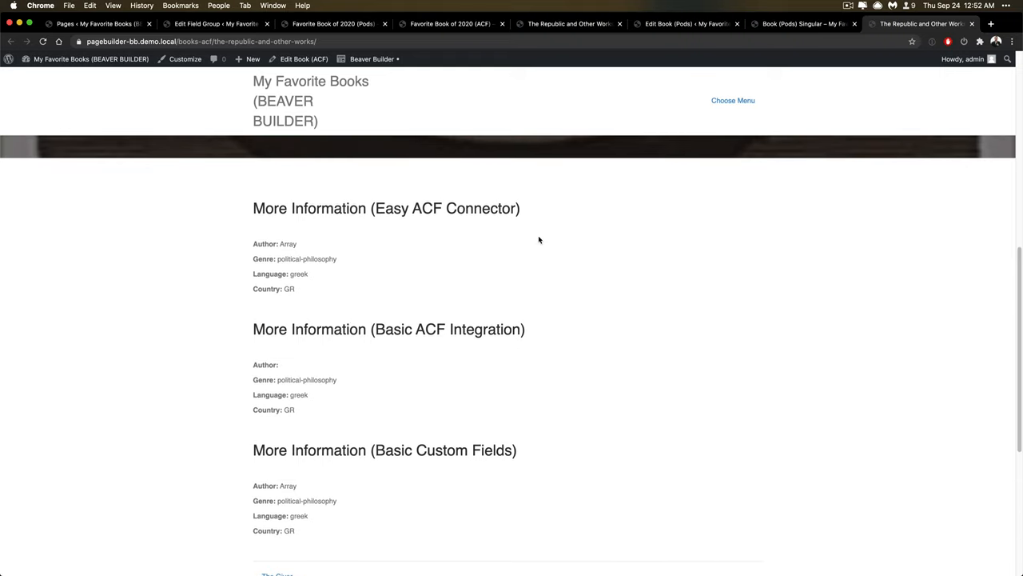